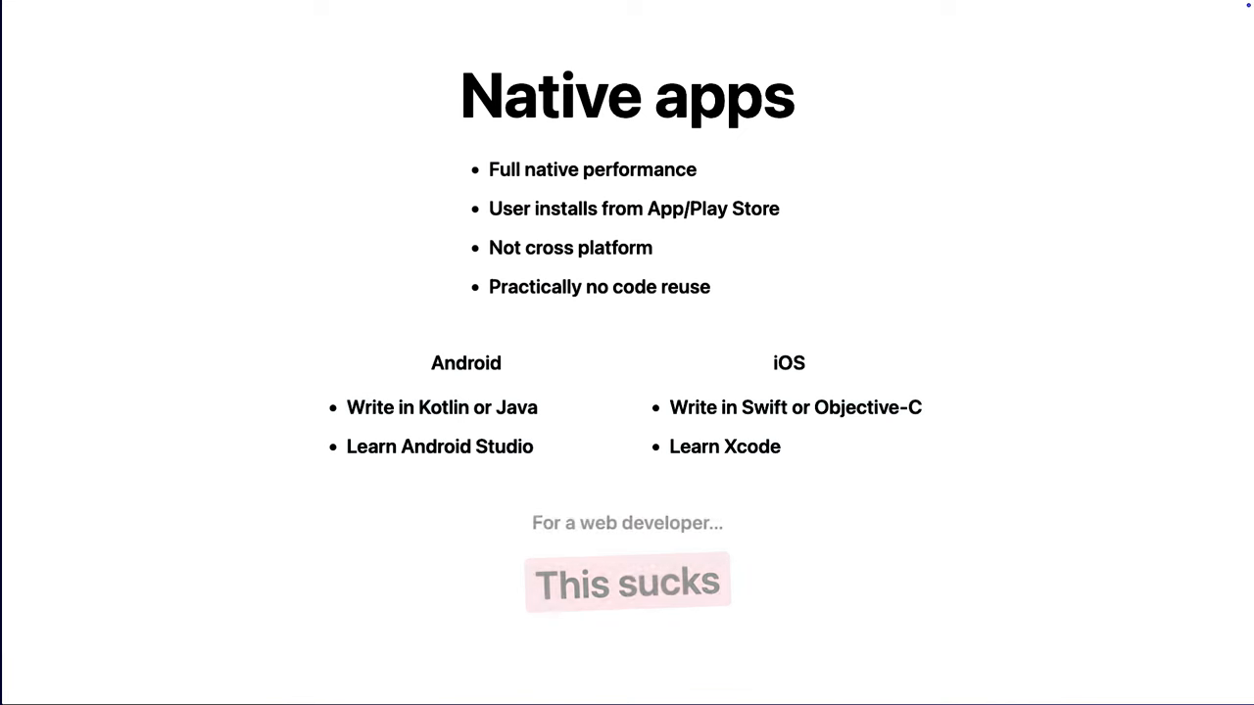
Step: Append 'this is a test.' to the home text and add backgroundColor: 'green' to the View style
key(Right)
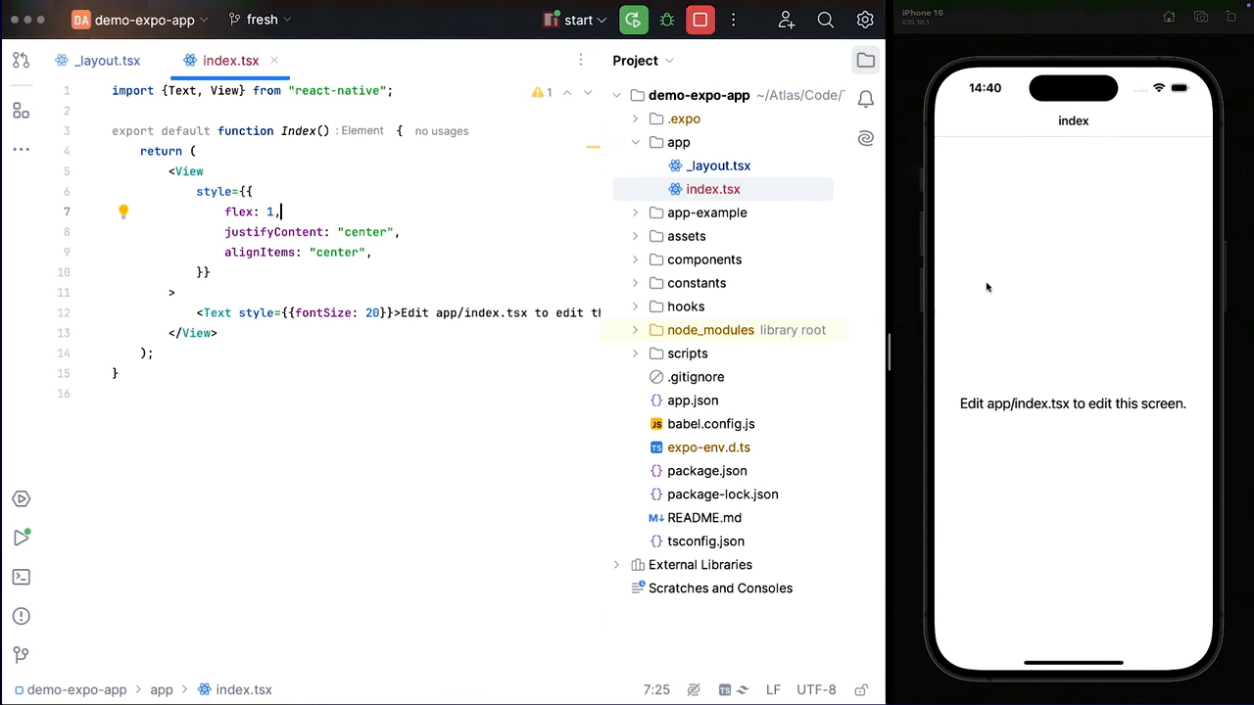
mouse_move(1119, 304)
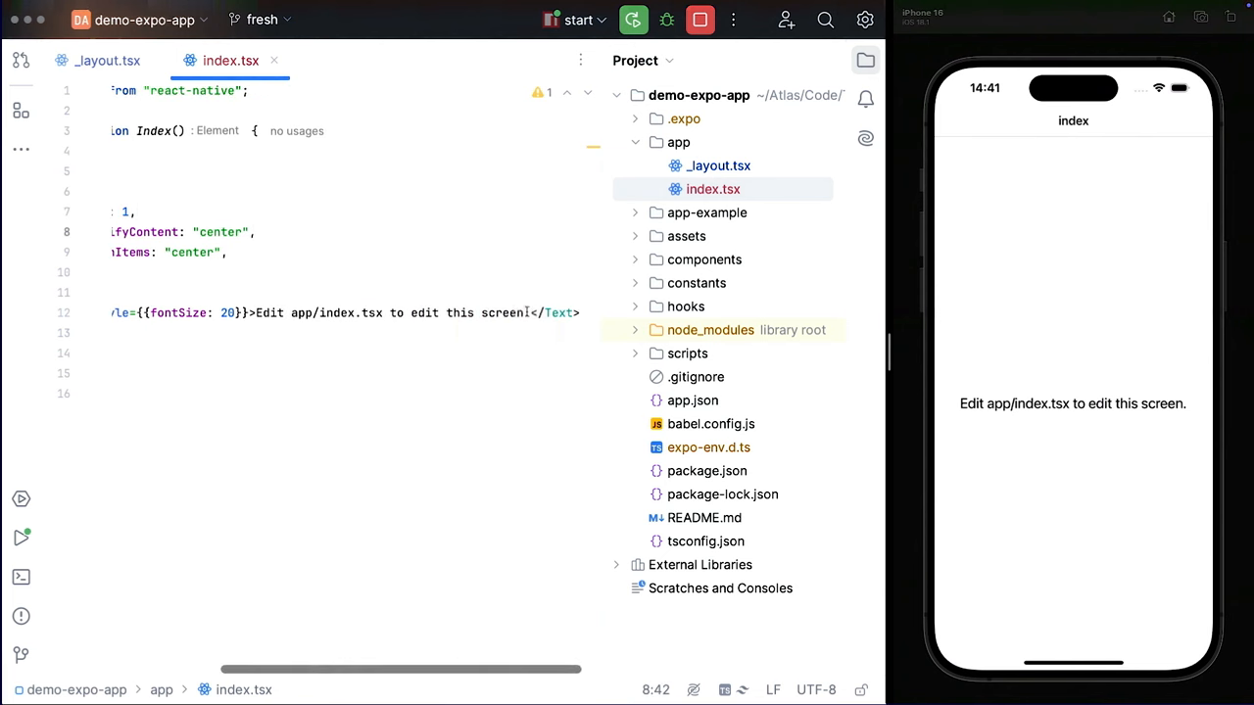
text(this is.)
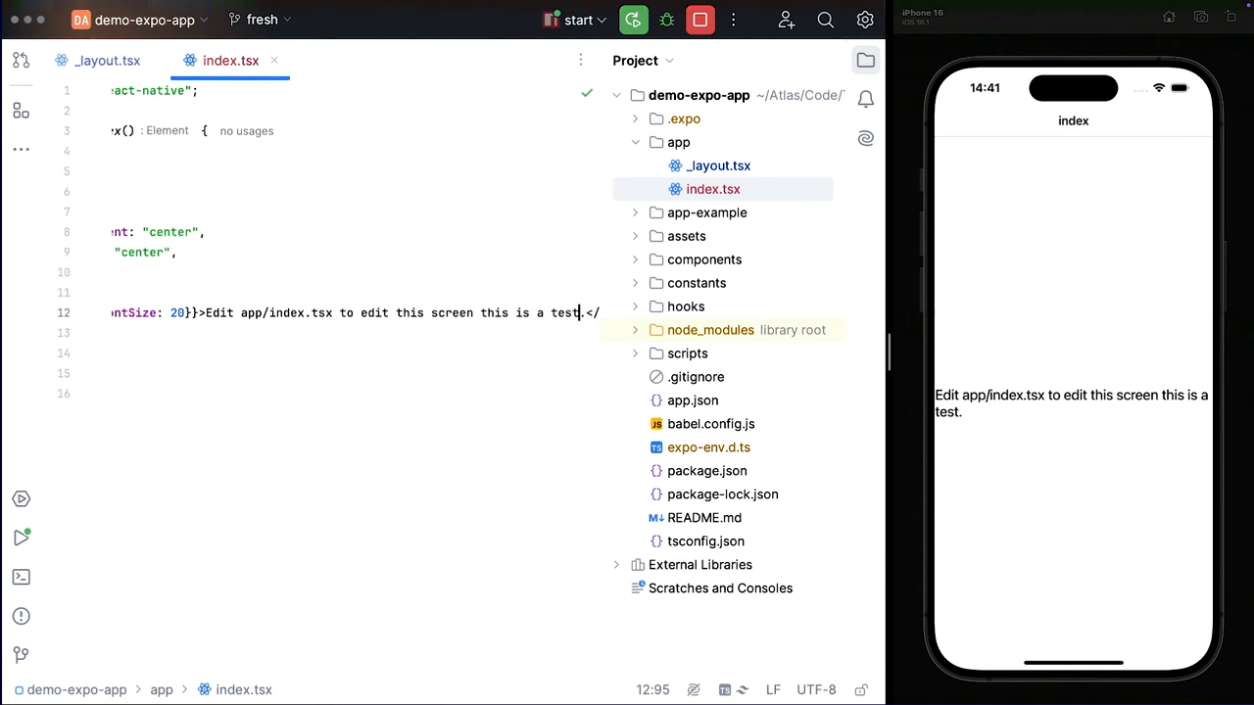
scroll(left, 3)
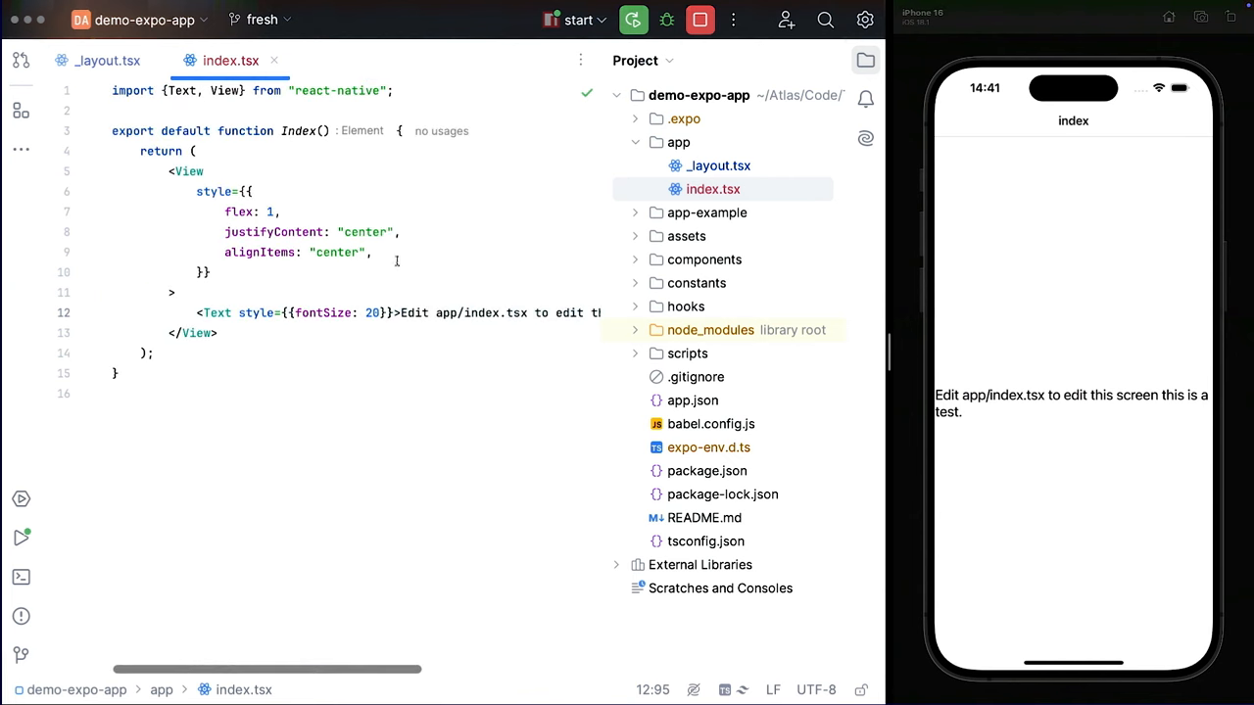
text(backgroun)
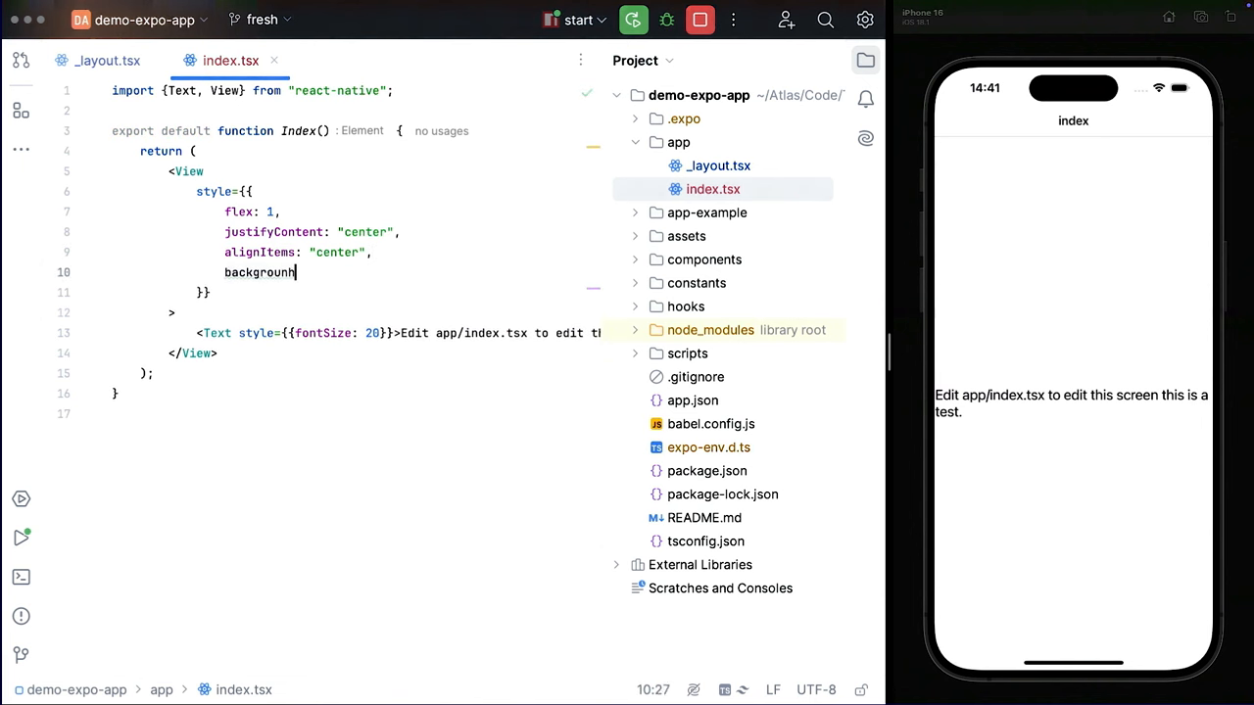
text(dColor)
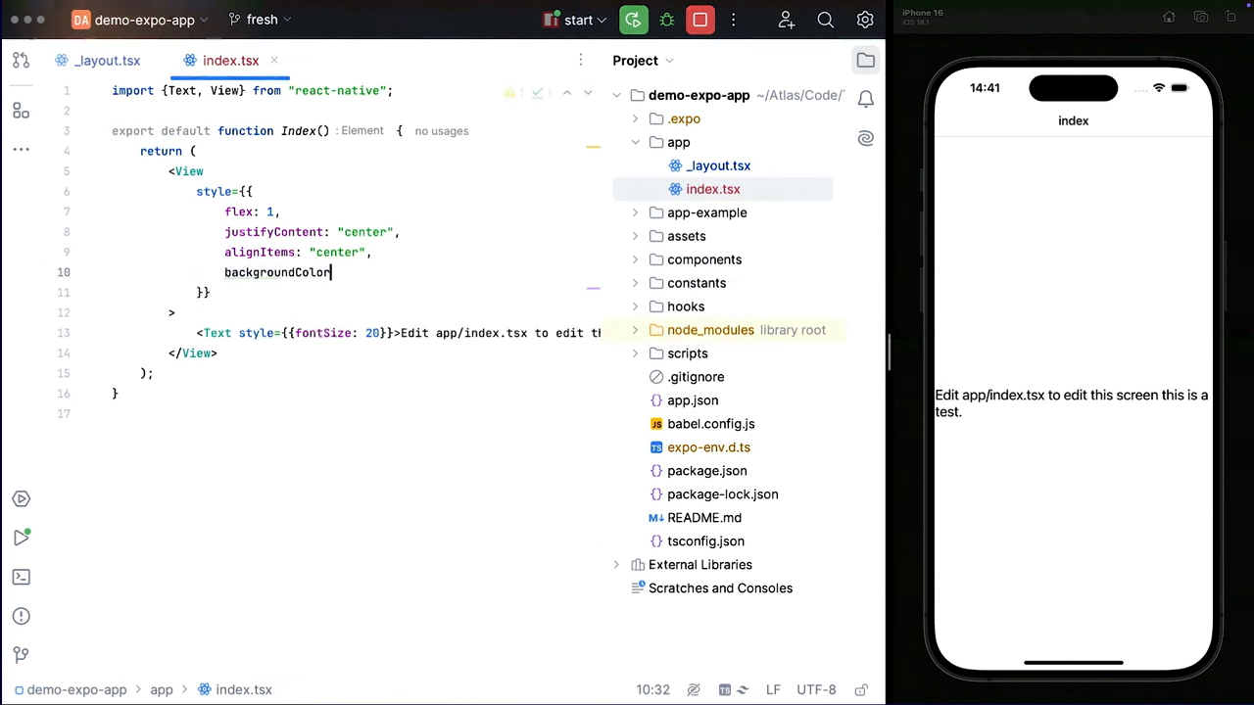
text(: 'green')
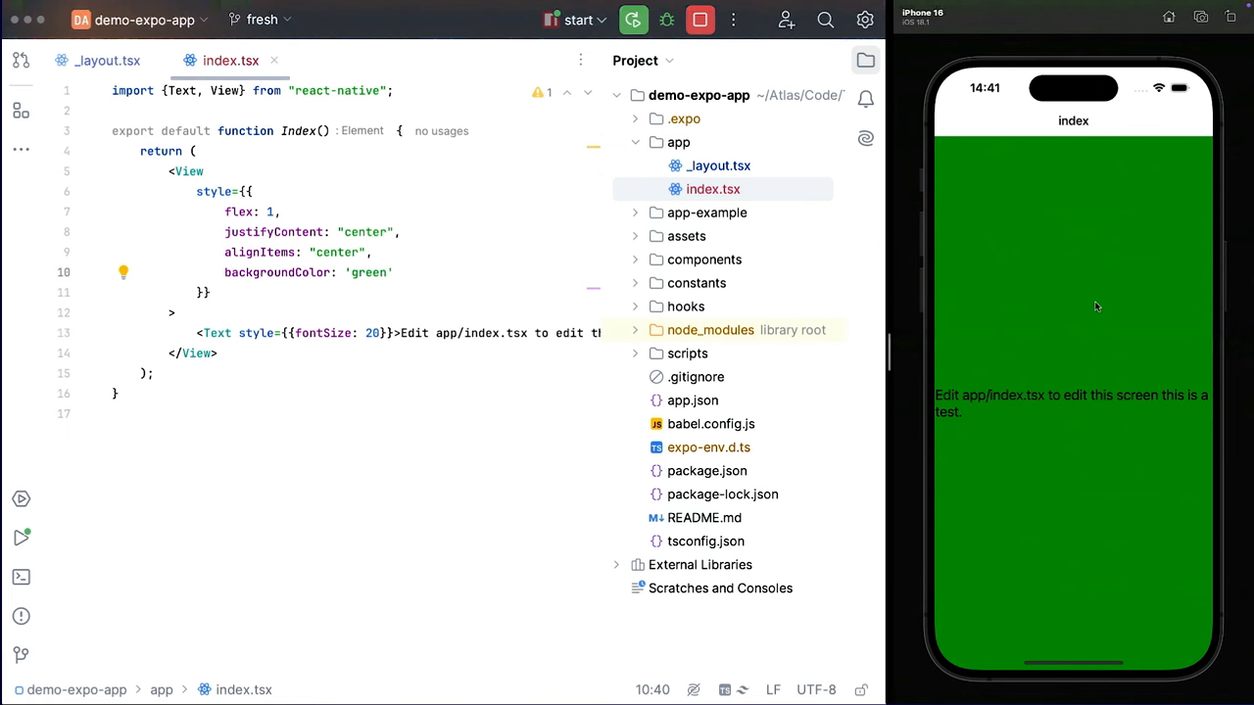
mouse_move(528, 283)
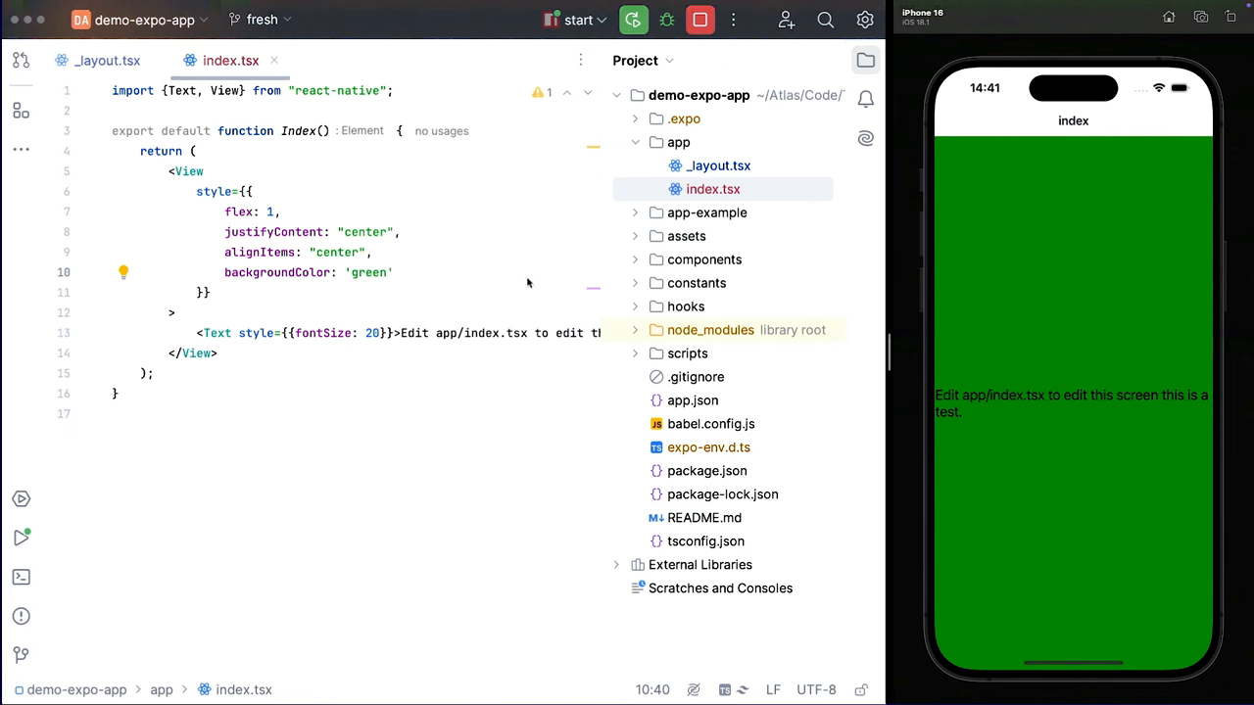
click(394, 273)
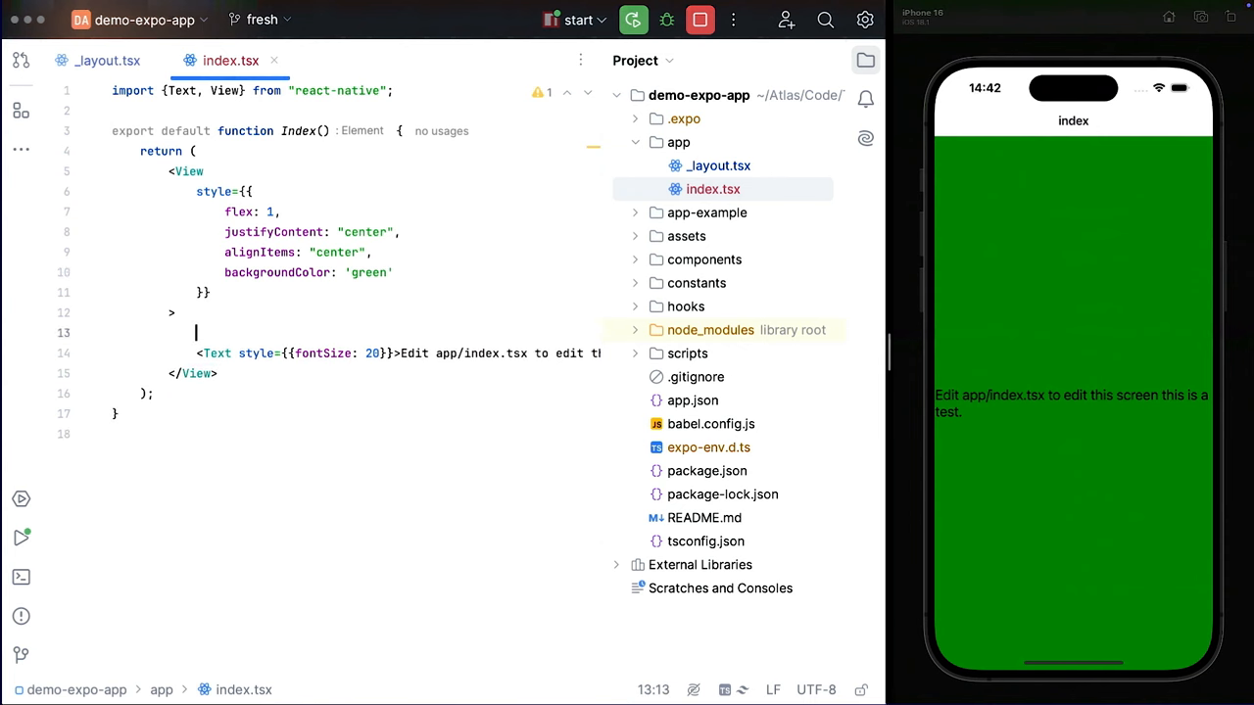
Step: Add <Stack.Screen options={{ title: 'Home' }} /> inside the index screen's View
text(<Stack.Screen options={{}} />)
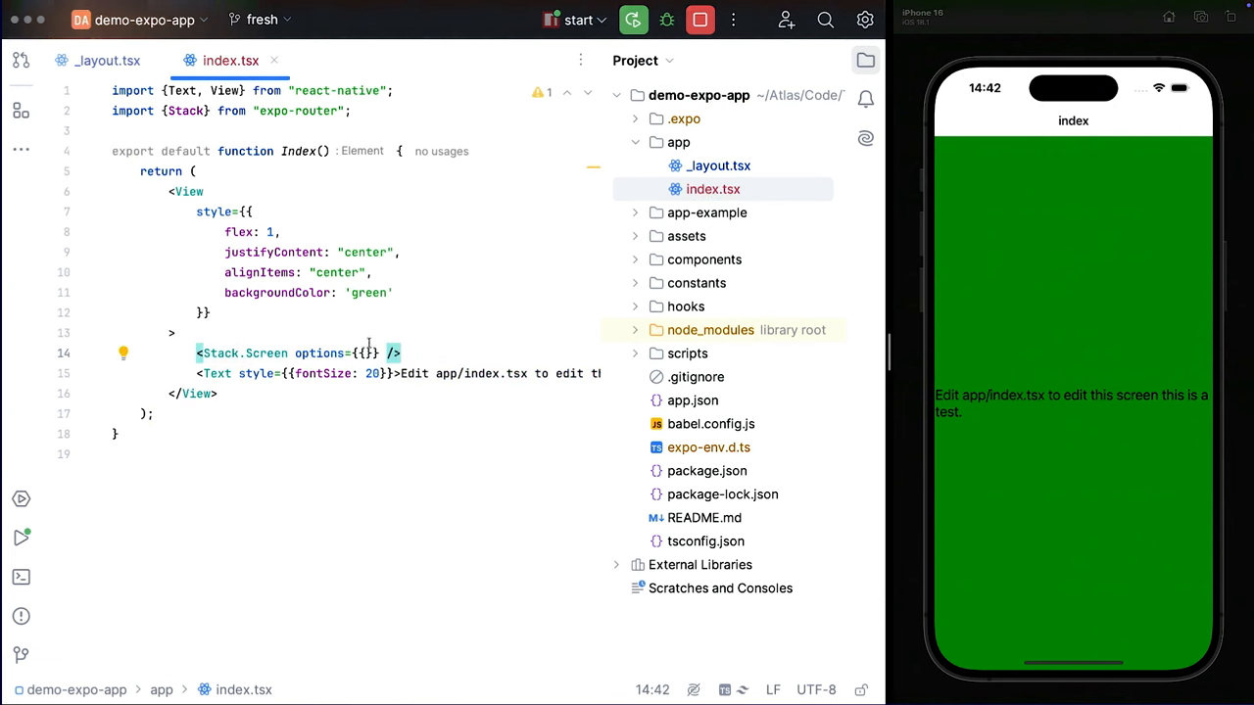
text(title)
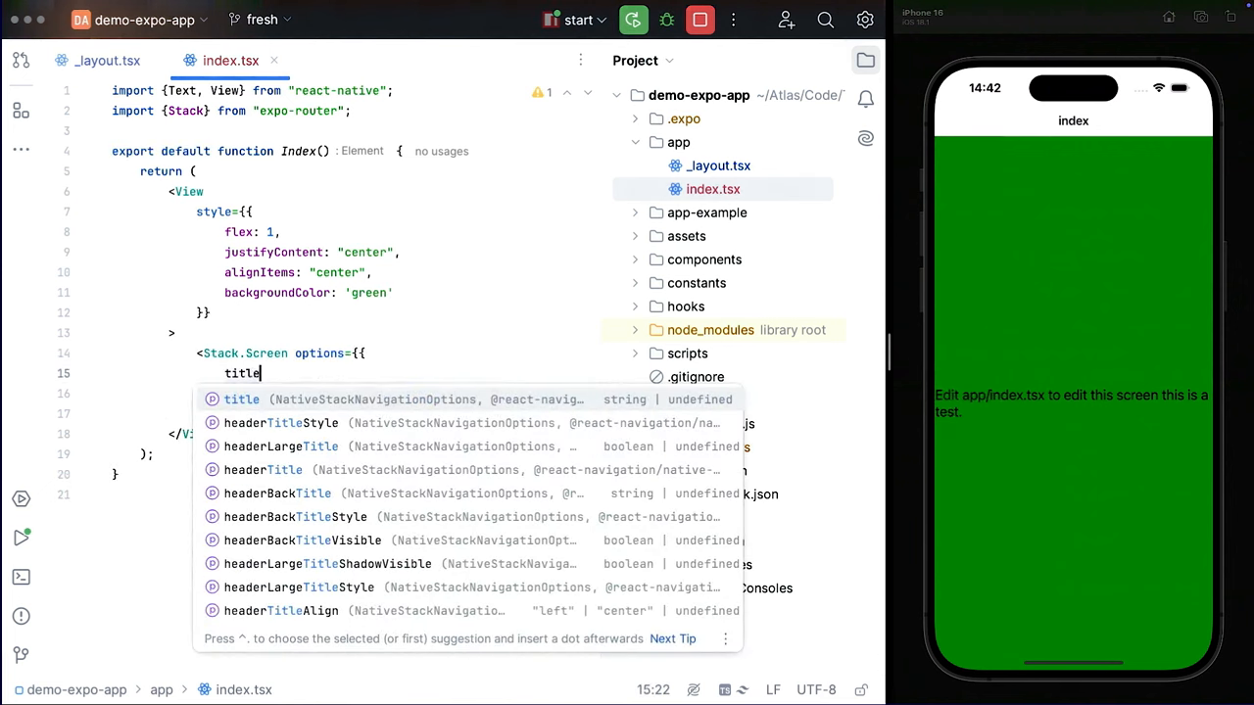
text(: 'Home',)
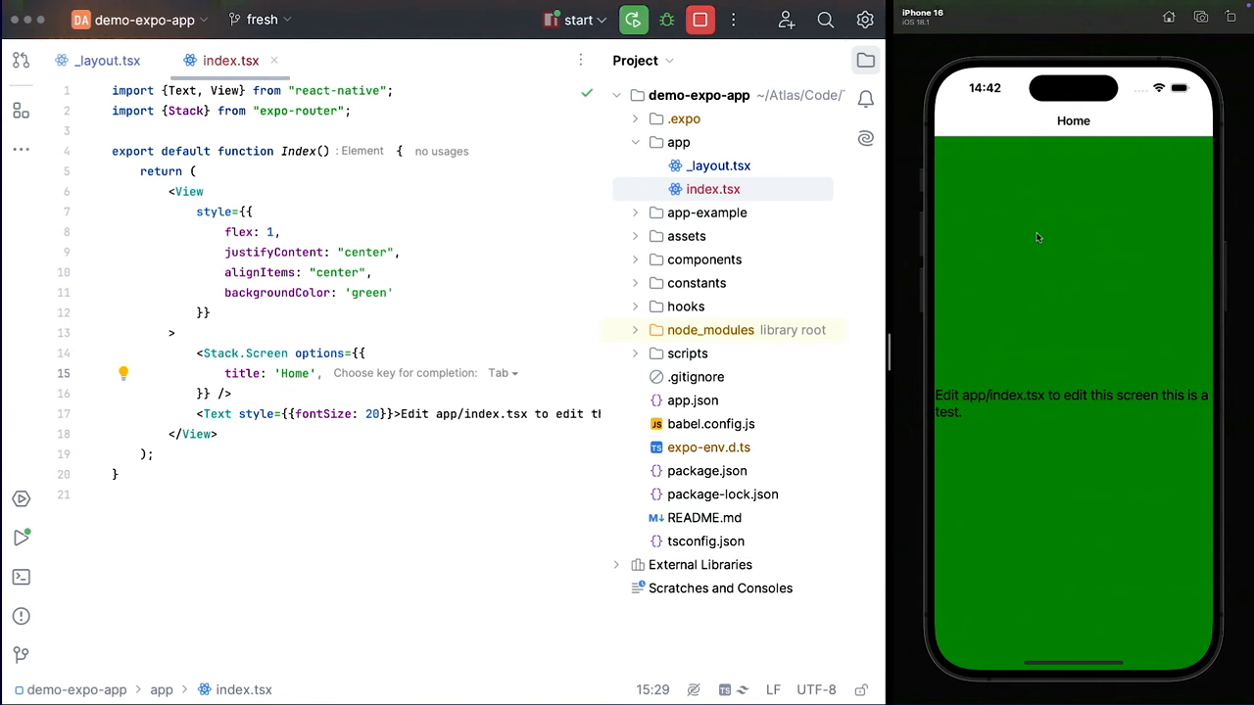
click(503, 373)
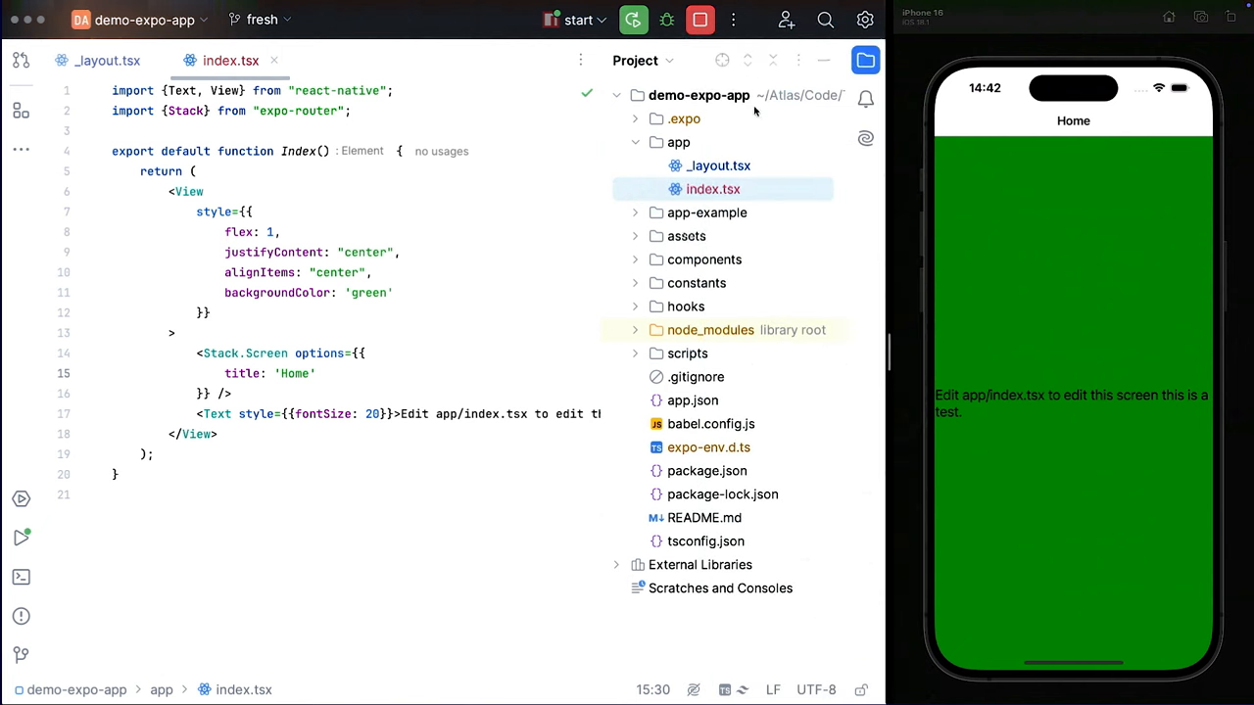
Step: Copy index.tsx as about.tsx and add the new file to Git
click(678, 142)
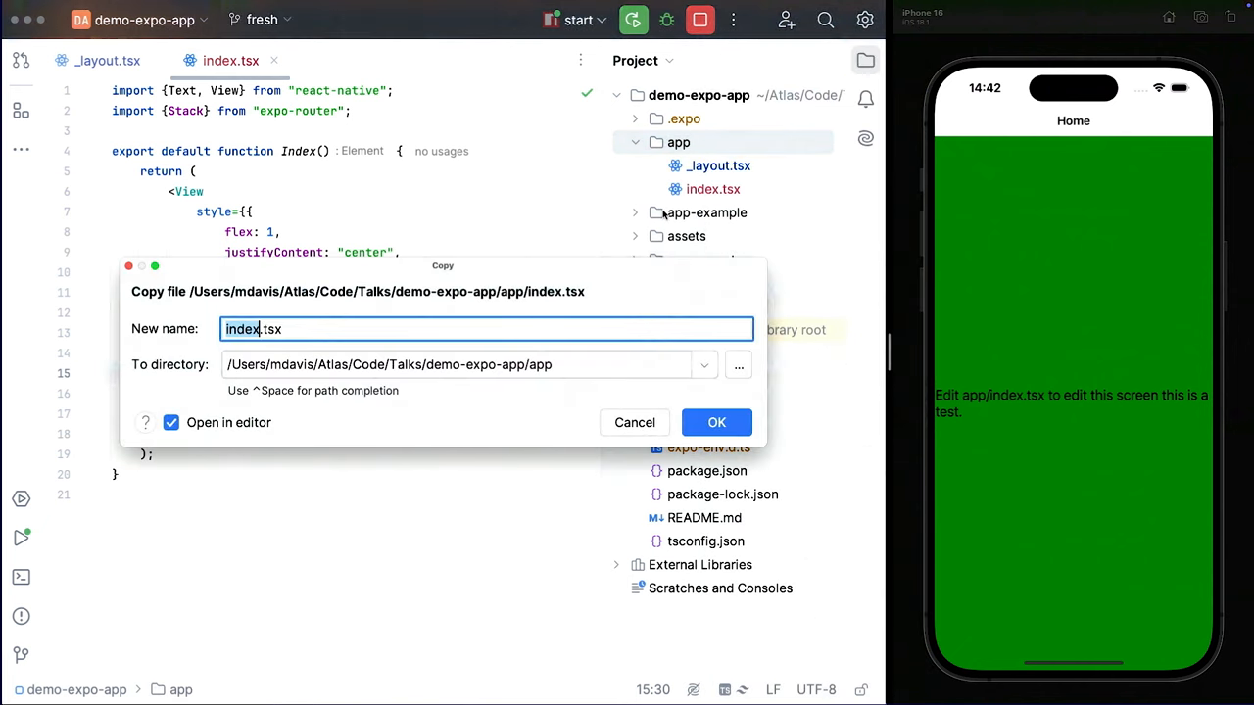
click(716, 423)
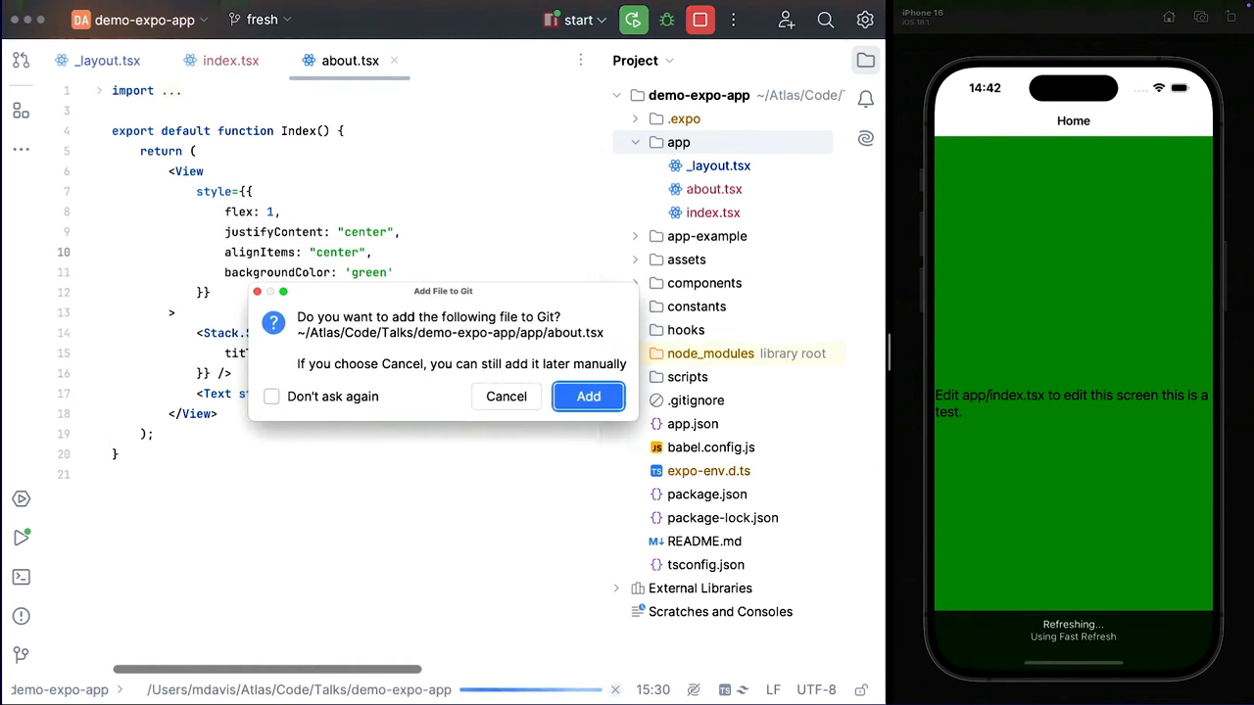
click(588, 396)
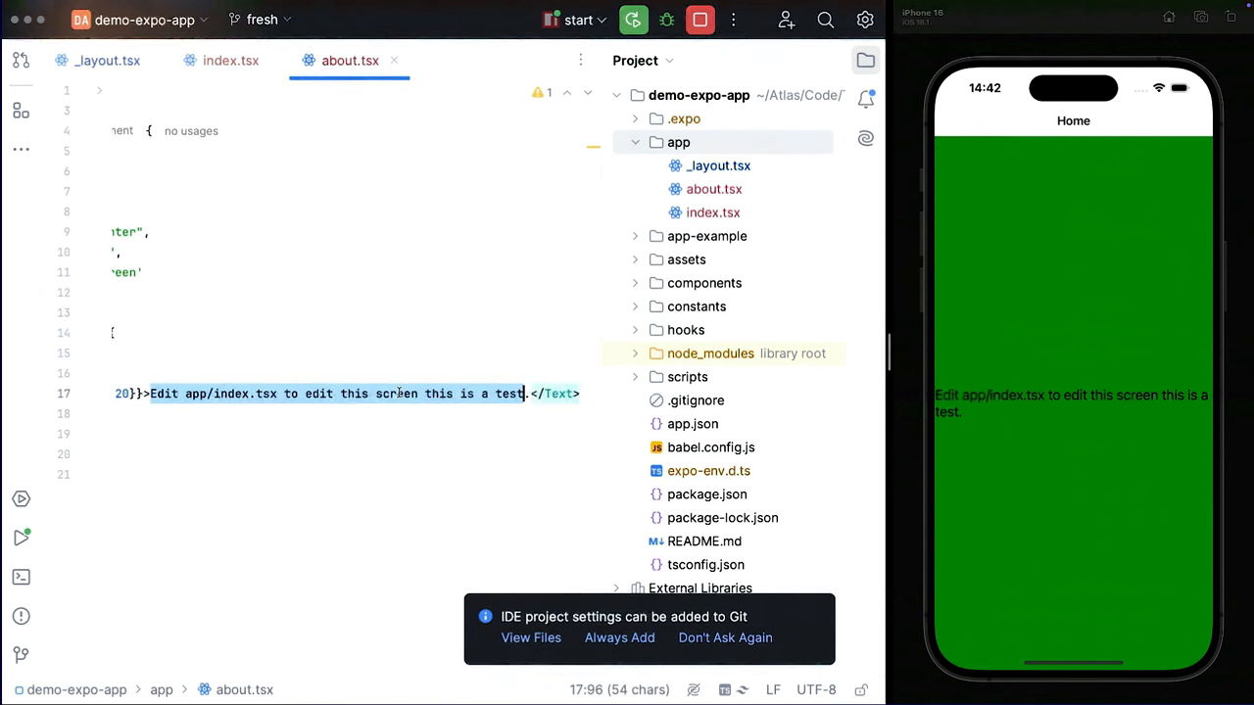
Step: Set the about screen's title to 'About' and its text to 'This is the about screen.'
text(Thisd)
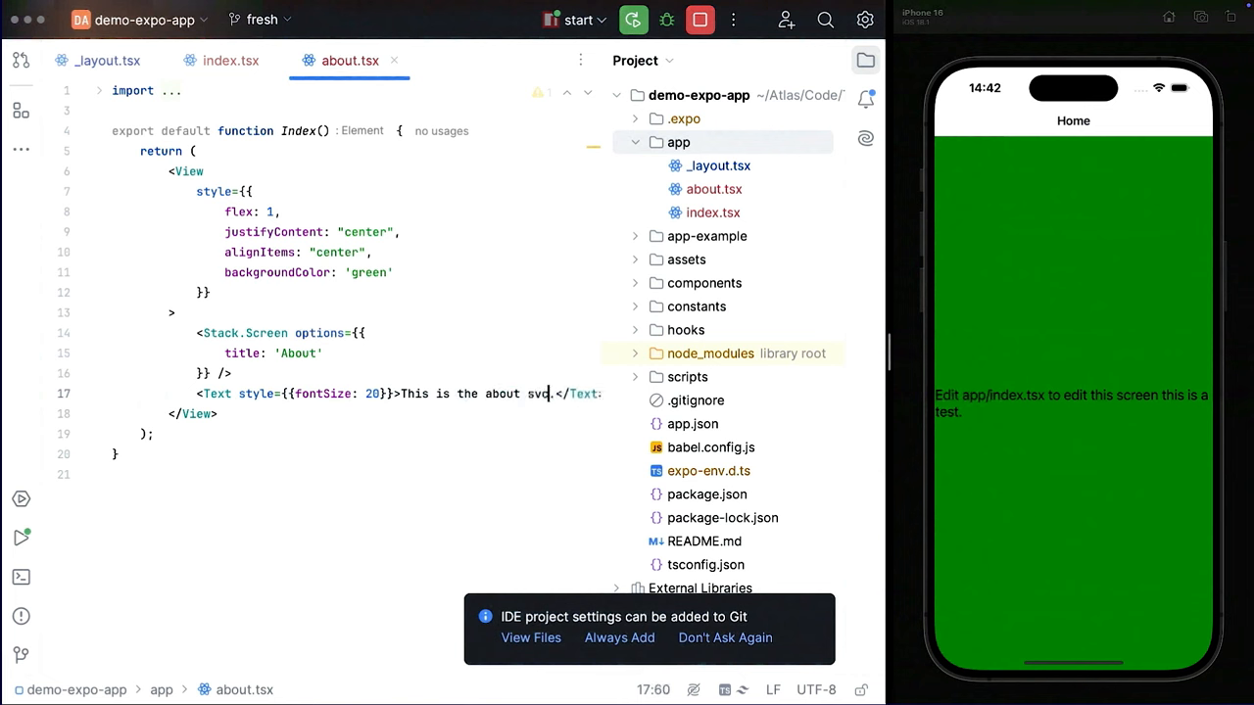
key(Backspace)
text(reen)
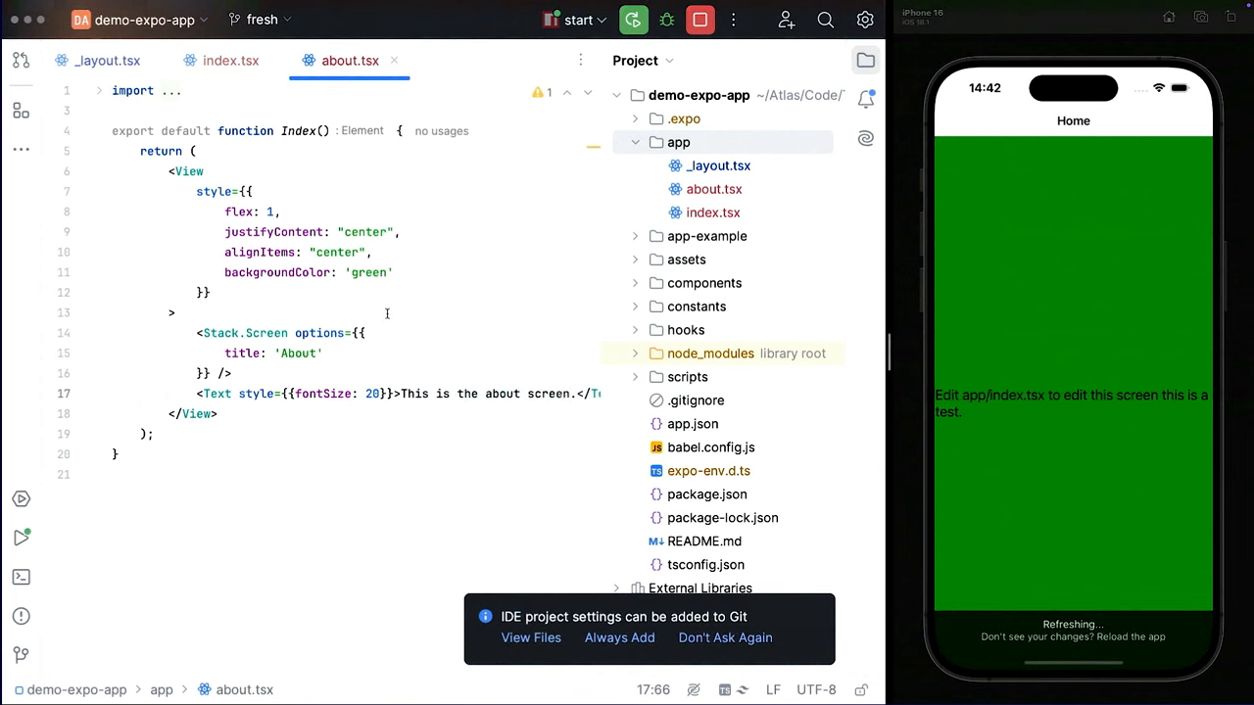
click(230, 60)
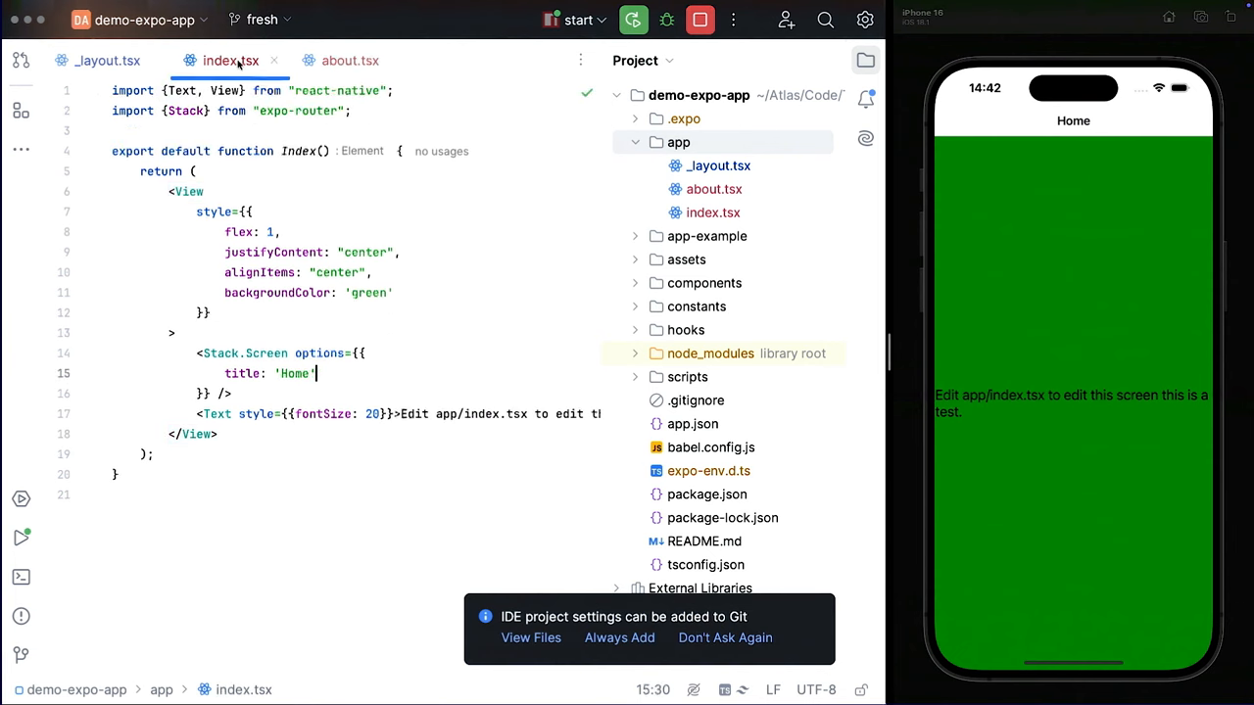
Step: Add an <Link href="/about">About</Link> after the home text and open it in the simulator
click(289, 414)
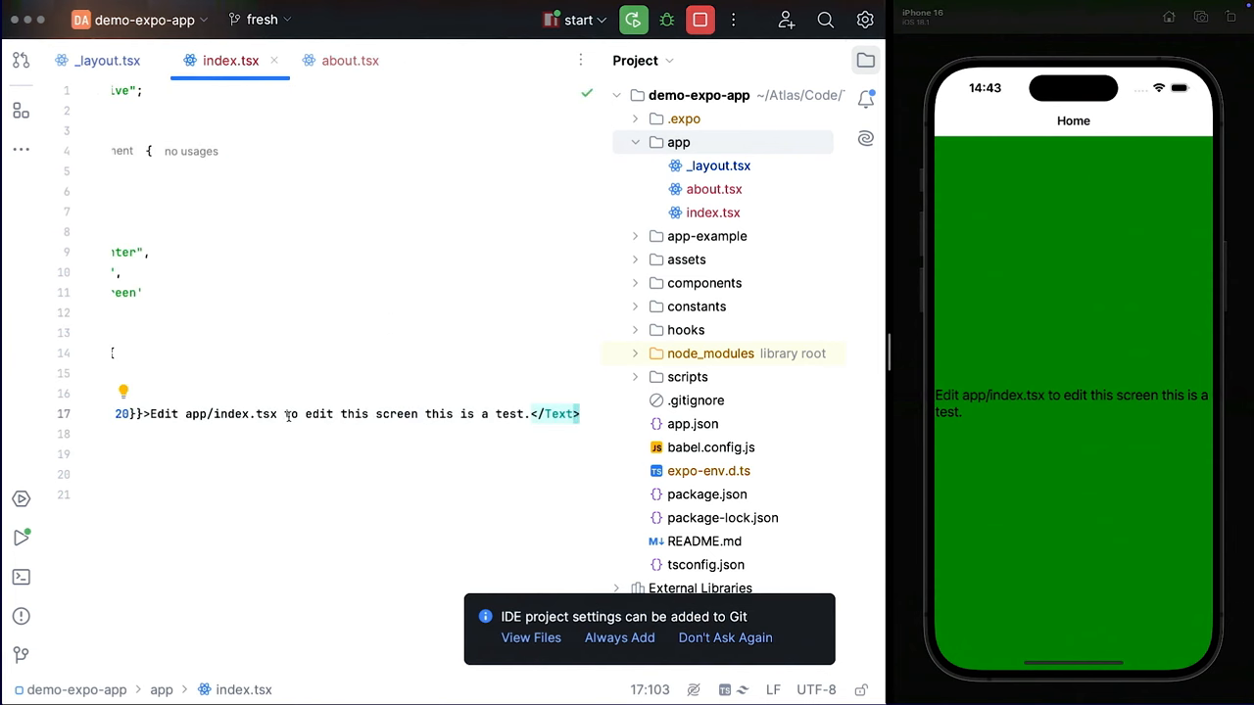
text(Link href=")
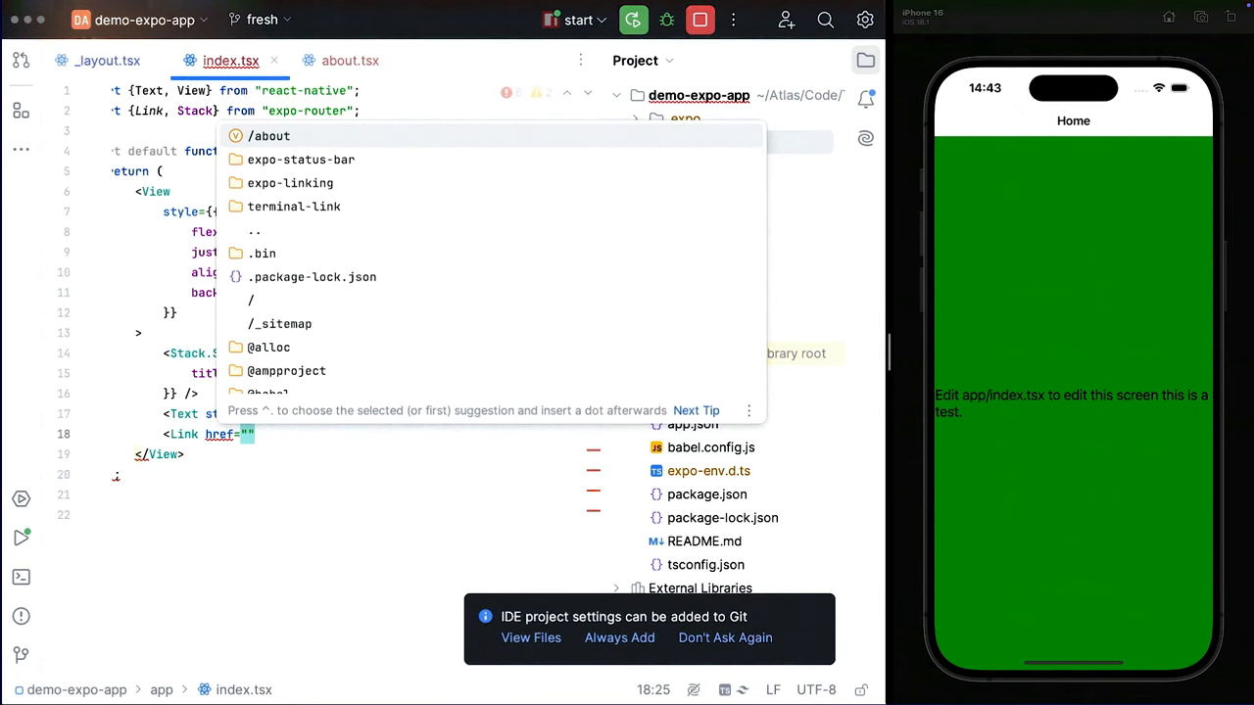
click(269, 136)
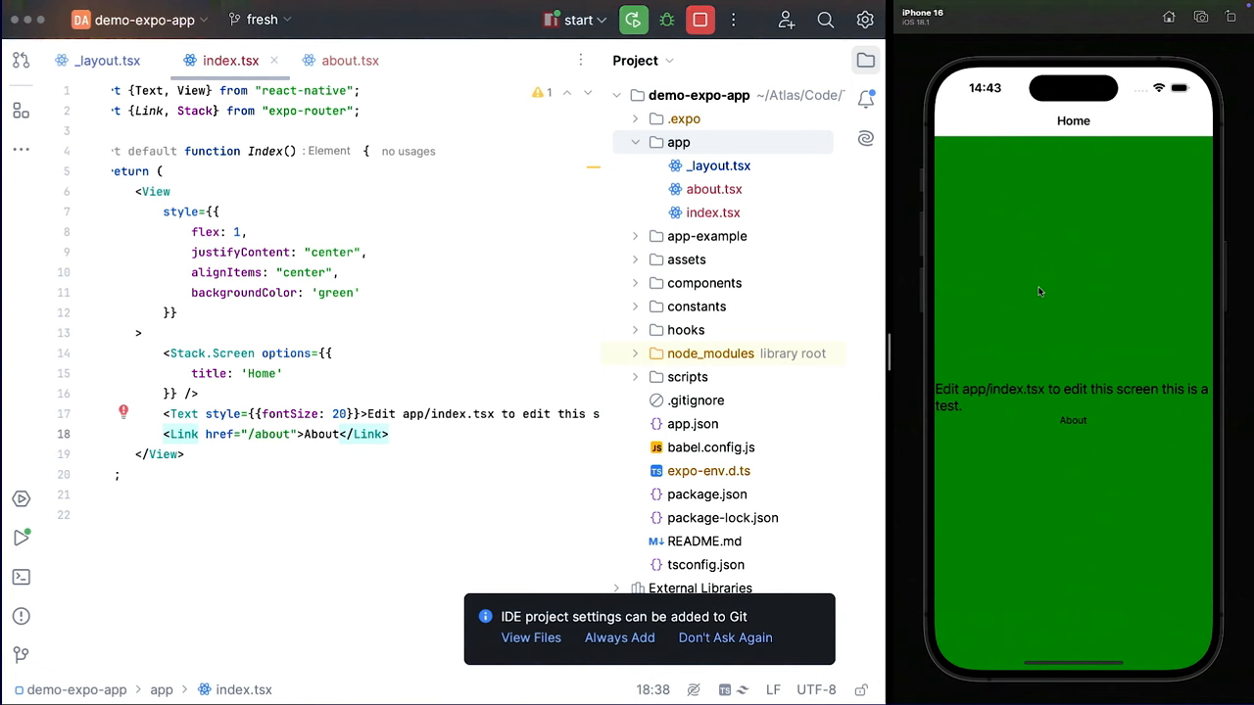
mouse_move(1107, 313)
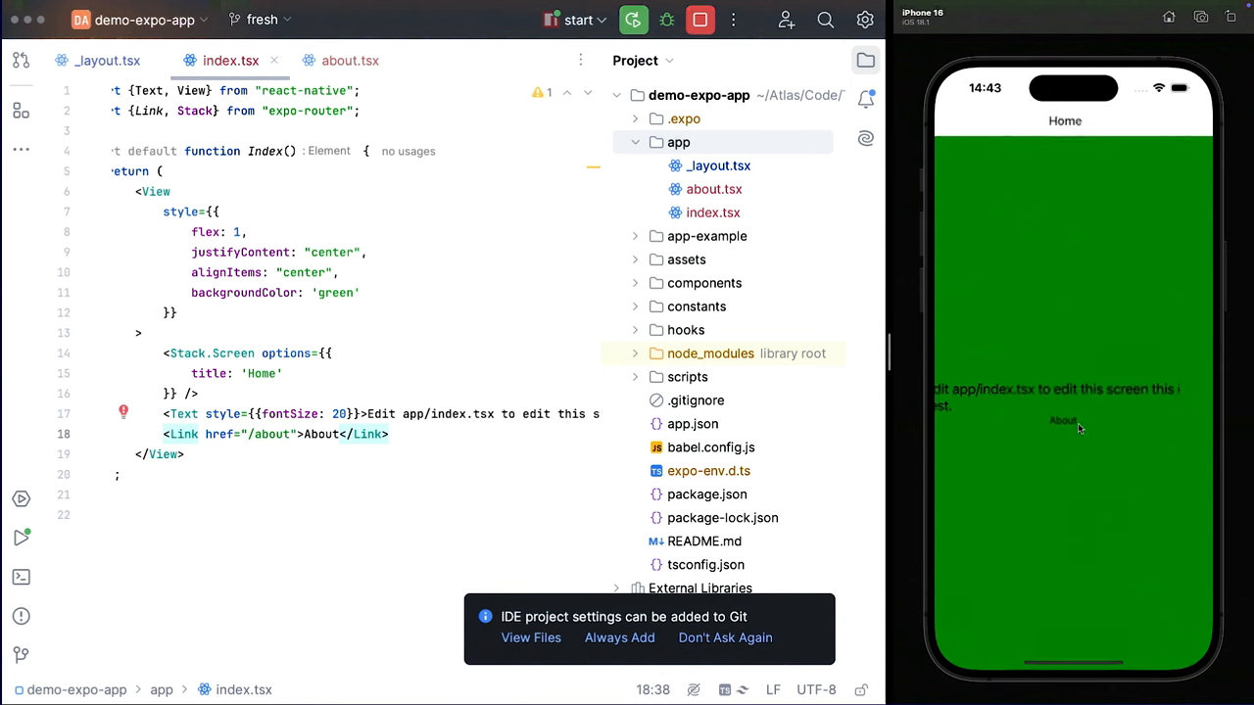
click(1063, 422)
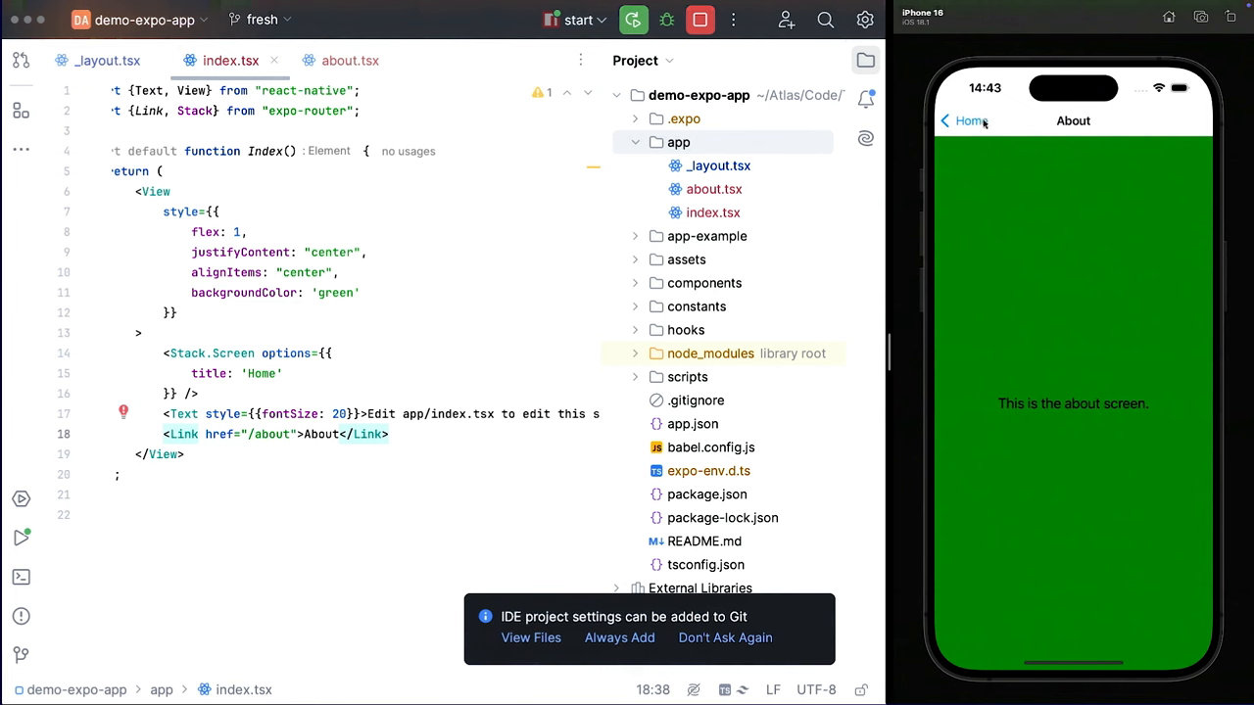
mouse_move(983, 125)
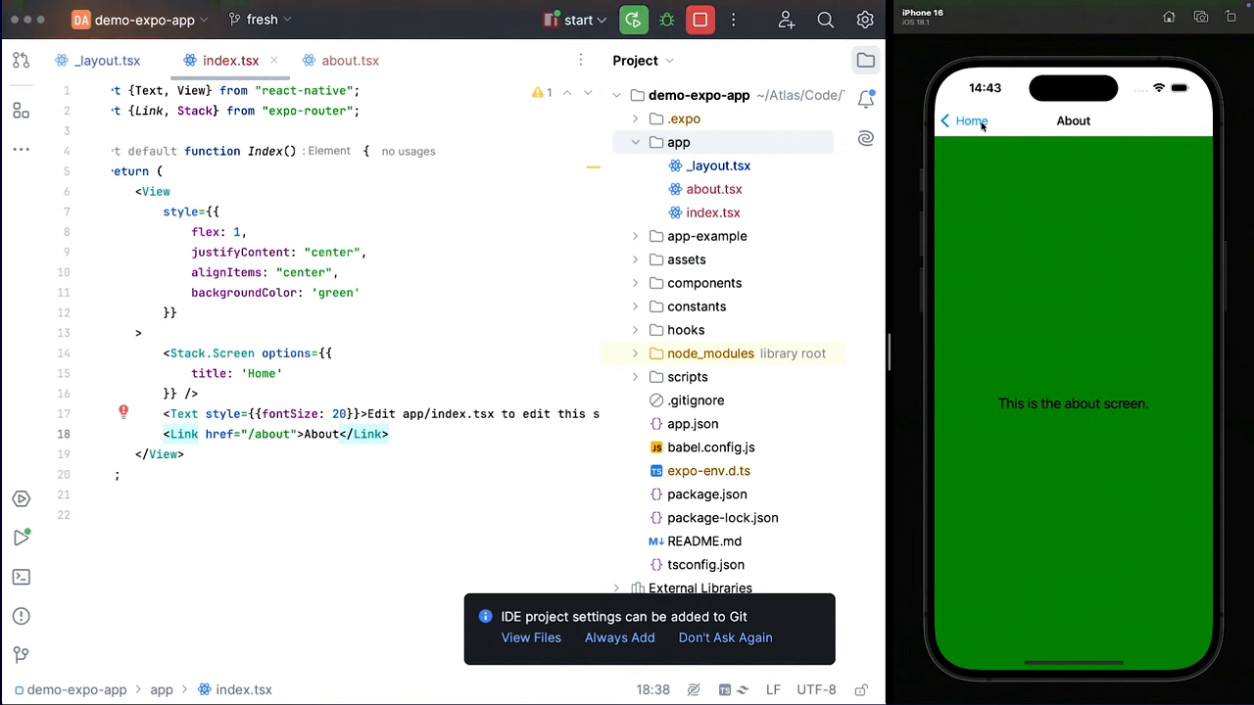
Step: Return the simulator from the About screen to Home before moving to the Expo dashboard
click(963, 120)
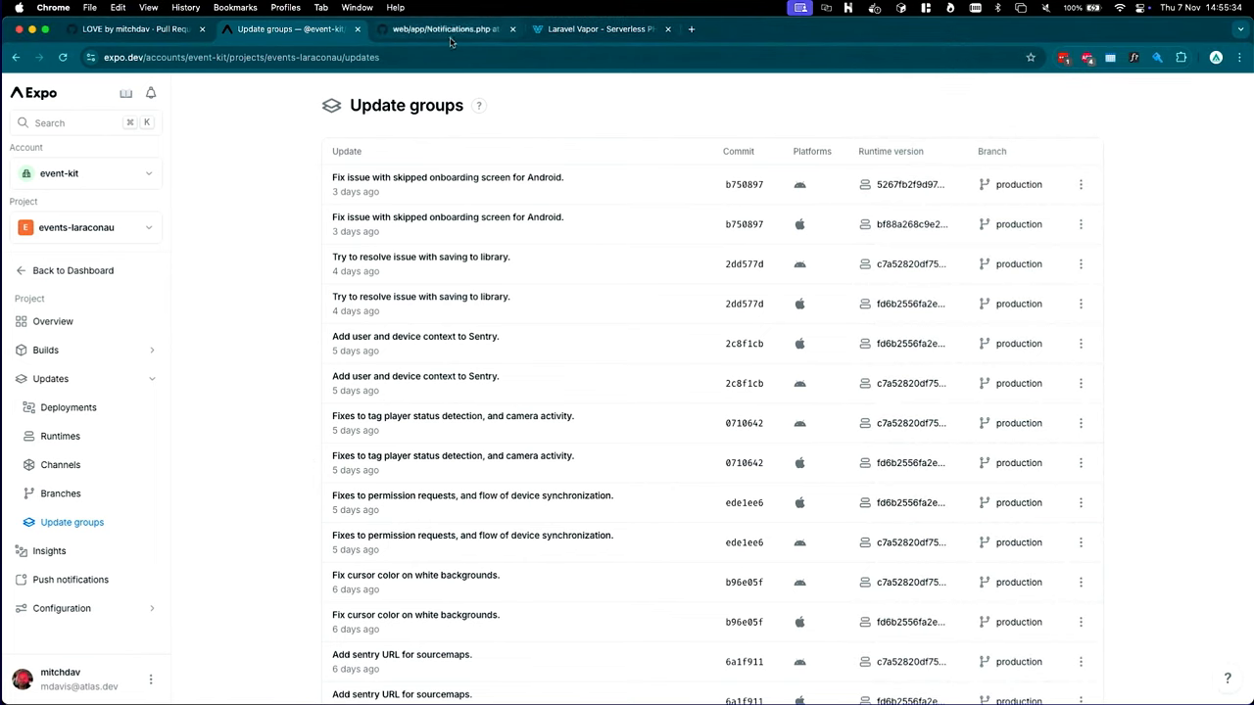
Step: Merge LOVE pull request #1 into production and view the Actions workflow runs
click(134, 28)
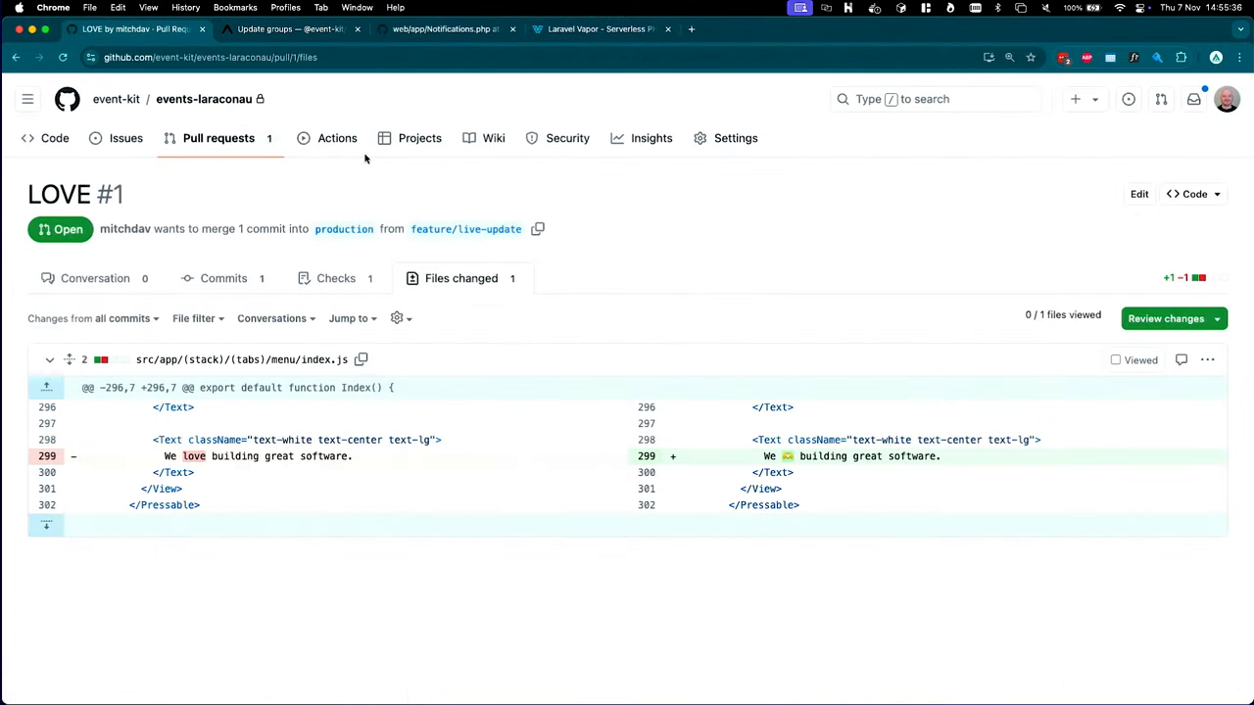
mouse_move(509, 180)
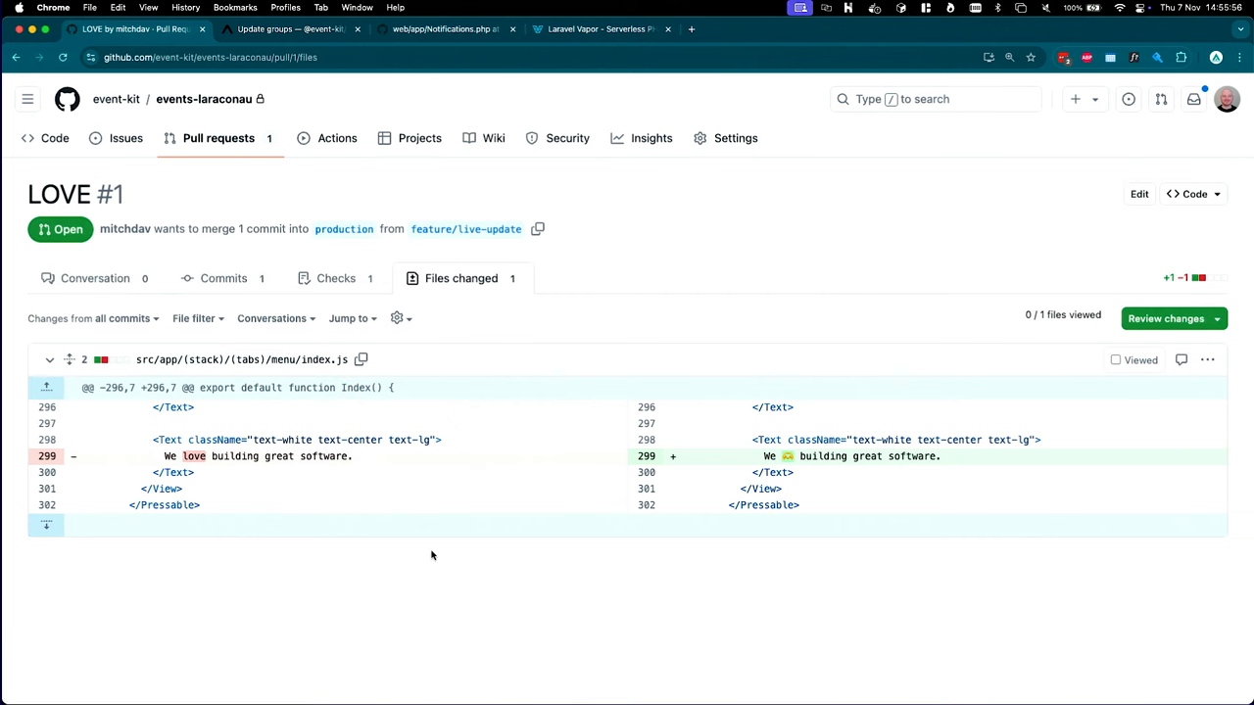
mouse_move(682, 564)
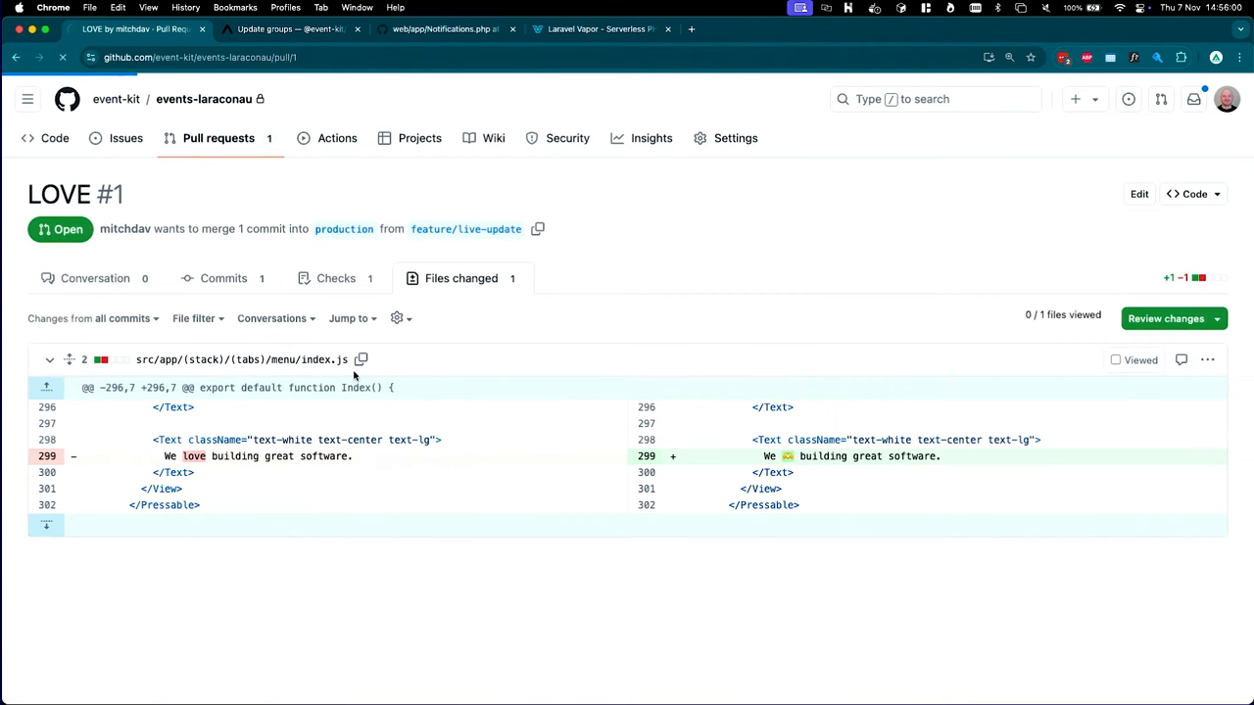
click(94, 278)
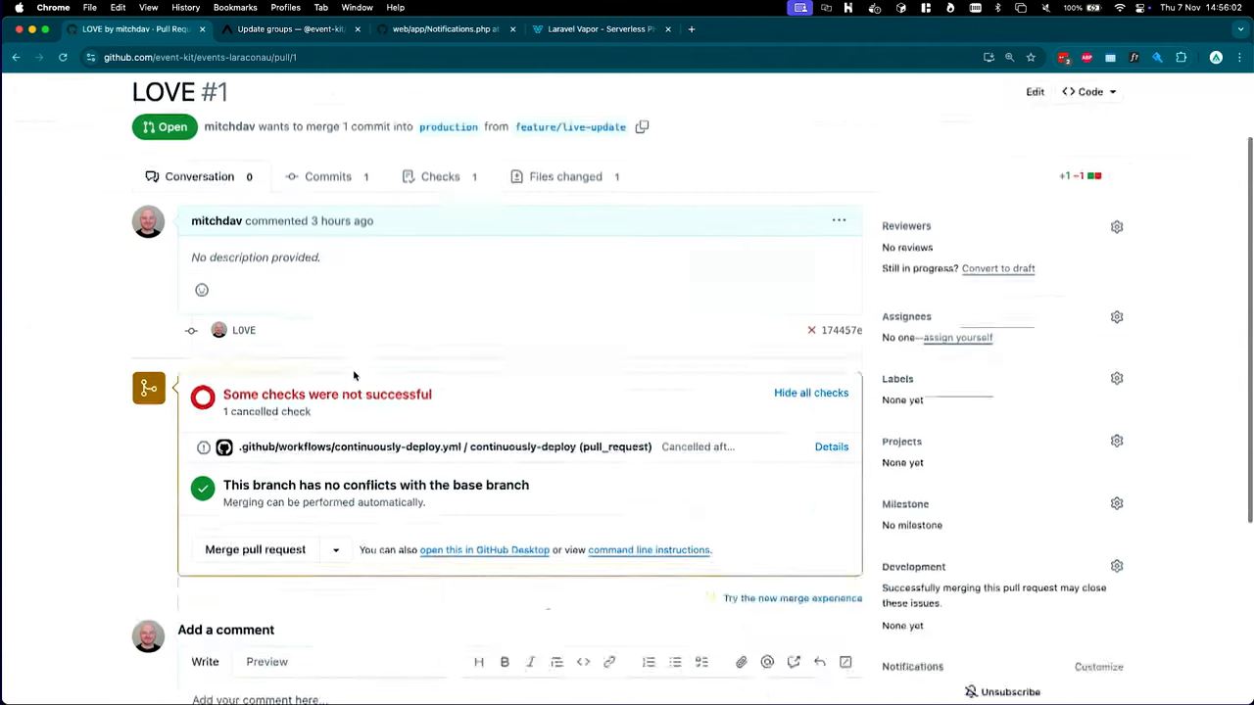
click(255, 549)
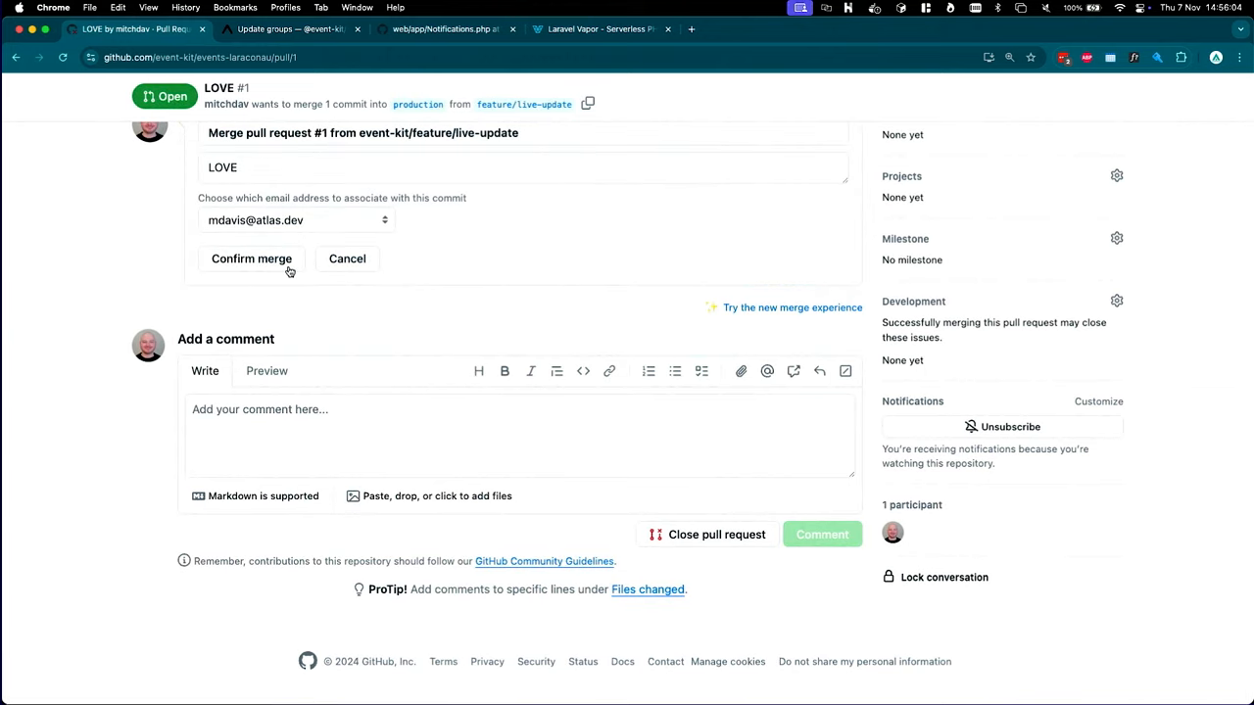
click(251, 259)
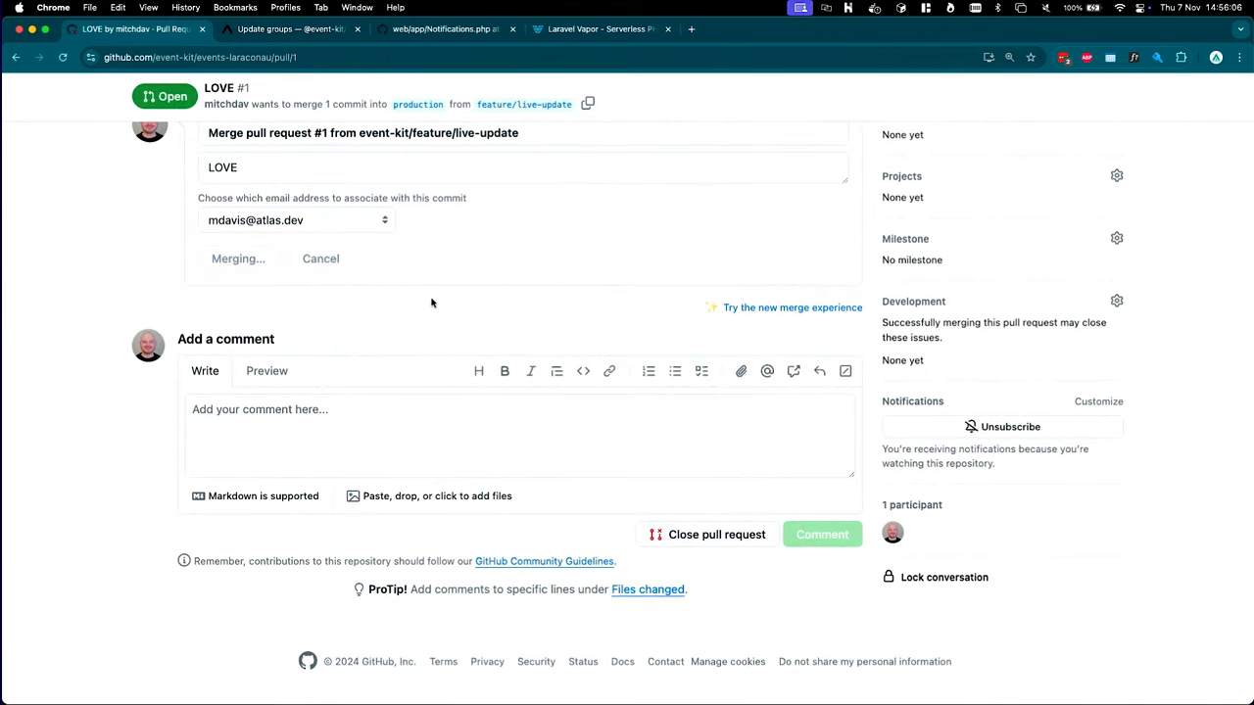
click(237, 258)
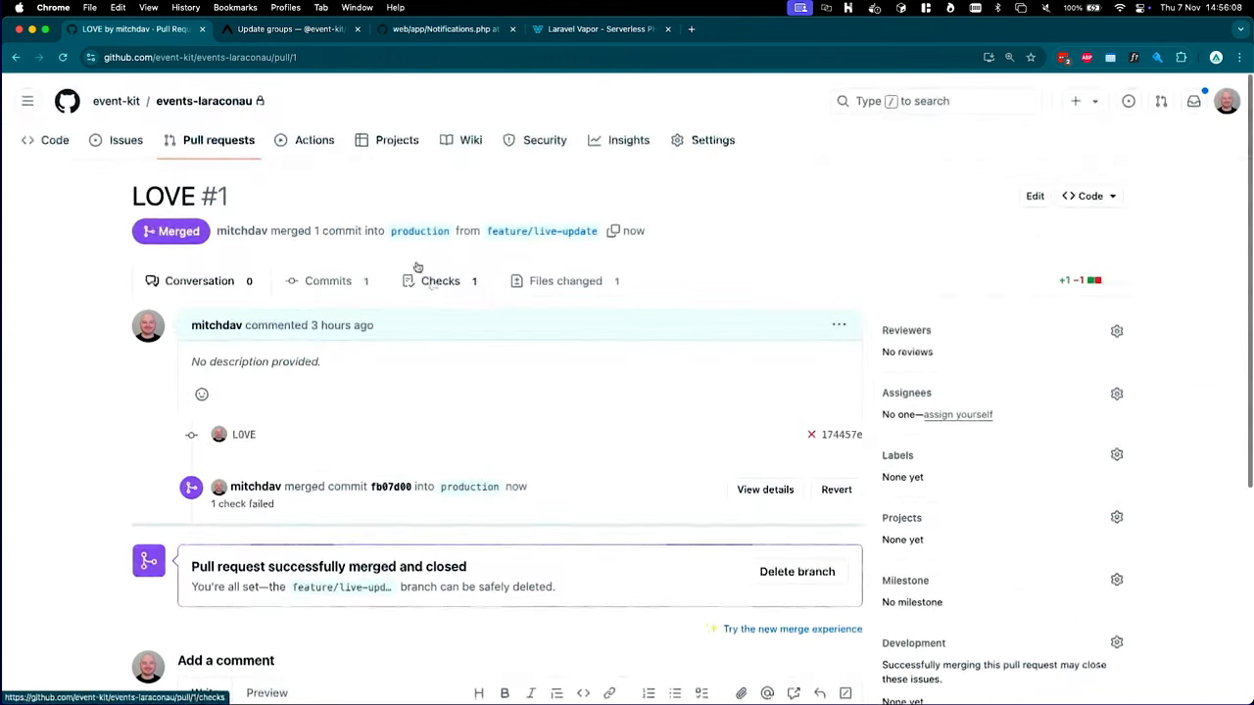
click(314, 139)
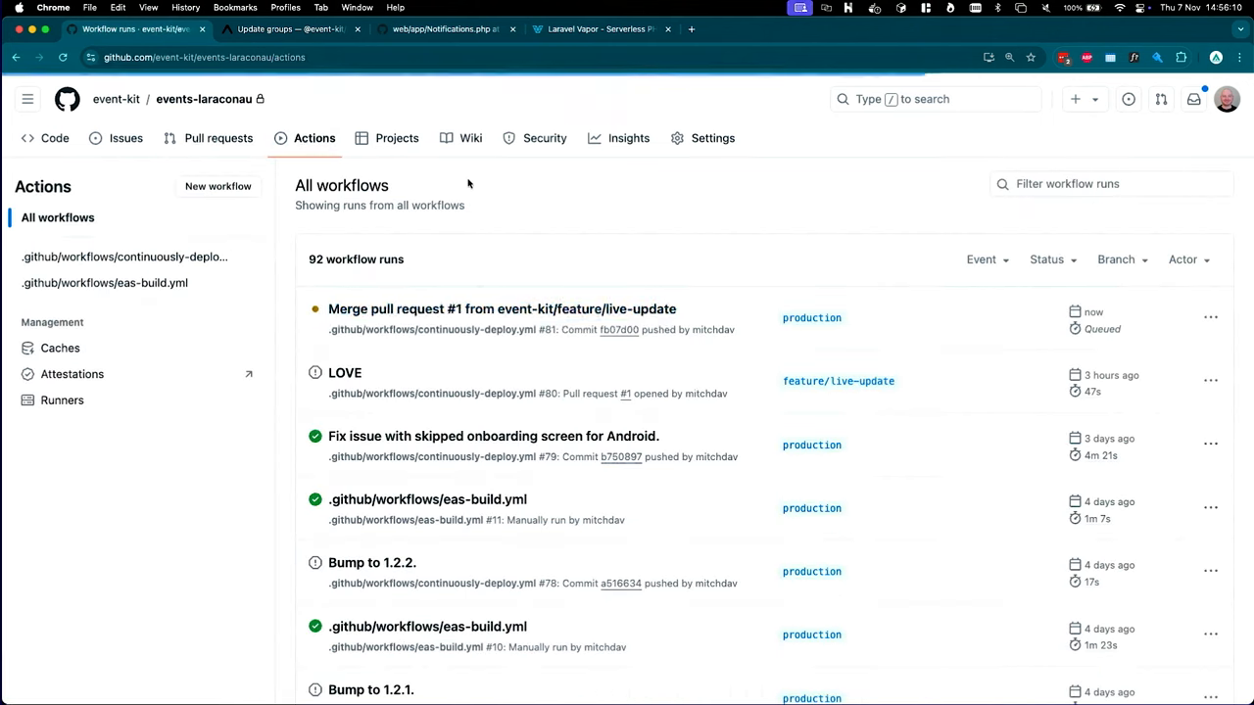
Step: Open the 'Merge pull request #1' run and scroll the continuously-deploy job log
click(502, 308)
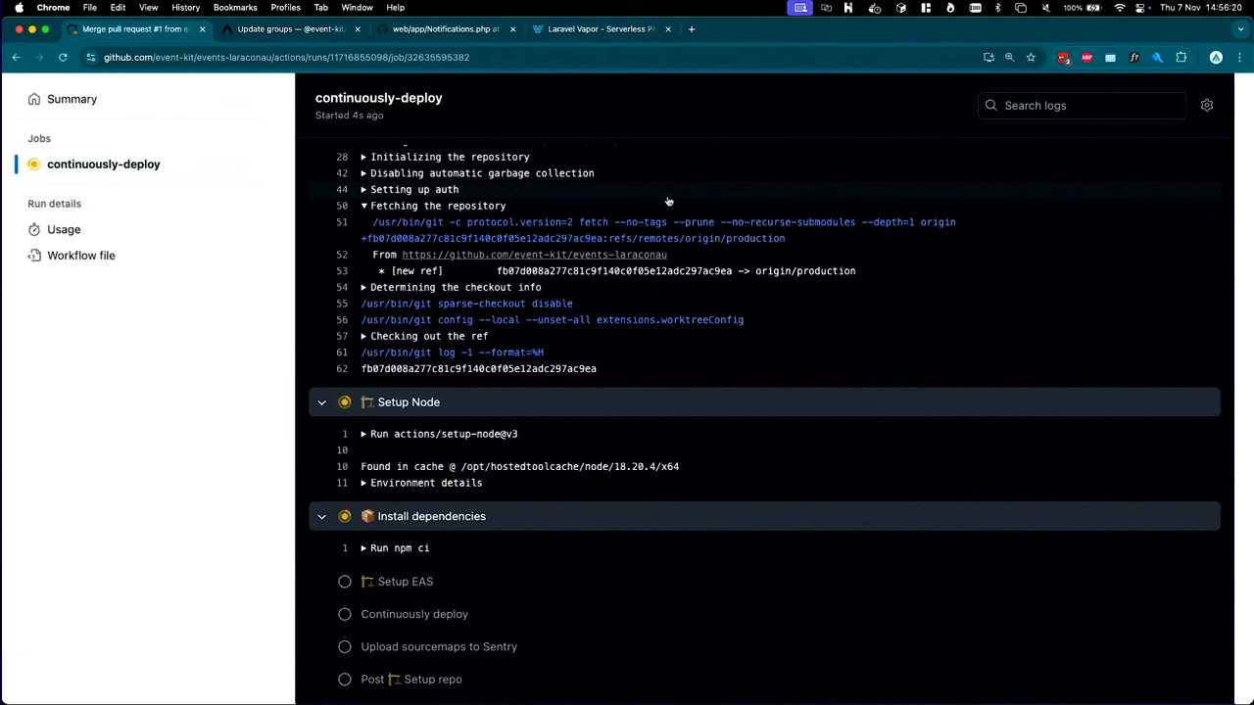
scroll(down, 3)
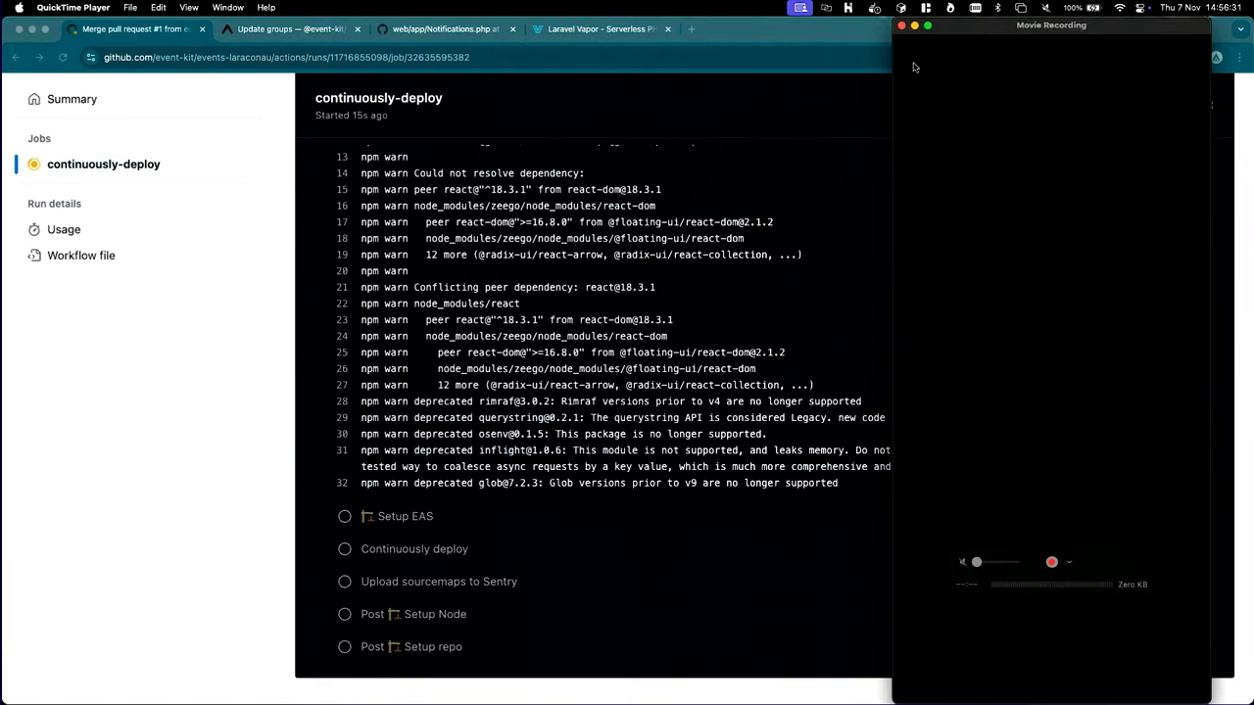
Step: Start a QuickTime New Movie Recording mirroring the iPhone's events app
click(1070, 561)
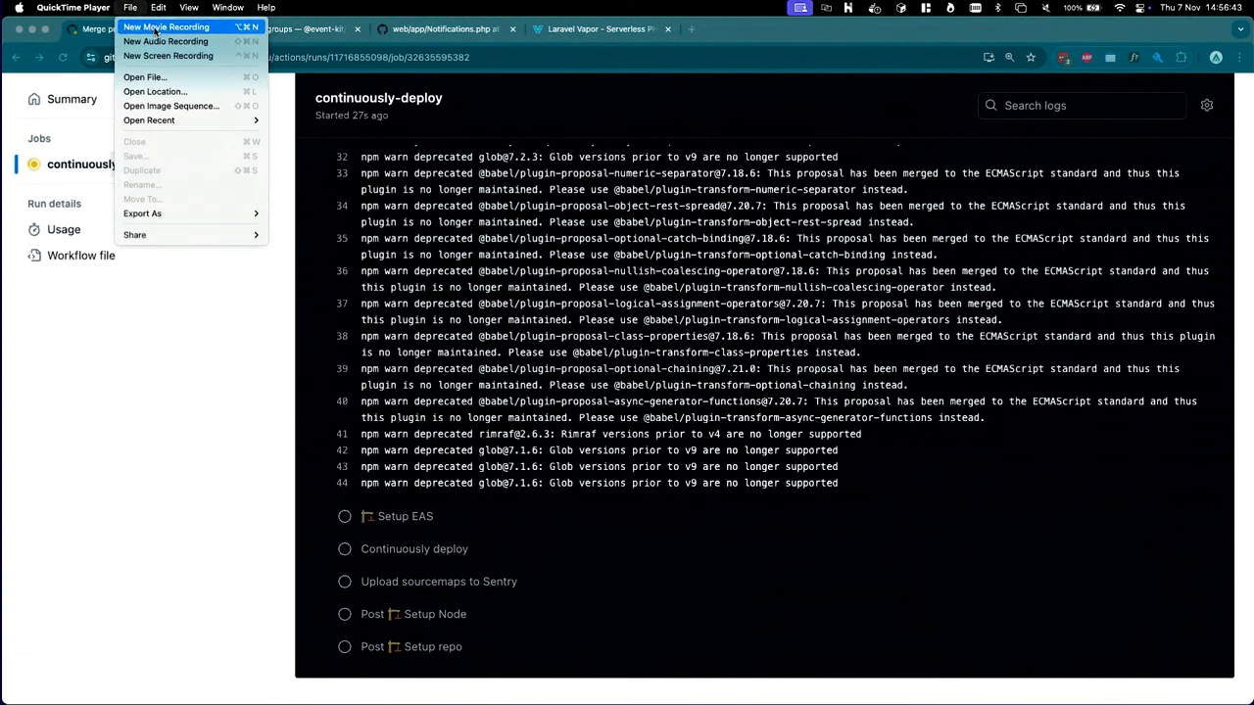
click(165, 26)
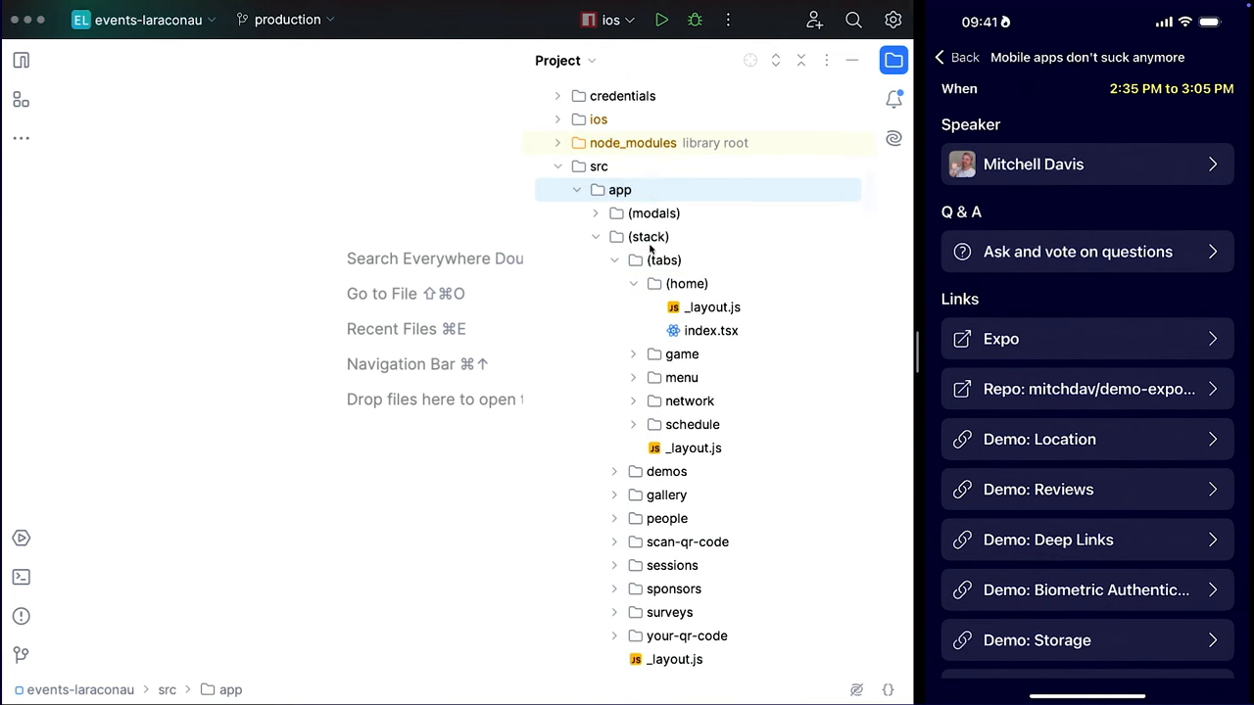
mouse_move(899, 262)
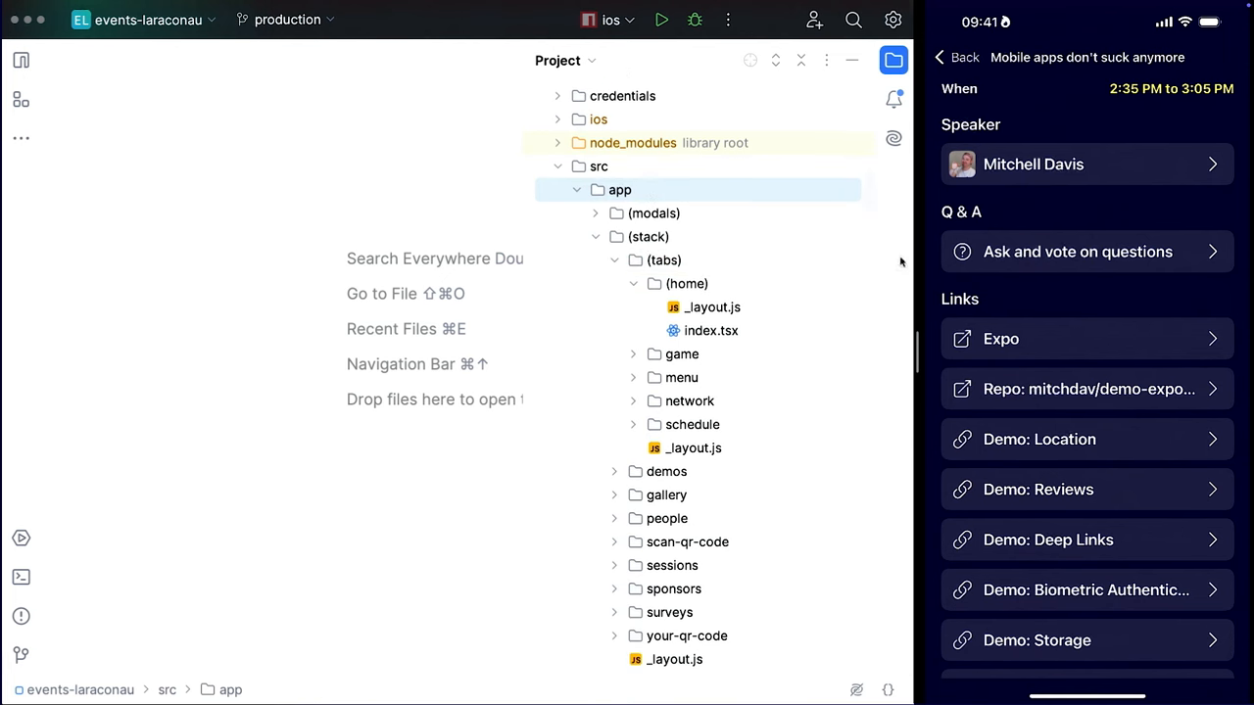
Step: Return the phone app to the schedule and open (home)/index.tsx in the Project tree
click(955, 57)
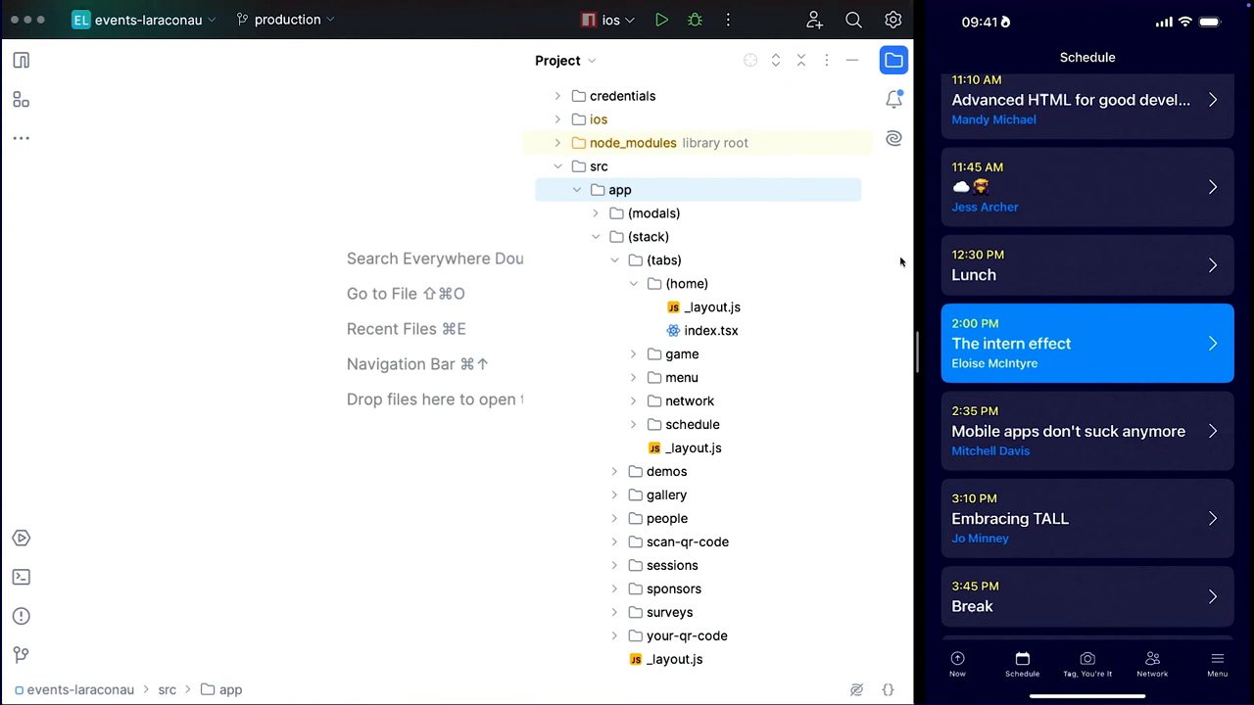
scroll(down, 3)
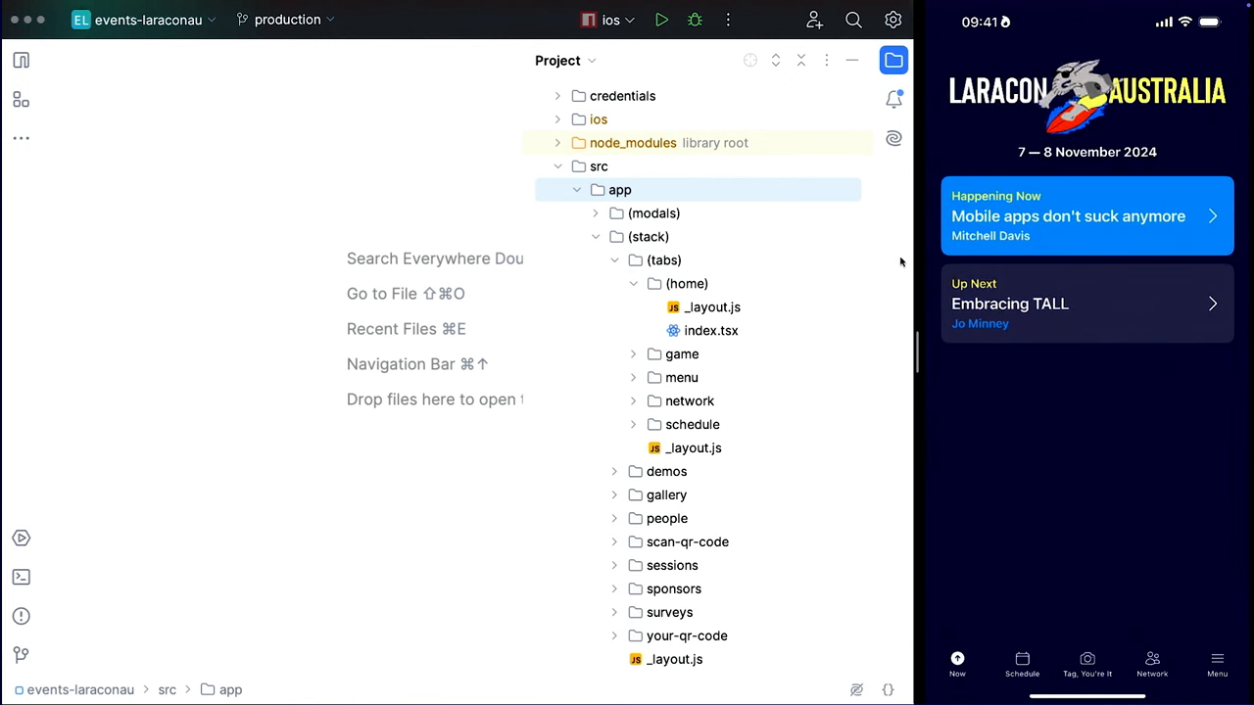
double_click(711, 330)
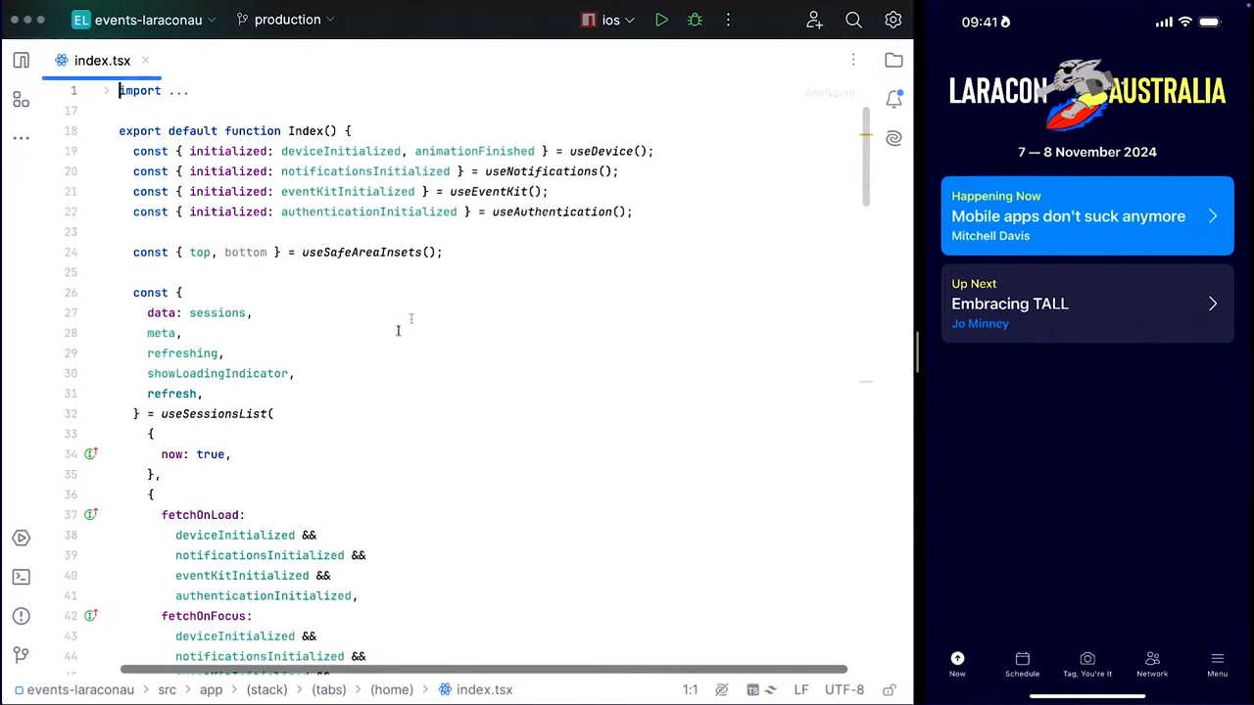
Step: Scroll through index.tsx's session refresh code down to the return markup
scroll(down, 3)
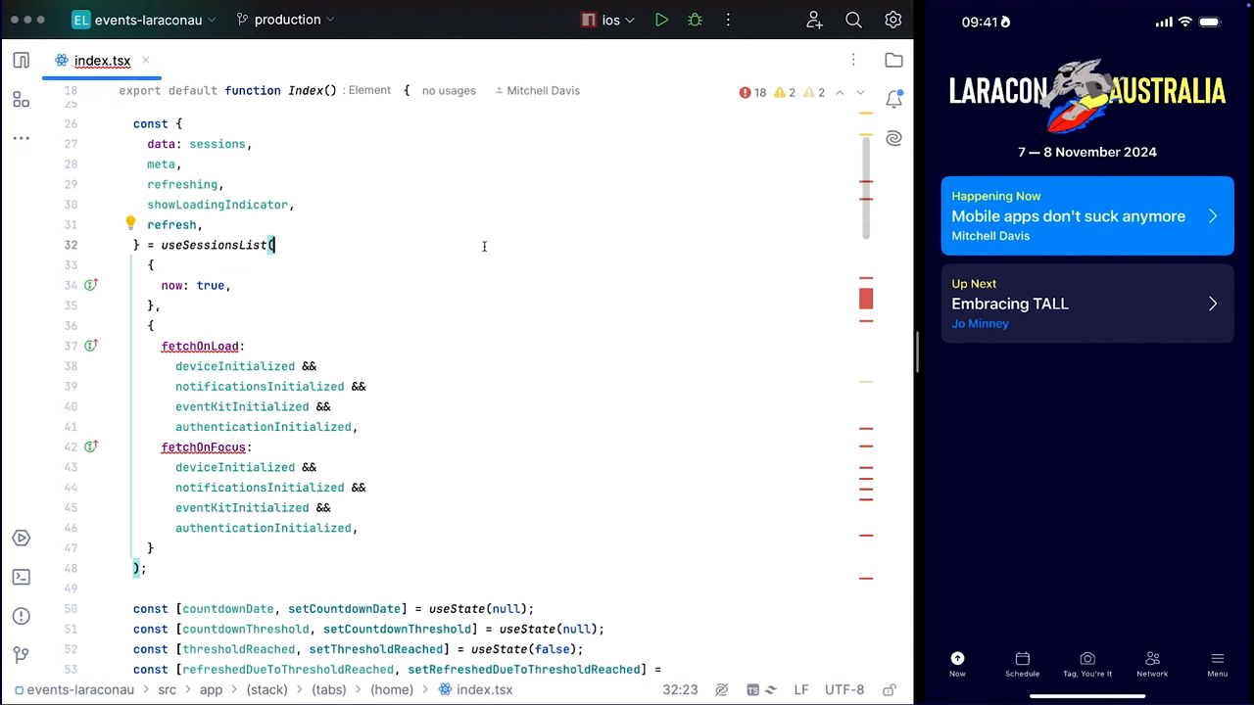
scroll(down, 3)
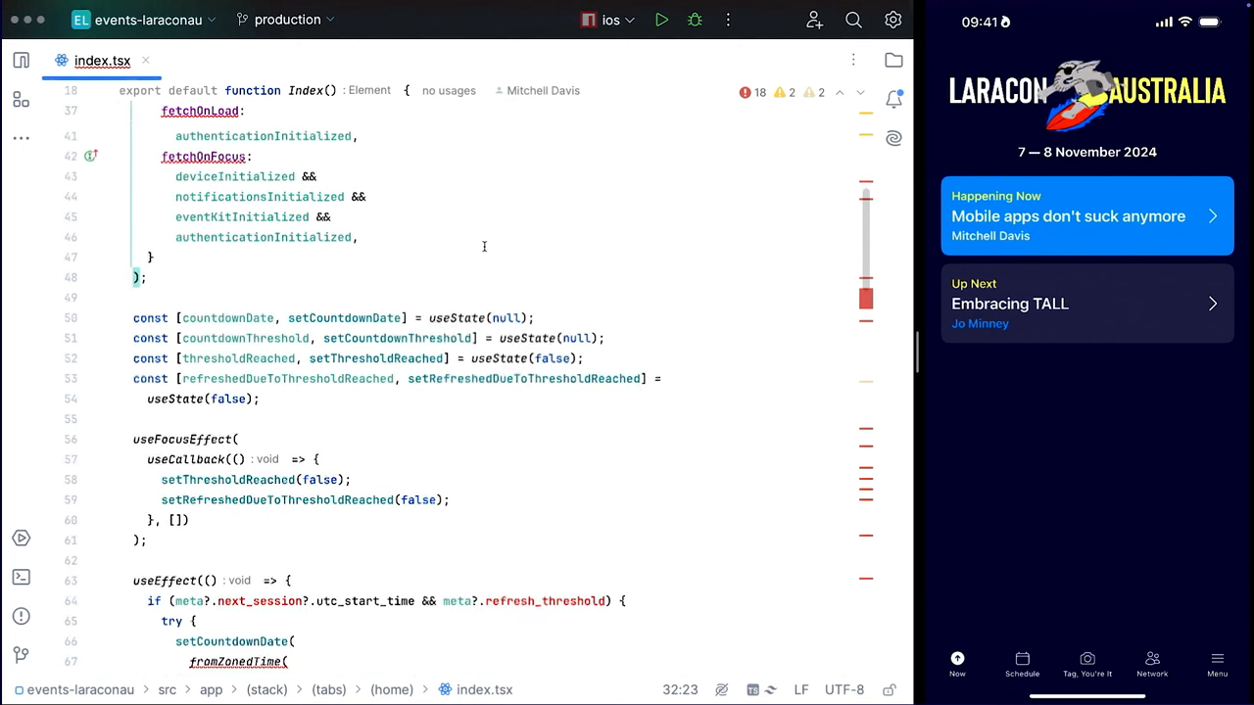
scroll(down, 3)
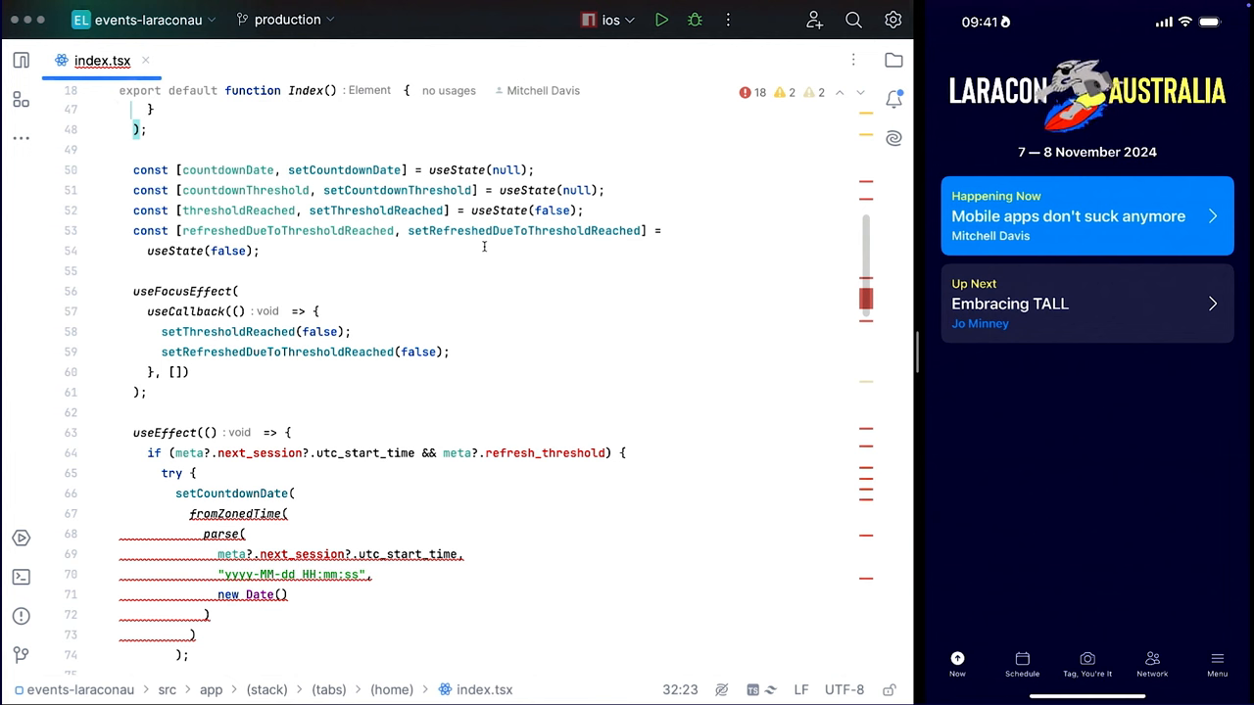
scroll(down, 3)
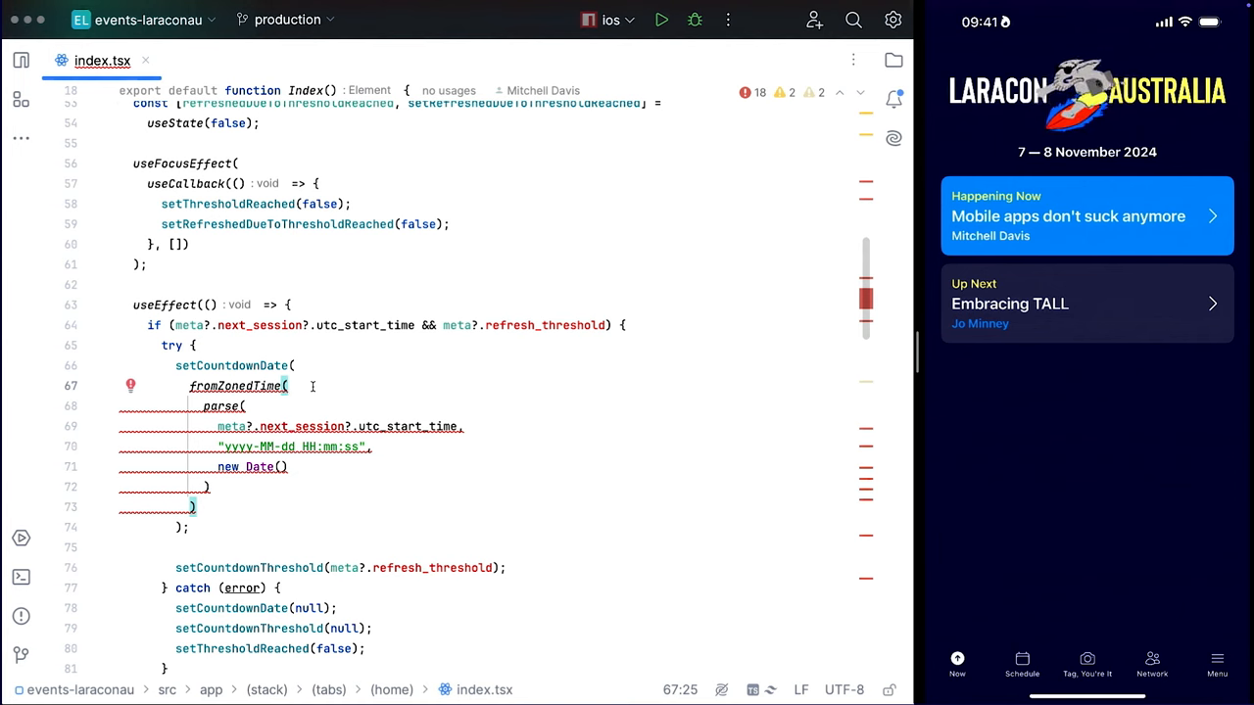
scroll(down, 3)
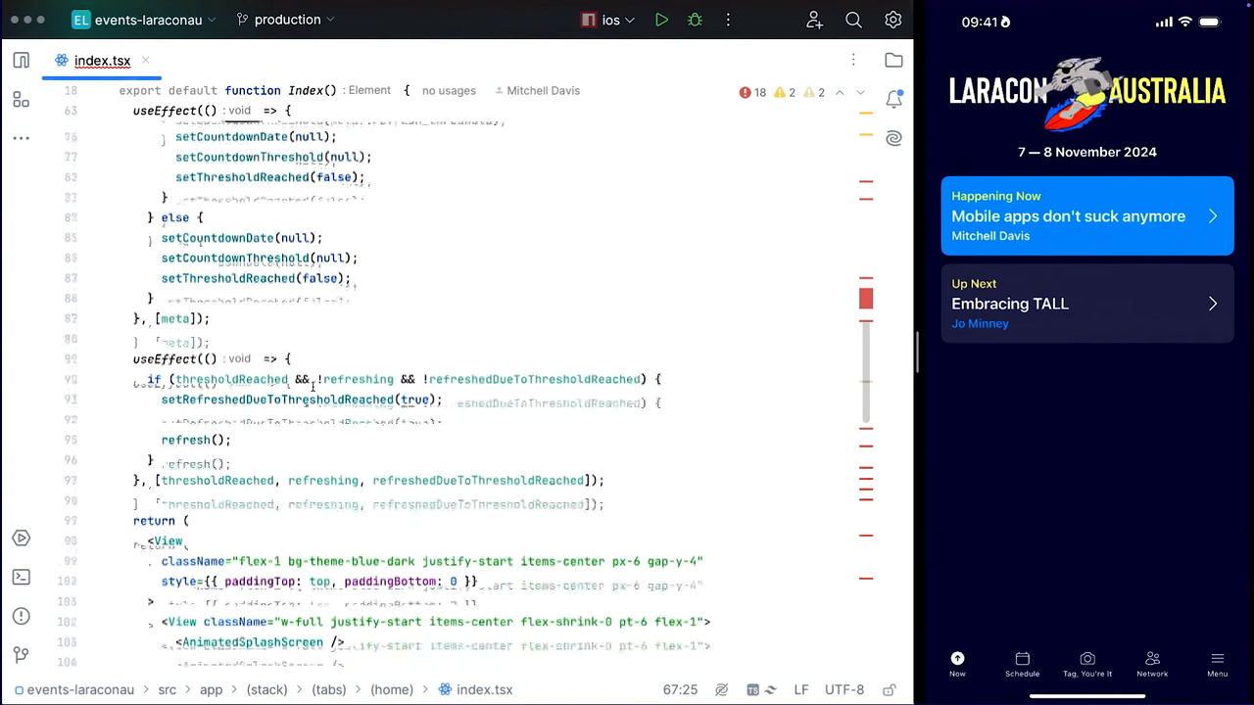
scroll(down, 3)
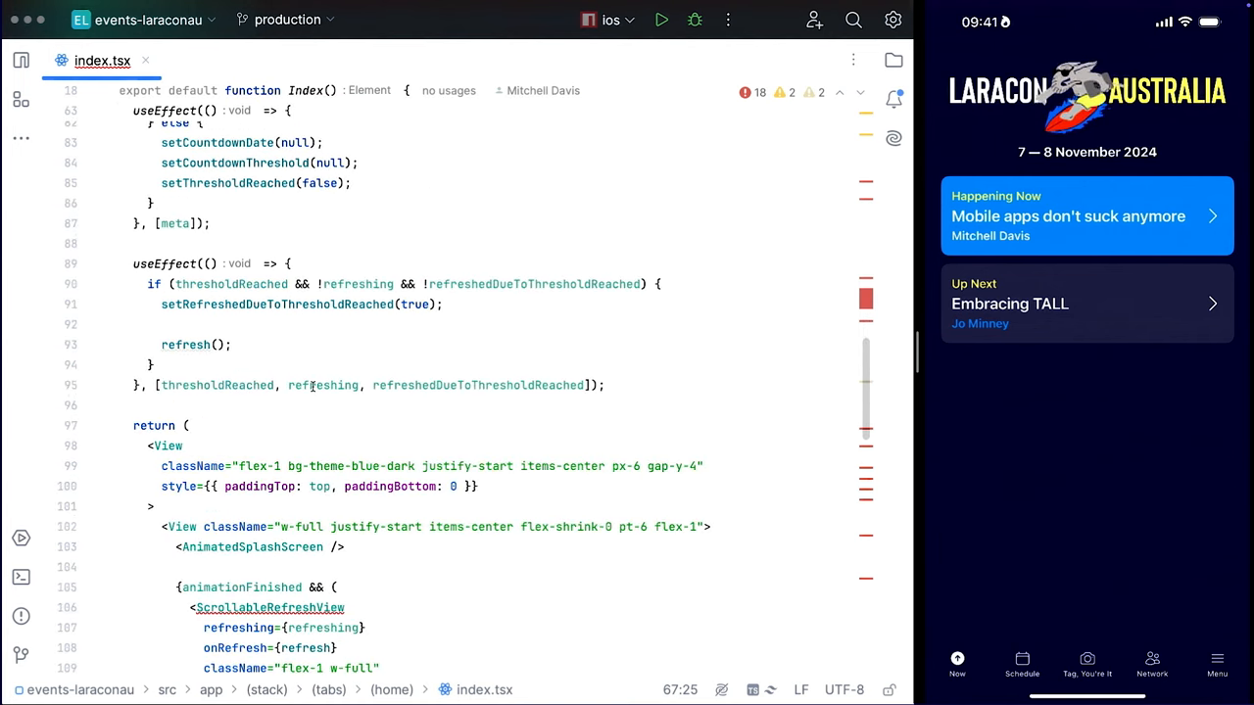
scroll(down, 3)
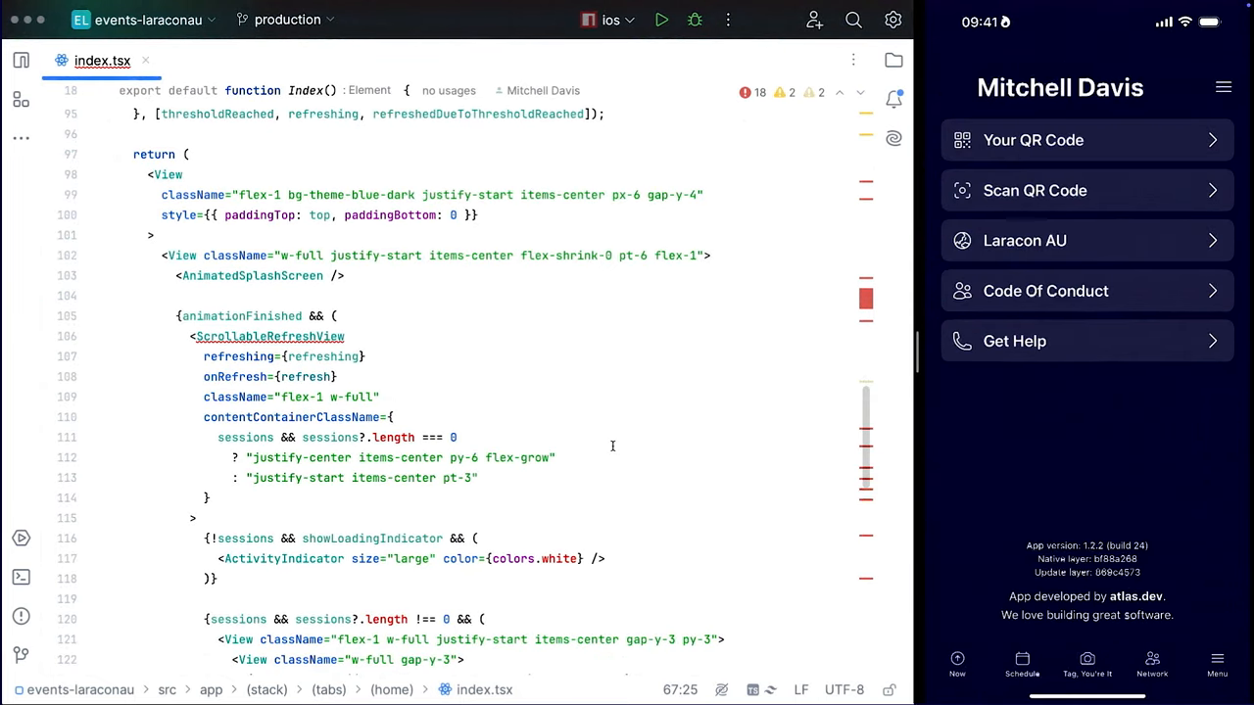
mouse_move(893, 61)
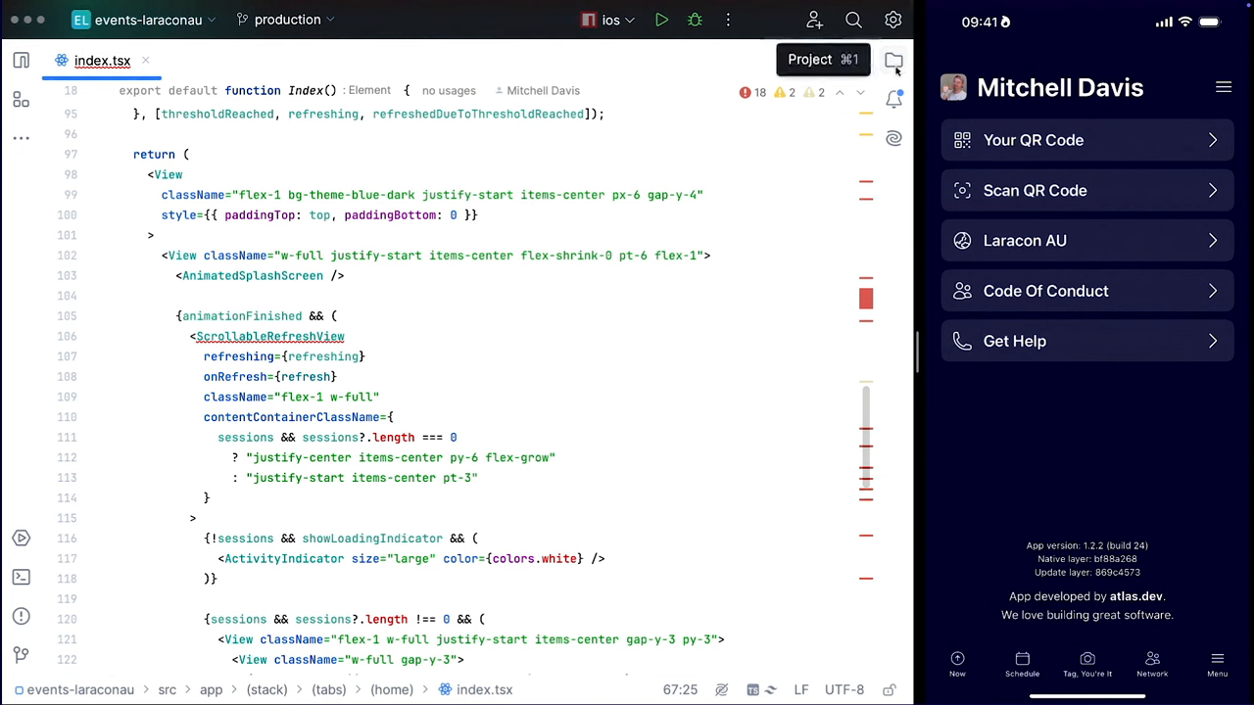
Step: Open (tabs)/menu/index.js and scroll to the Get Help link and updatesView footer
click(893, 61)
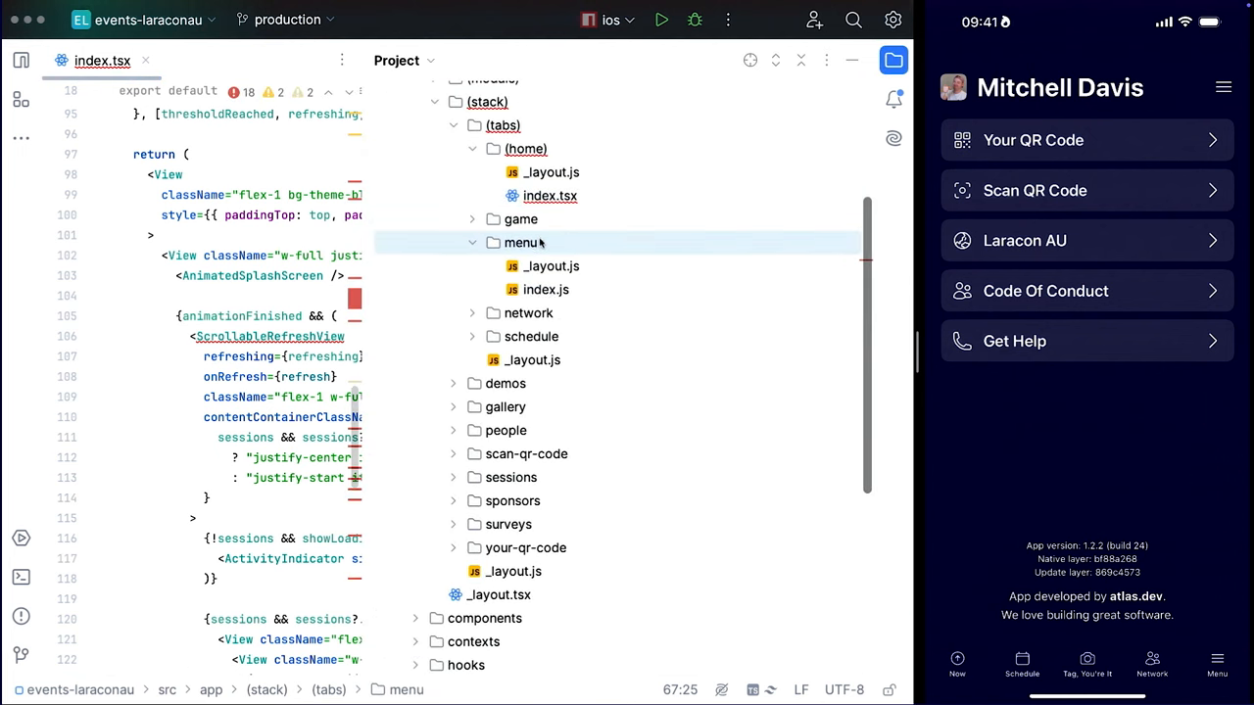
double_click(545, 289)
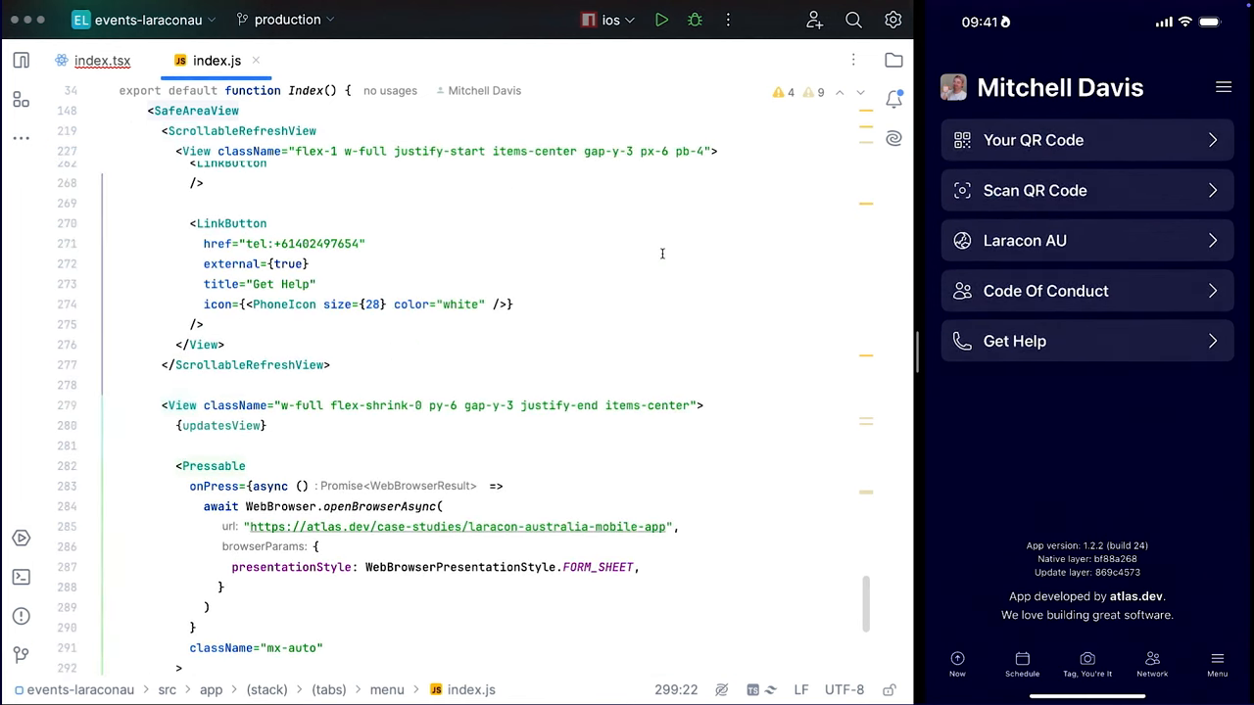
mouse_move(573, 203)
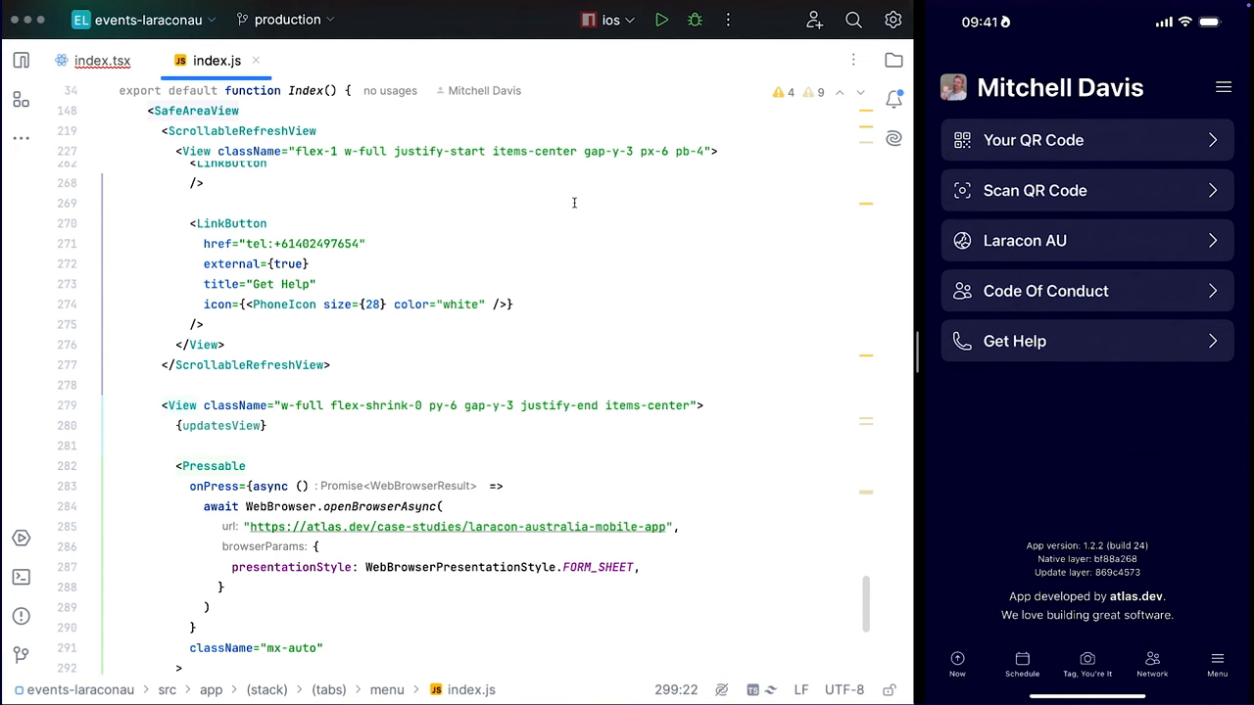
click(1022, 664)
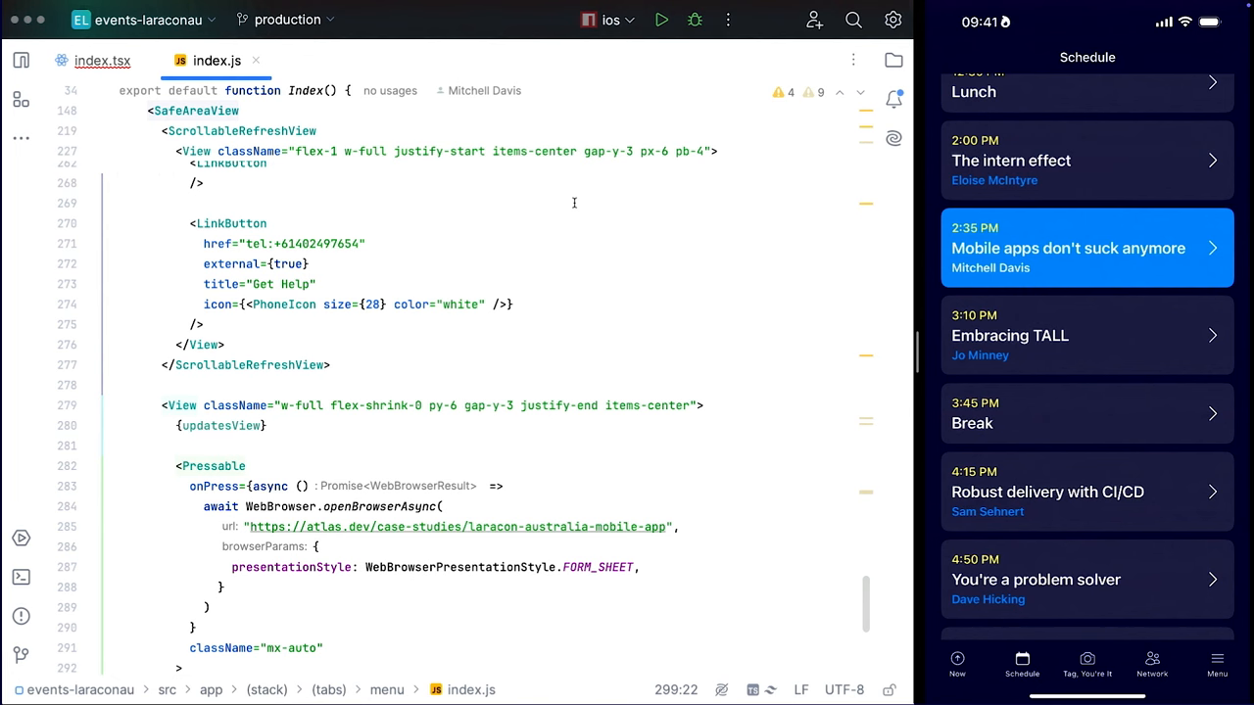
Step: Open the geolocation demo's ui.tsx from the demos folder at its react-native-maps imports
click(1067, 247)
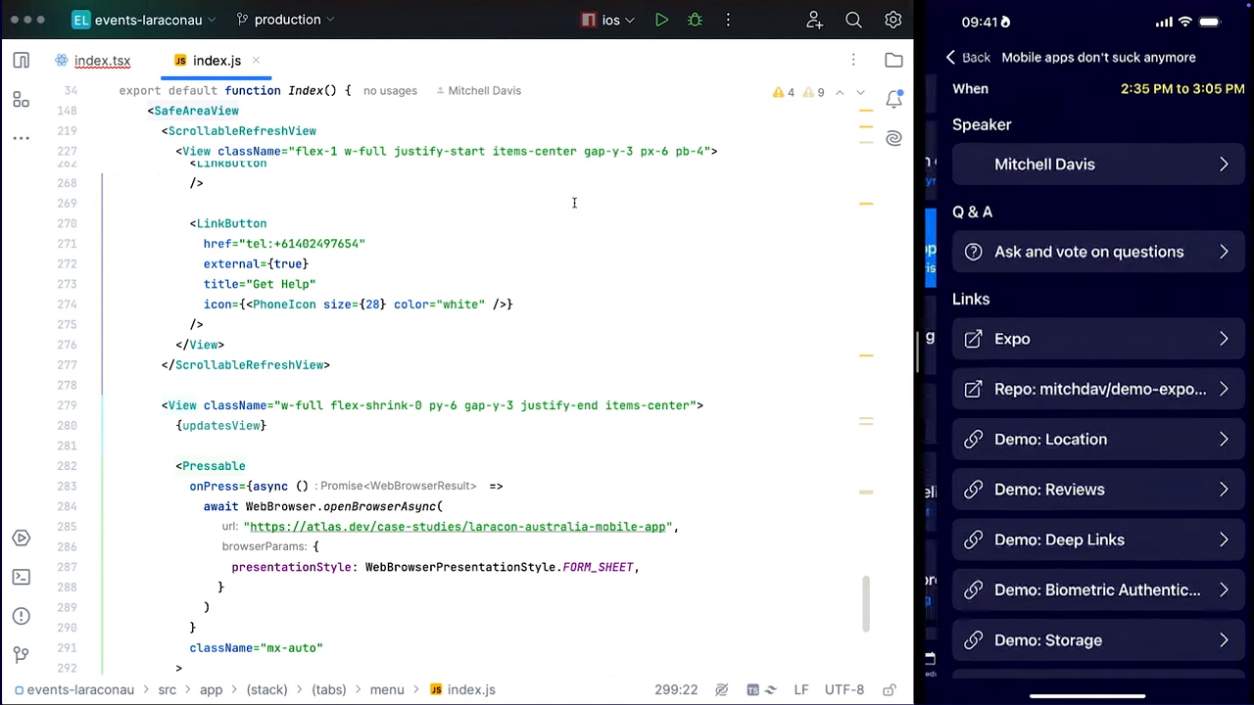
scroll(down, 3)
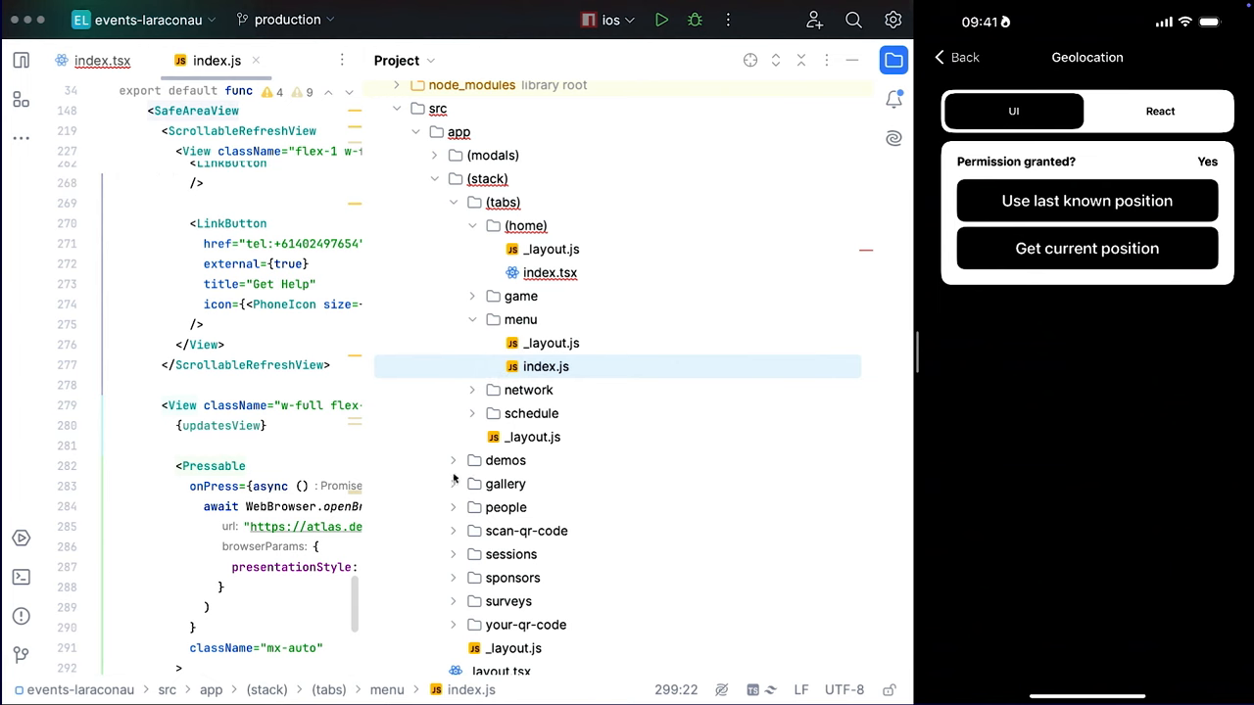
click(504, 460)
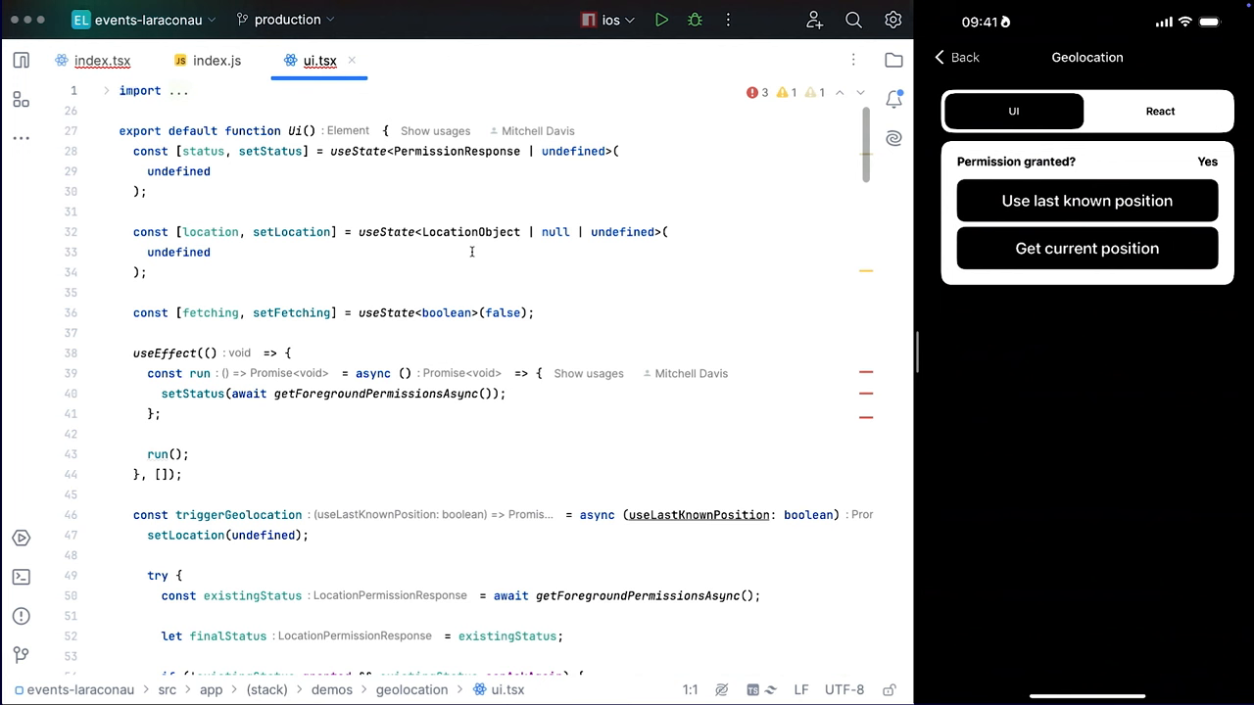
click(118, 90)
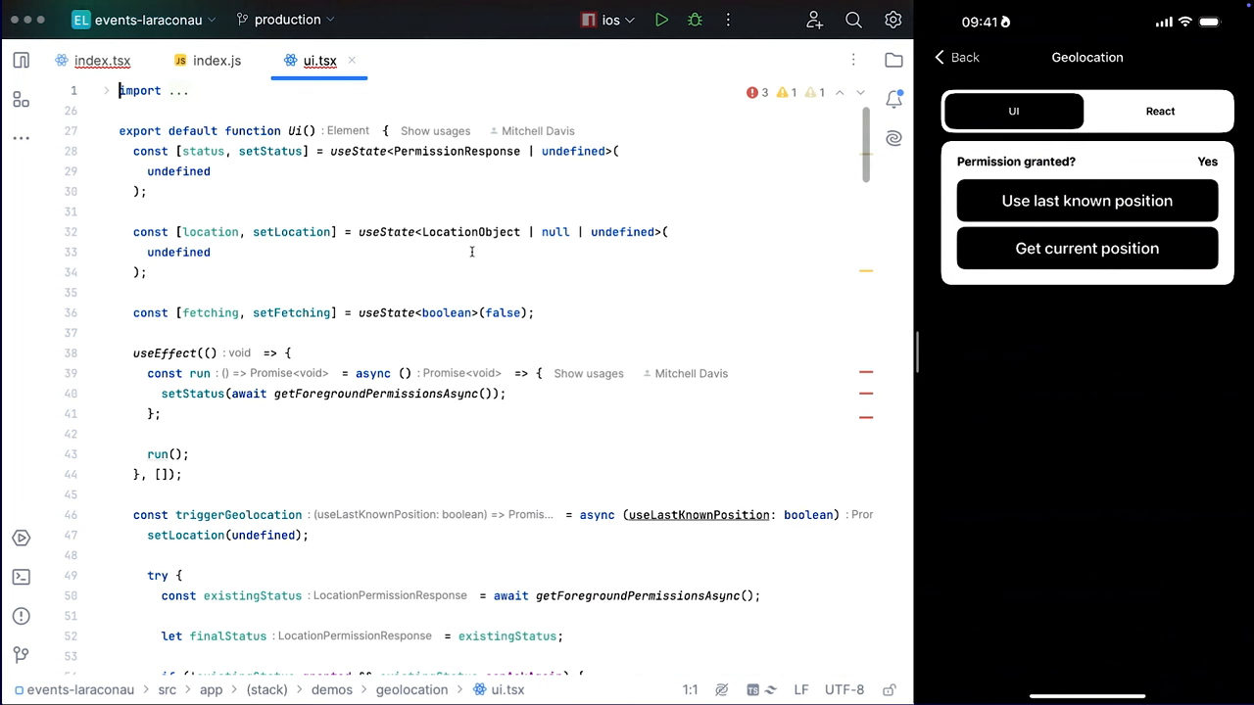
Step: Refresh the phone's current position in the Geolocation demo, then return to the talk's links
click(1086, 248)
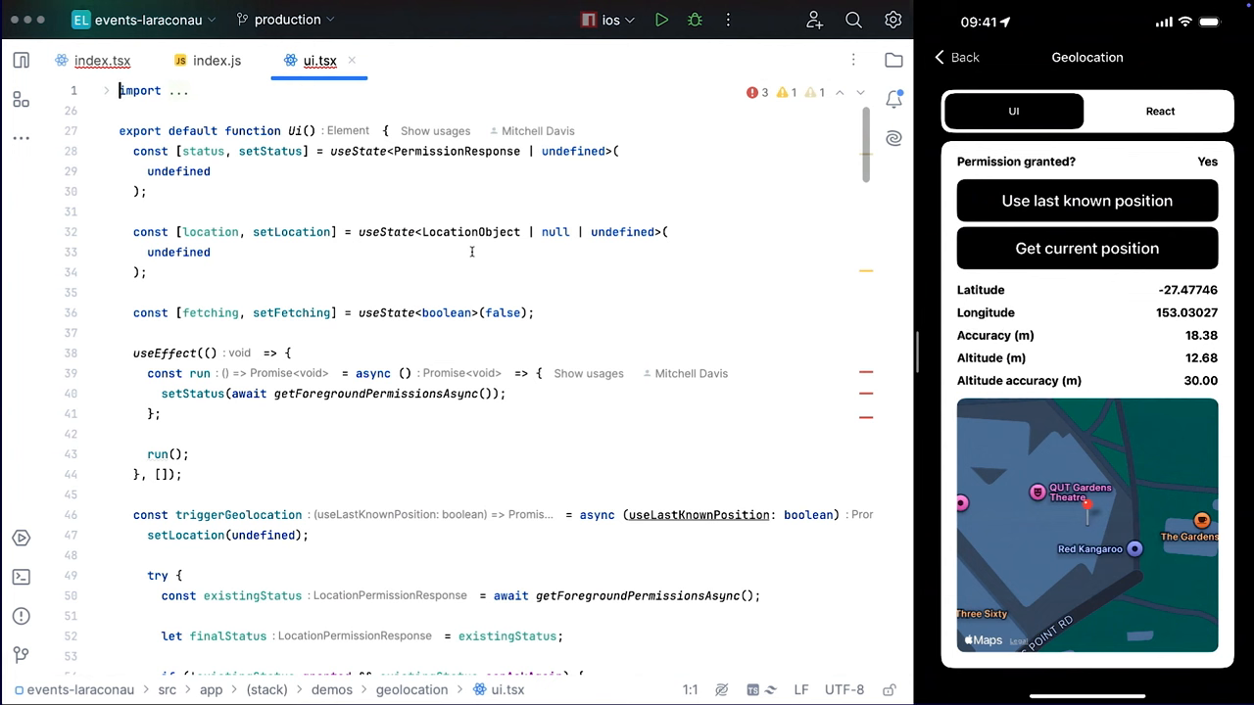
scroll(down, 3)
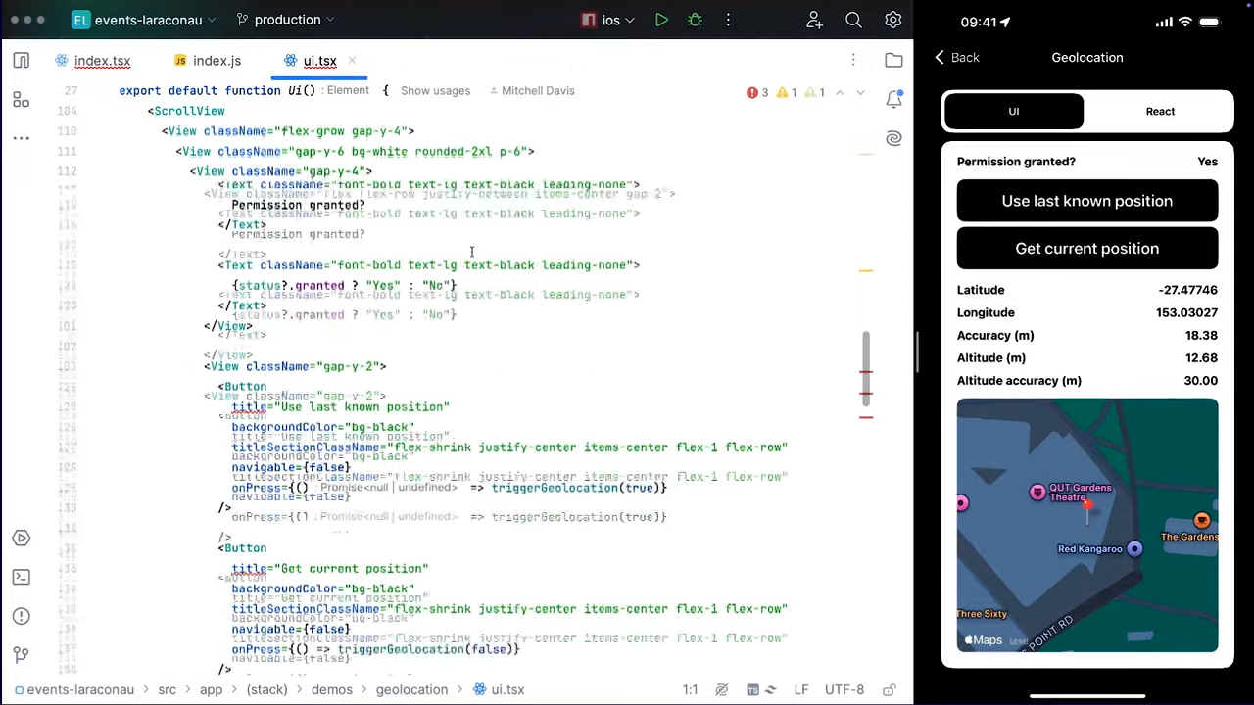
scroll(down, 3)
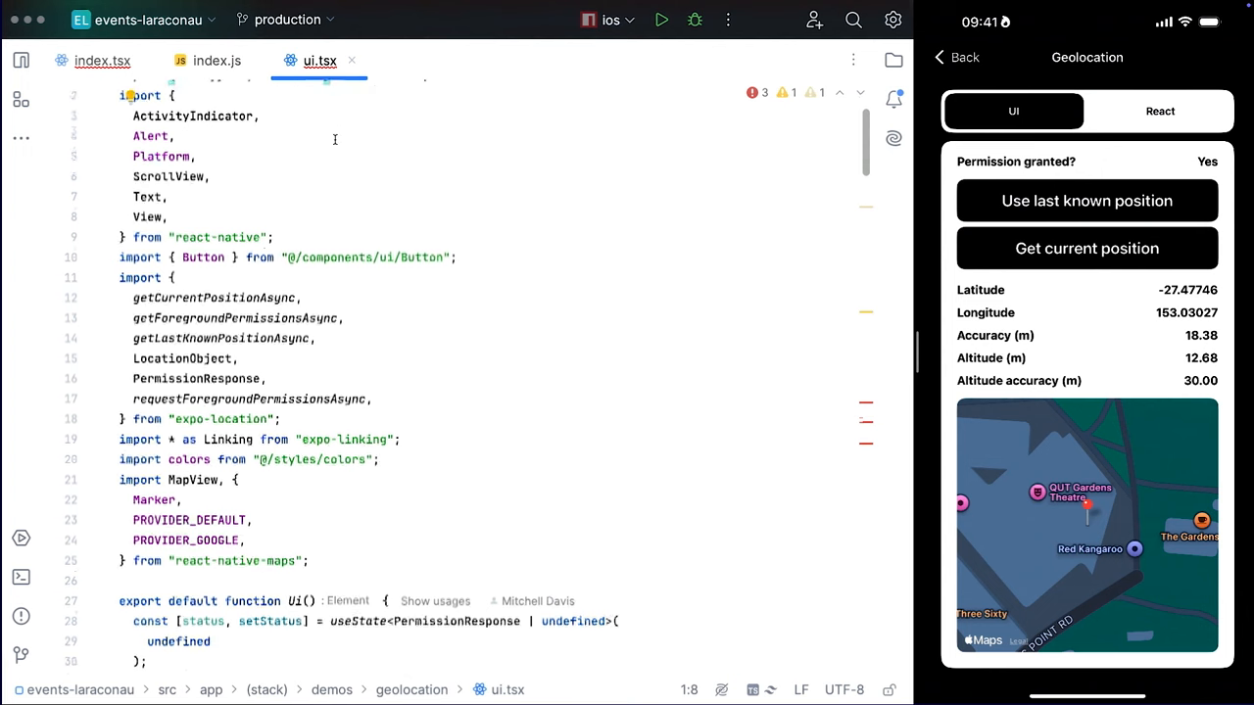
scroll(down, 3)
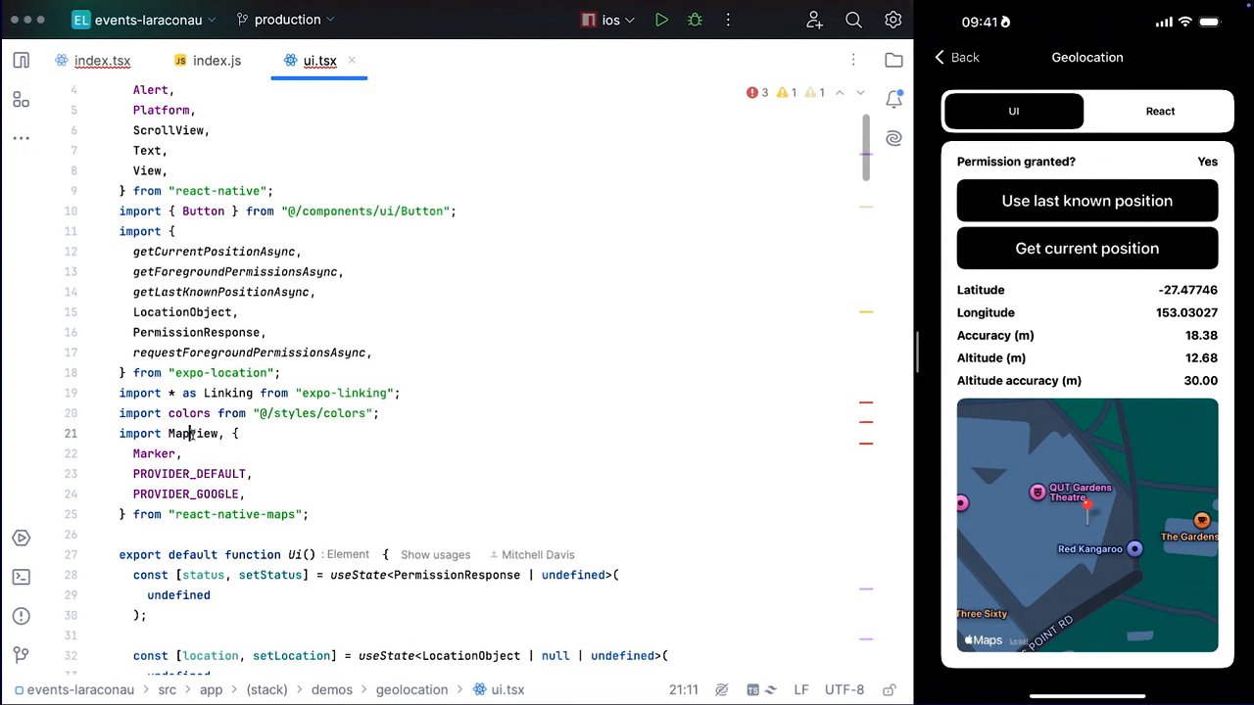
click(1086, 248)
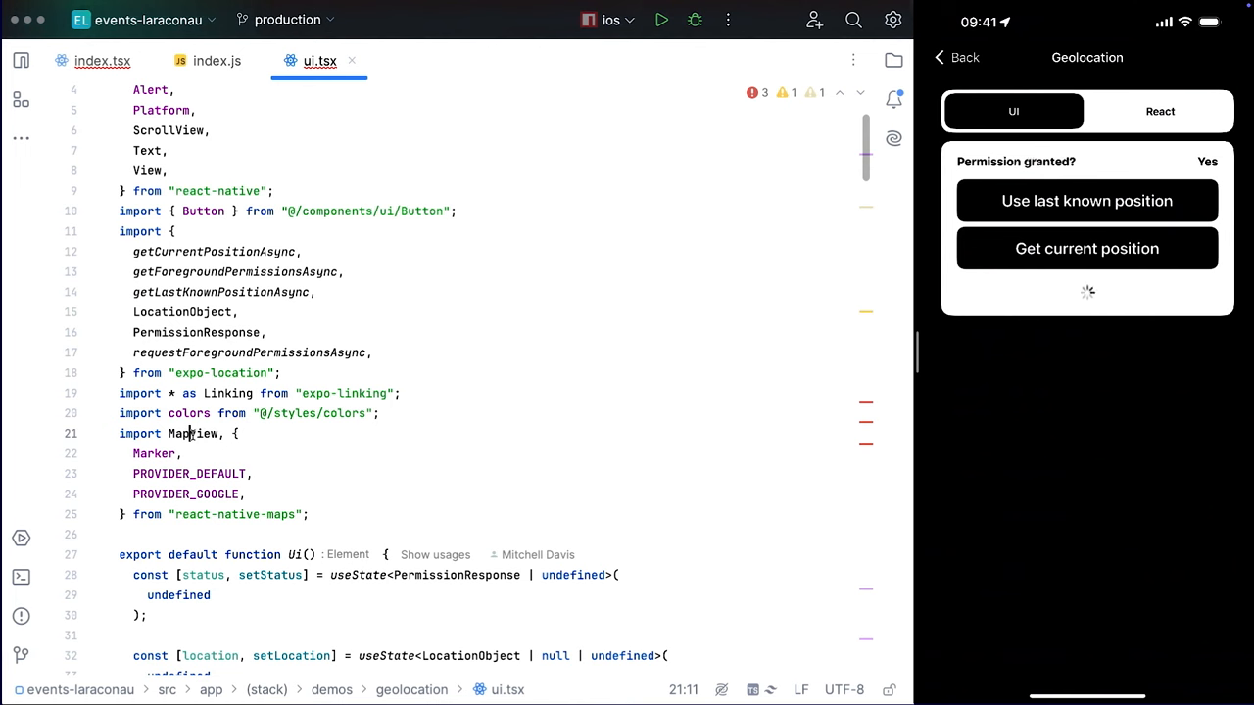
click(1087, 248)
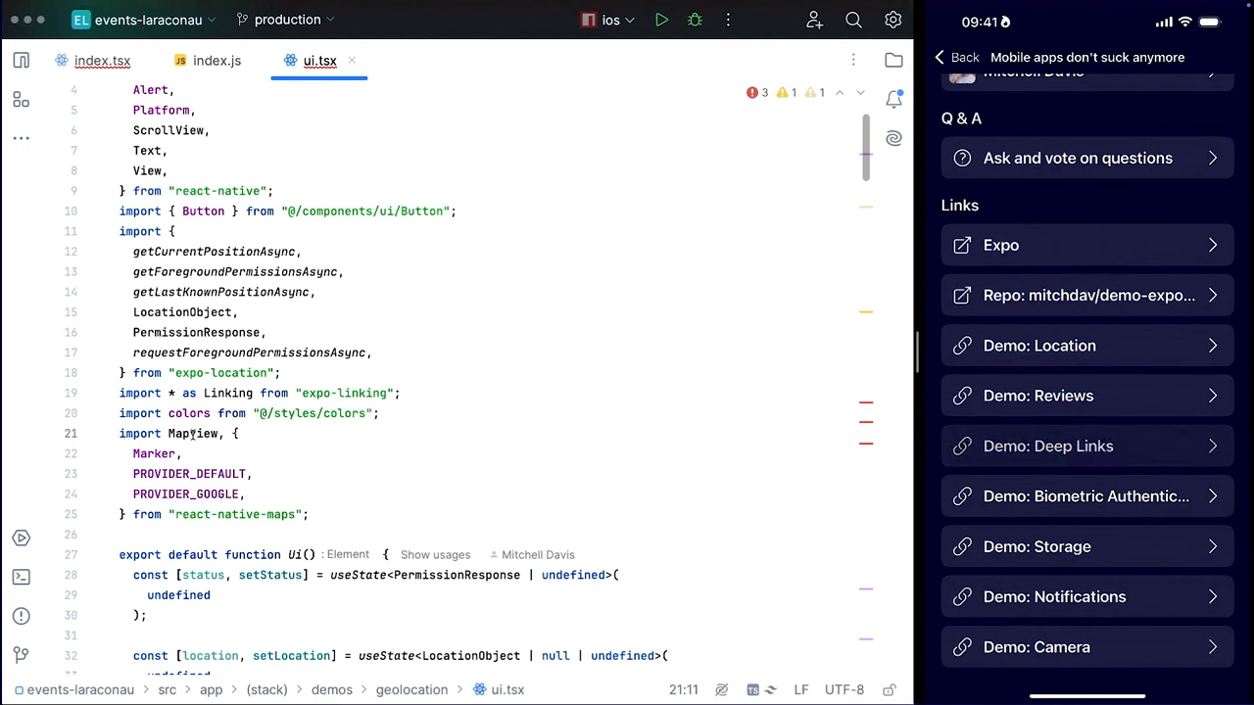
Step: Open Demo: Deep Links and scroll past wallet, photos and Twitter cards to Open LinkedIn
click(1047, 445)
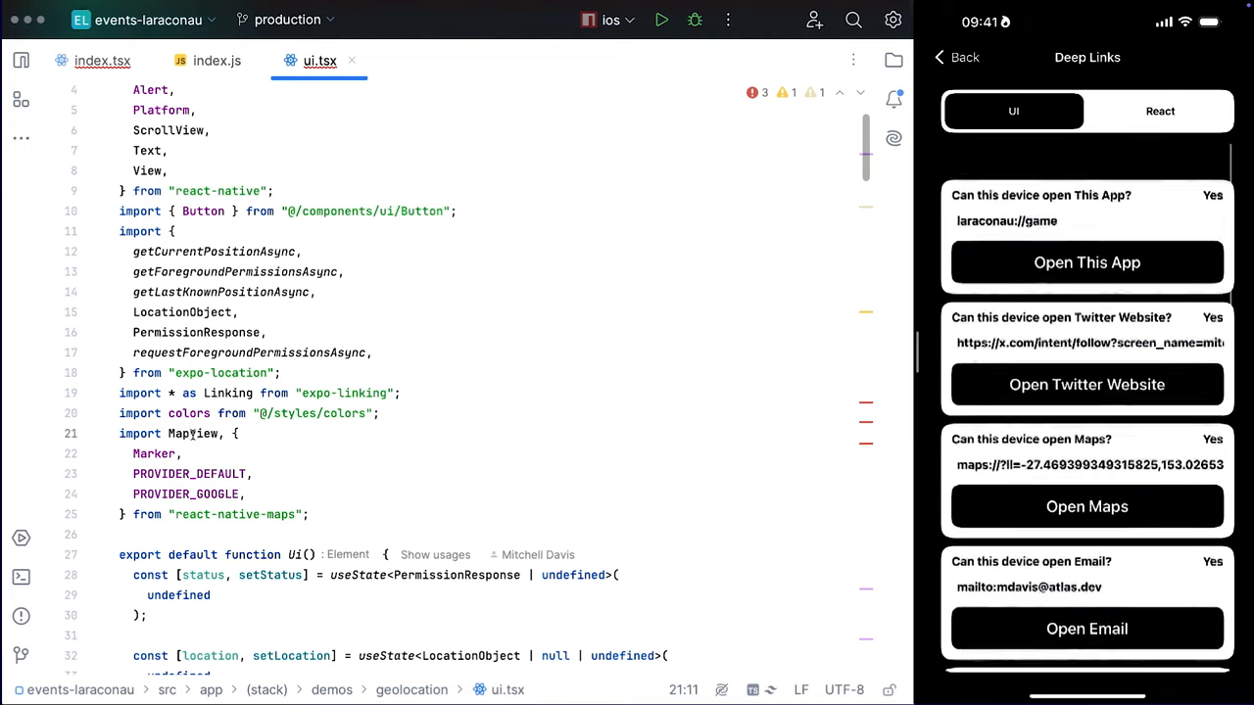
scroll(down, 3)
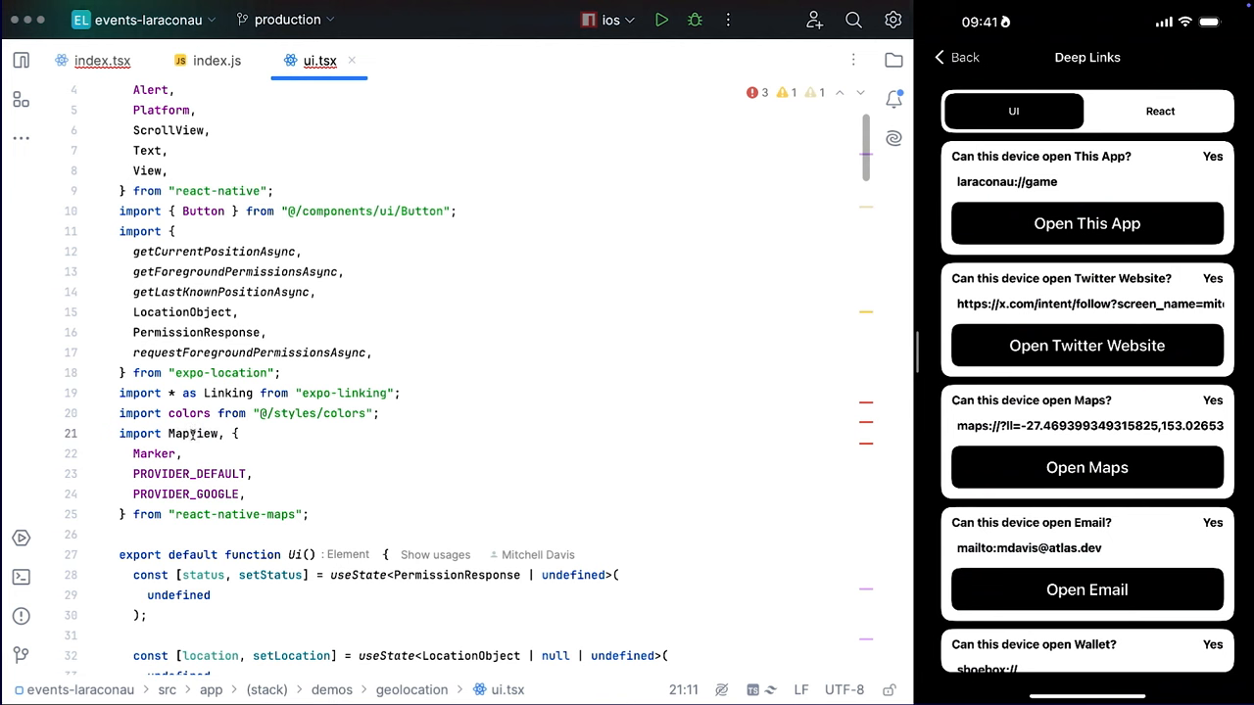
scroll(down, 3)
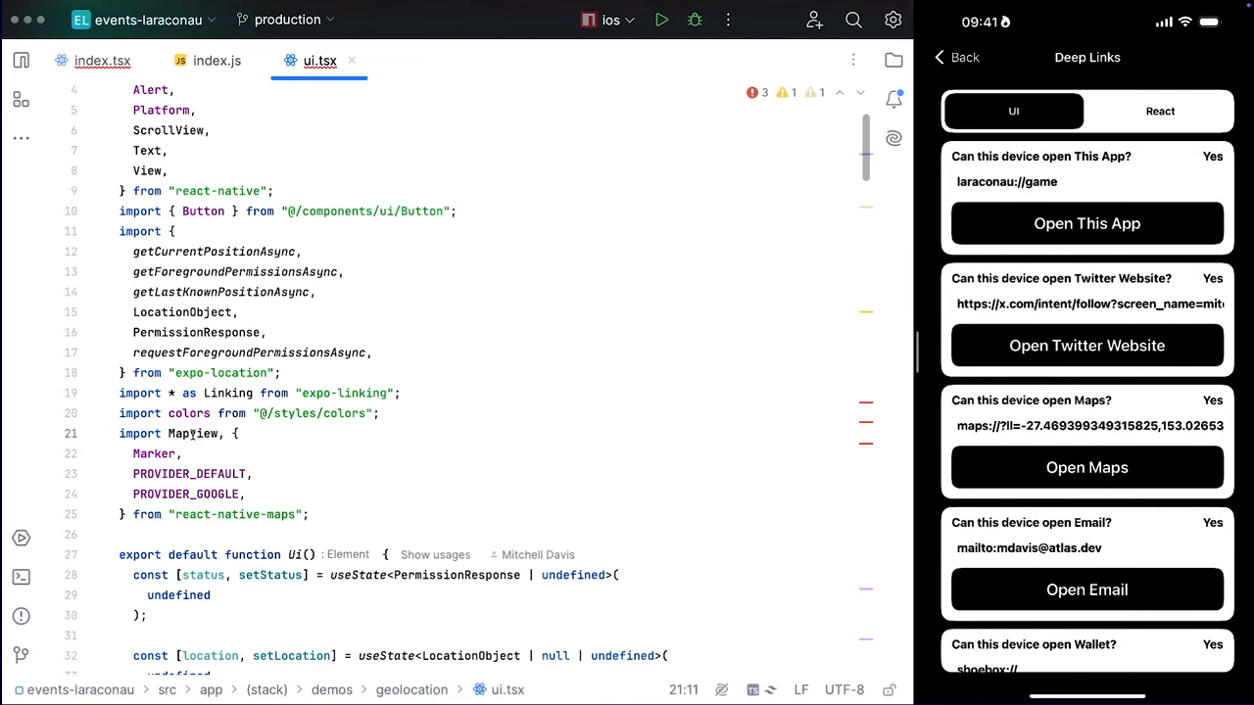
scroll(down, 3)
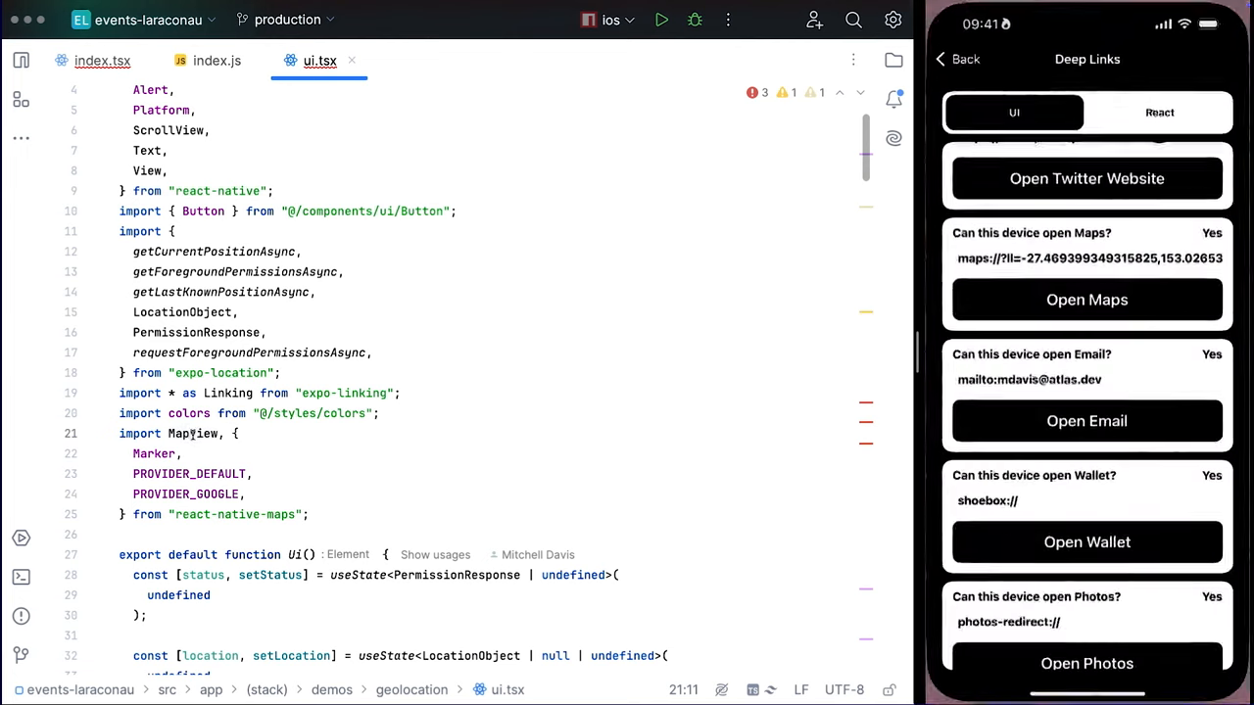
scroll(down, 3)
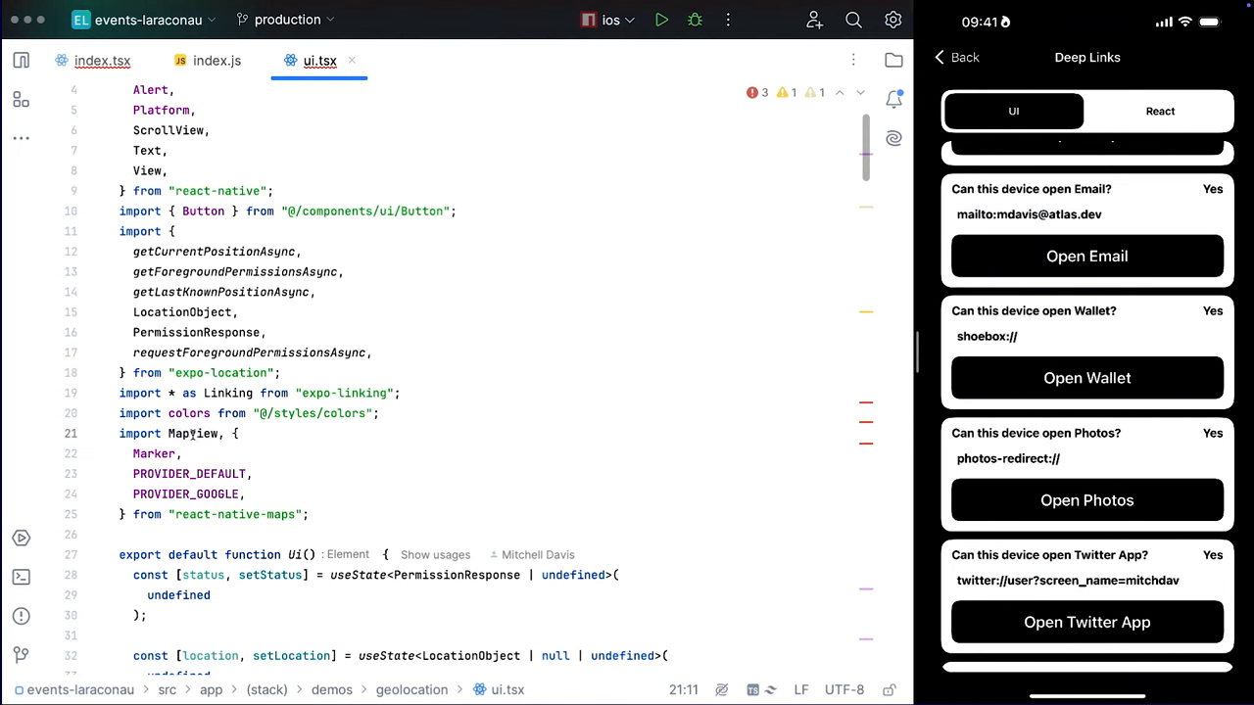
click(1087, 377)
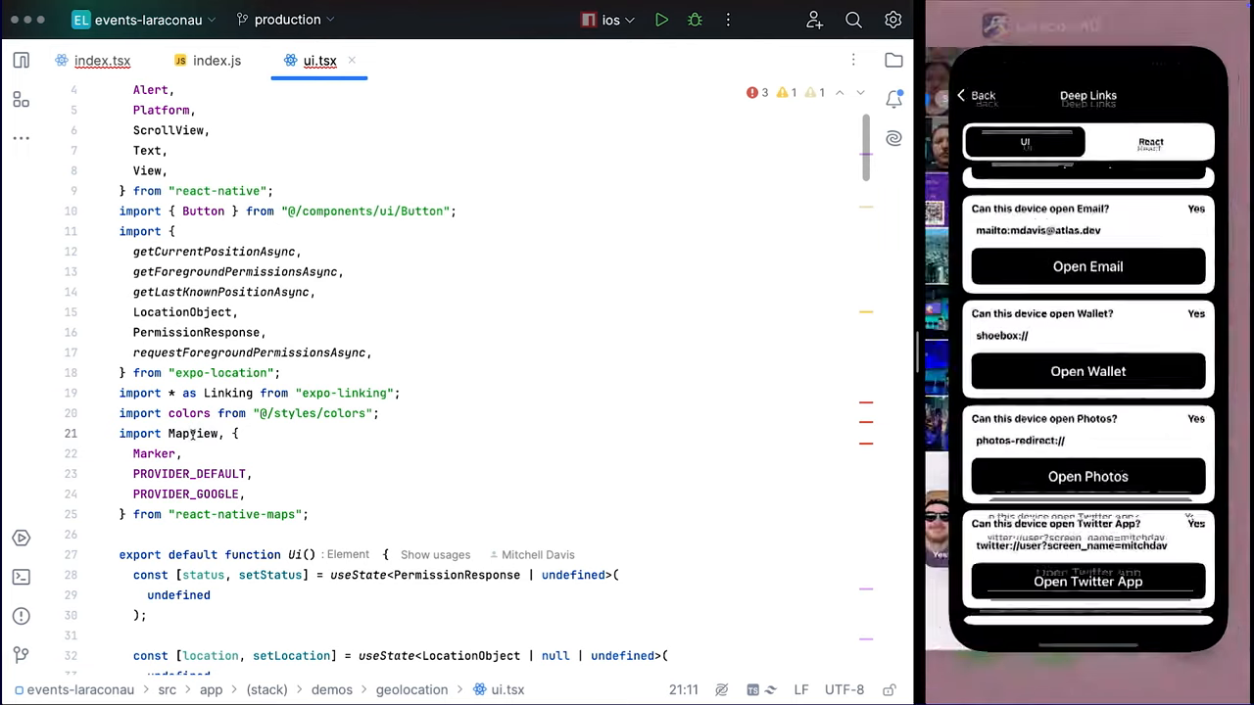
scroll(down, 3)
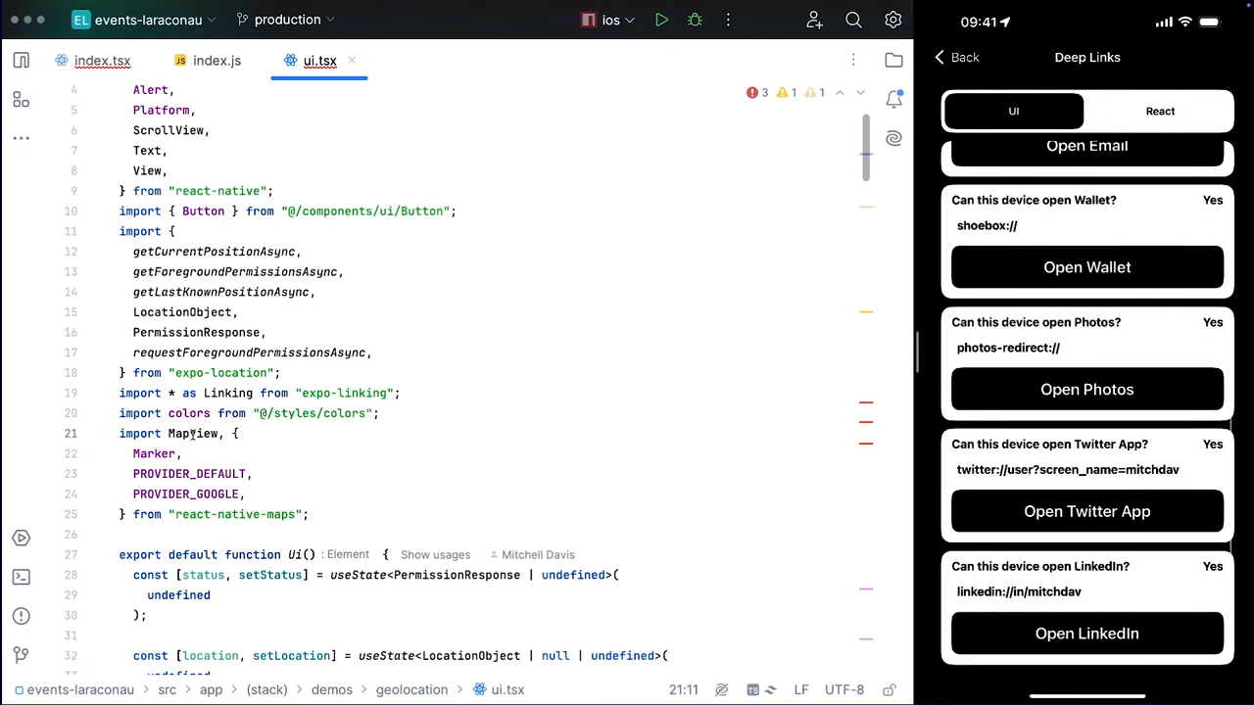
click(1087, 389)
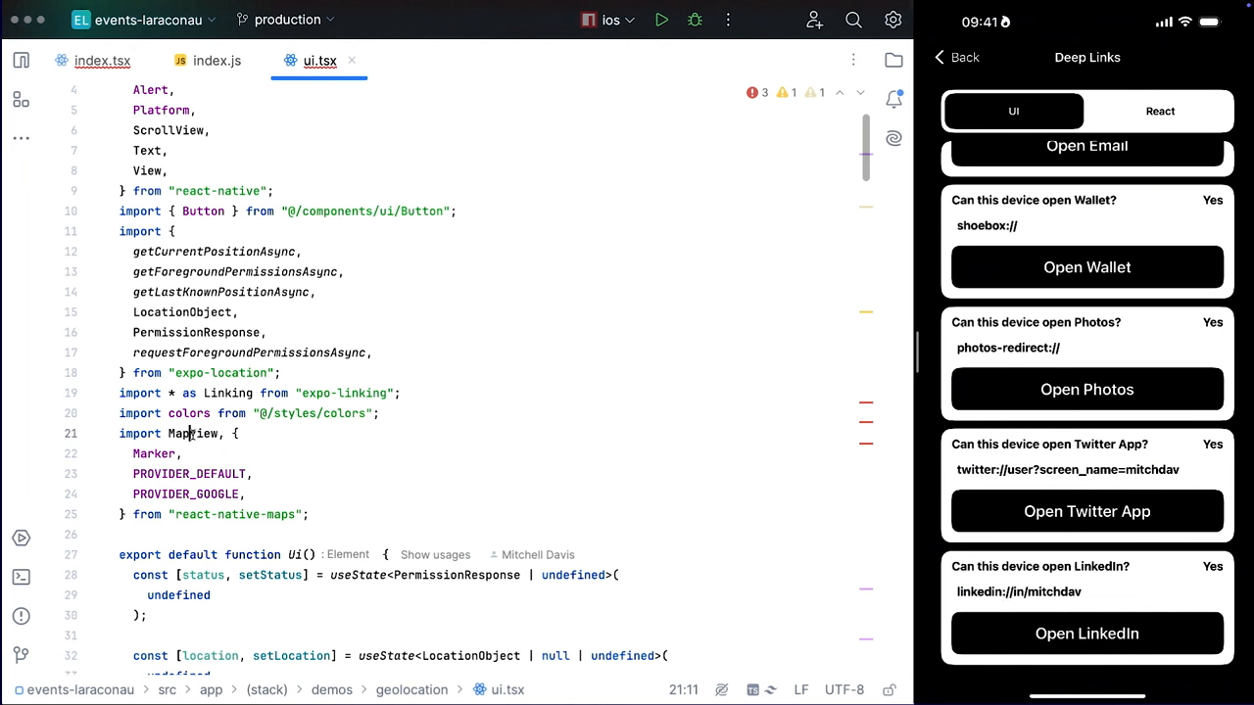
Step: Open the Biometric Authentication demo and trigger a successful authentication
click(951, 57)
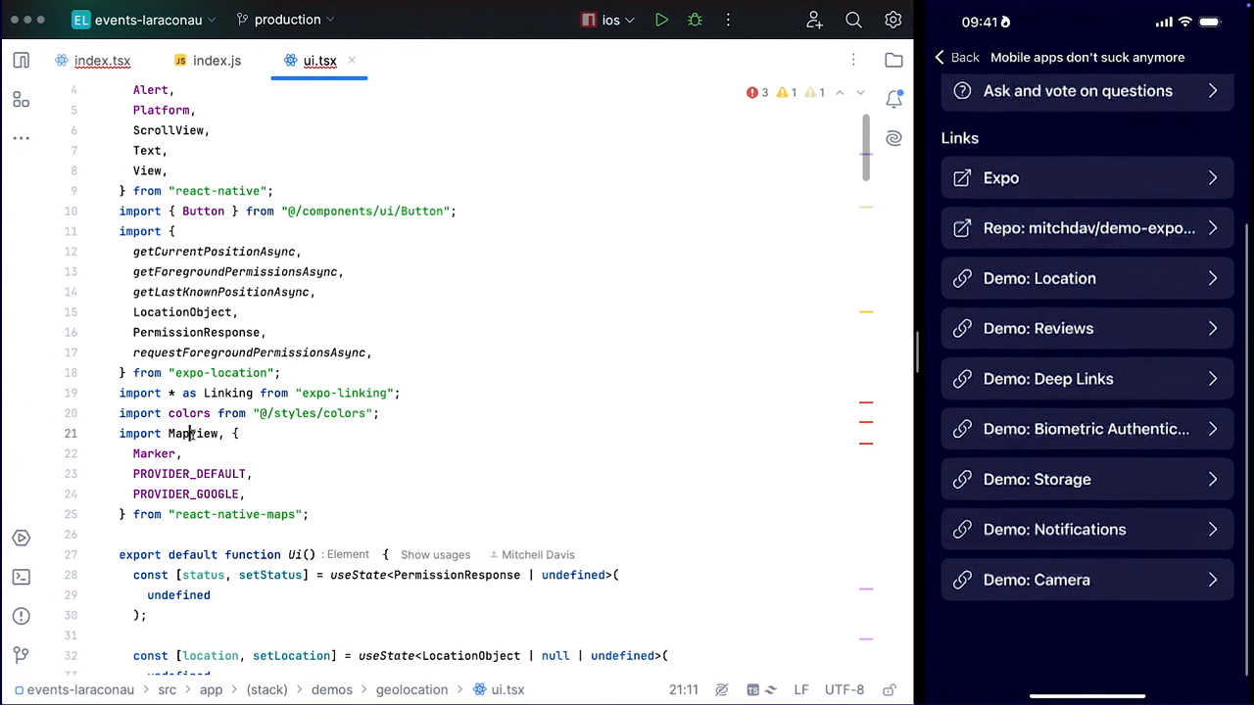
click(1085, 429)
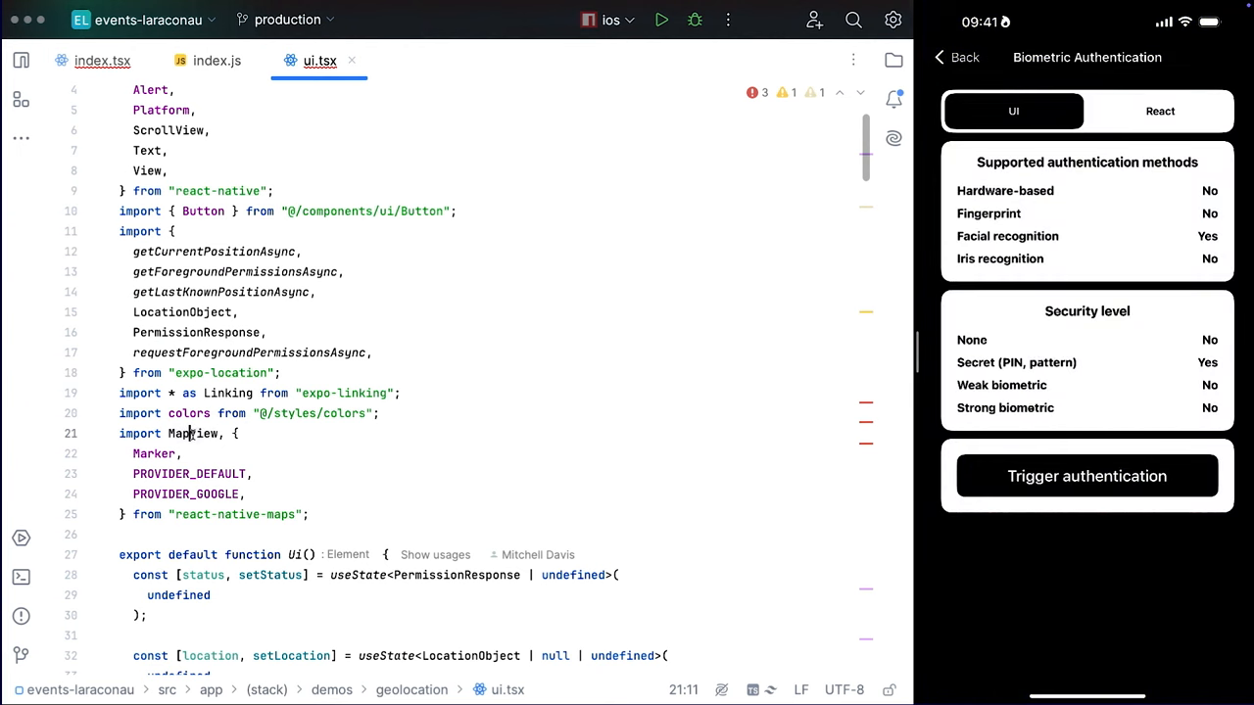
click(1086, 476)
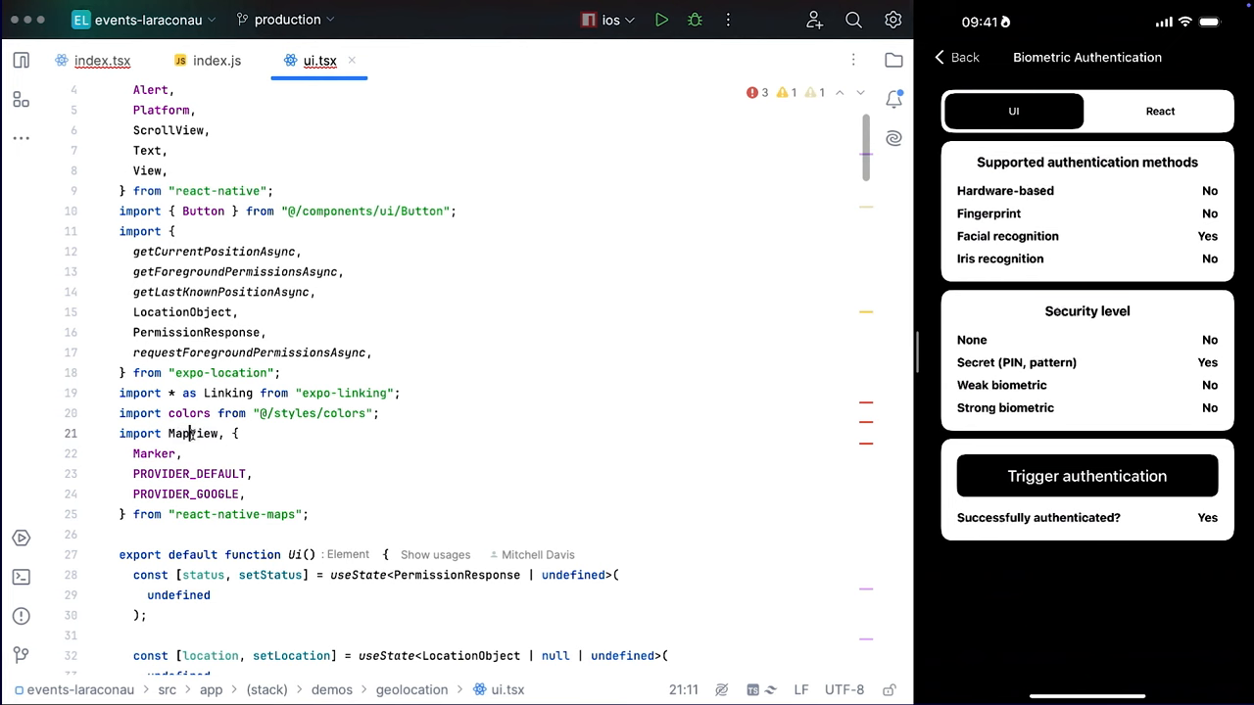
Step: Go back to the talk's demo links and open the Notifications demo
click(948, 56)
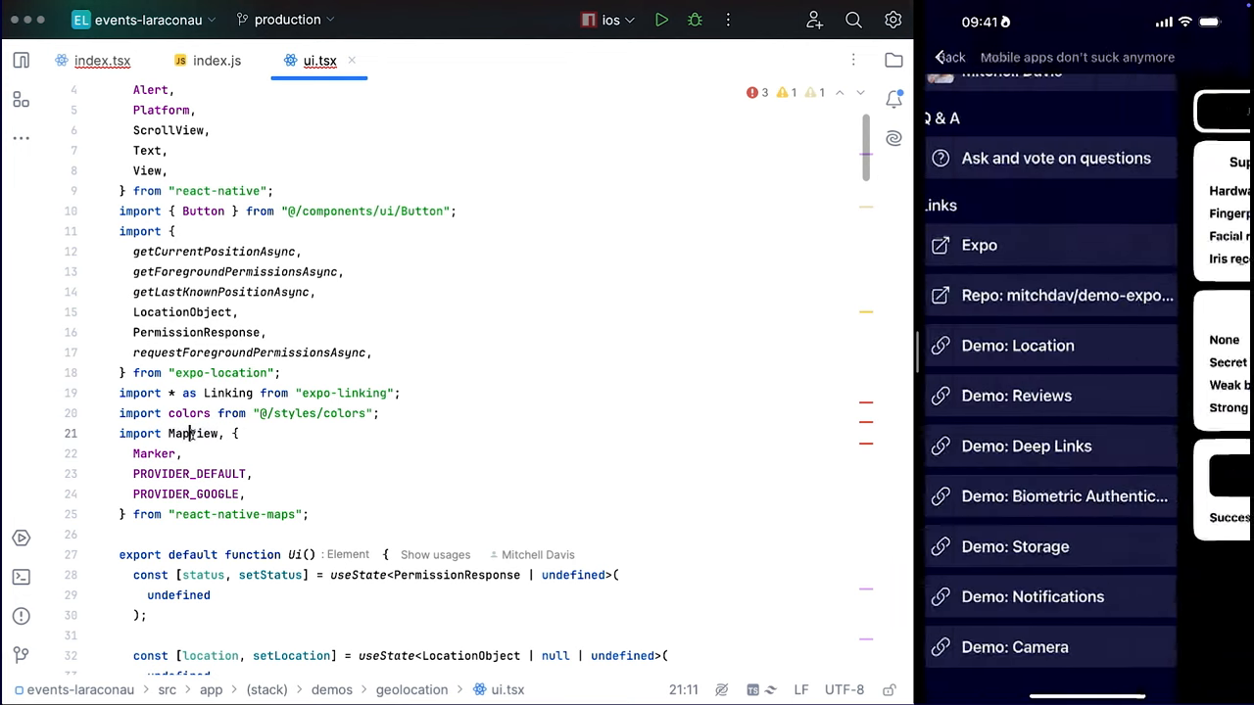
click(1016, 547)
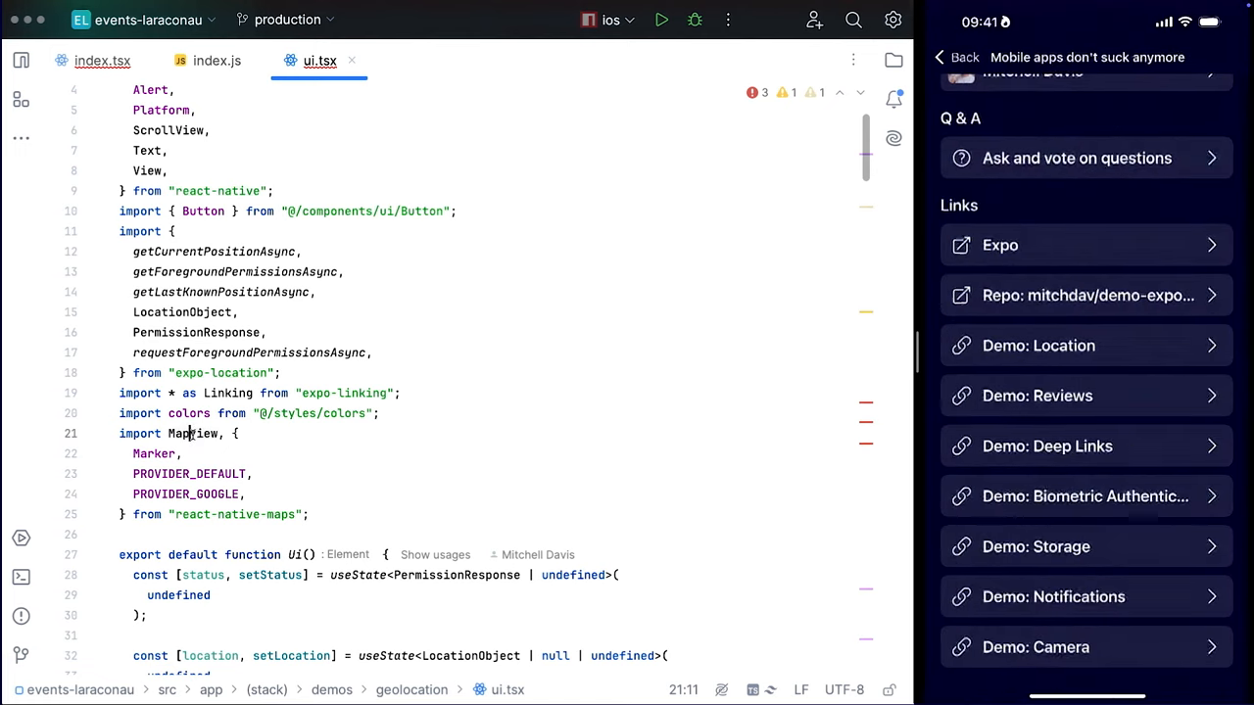
click(1054, 597)
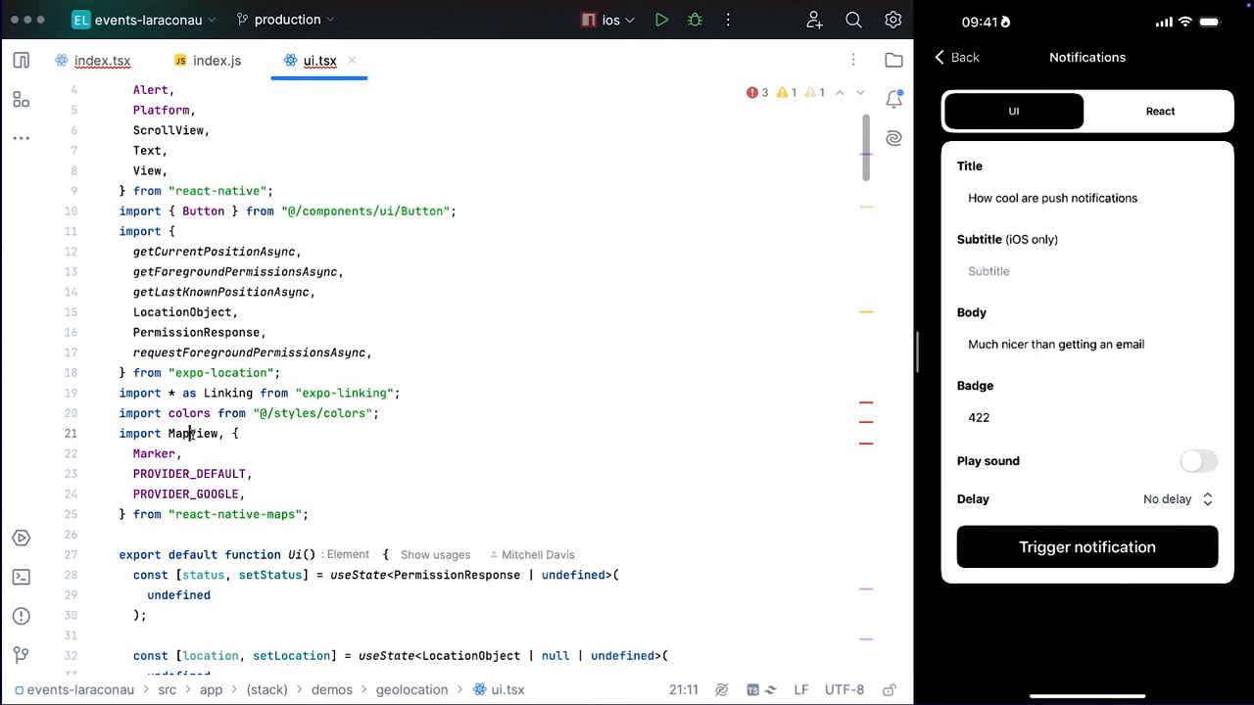
Step: Send a test push notification and open the app from the delivered notification
click(1087, 546)
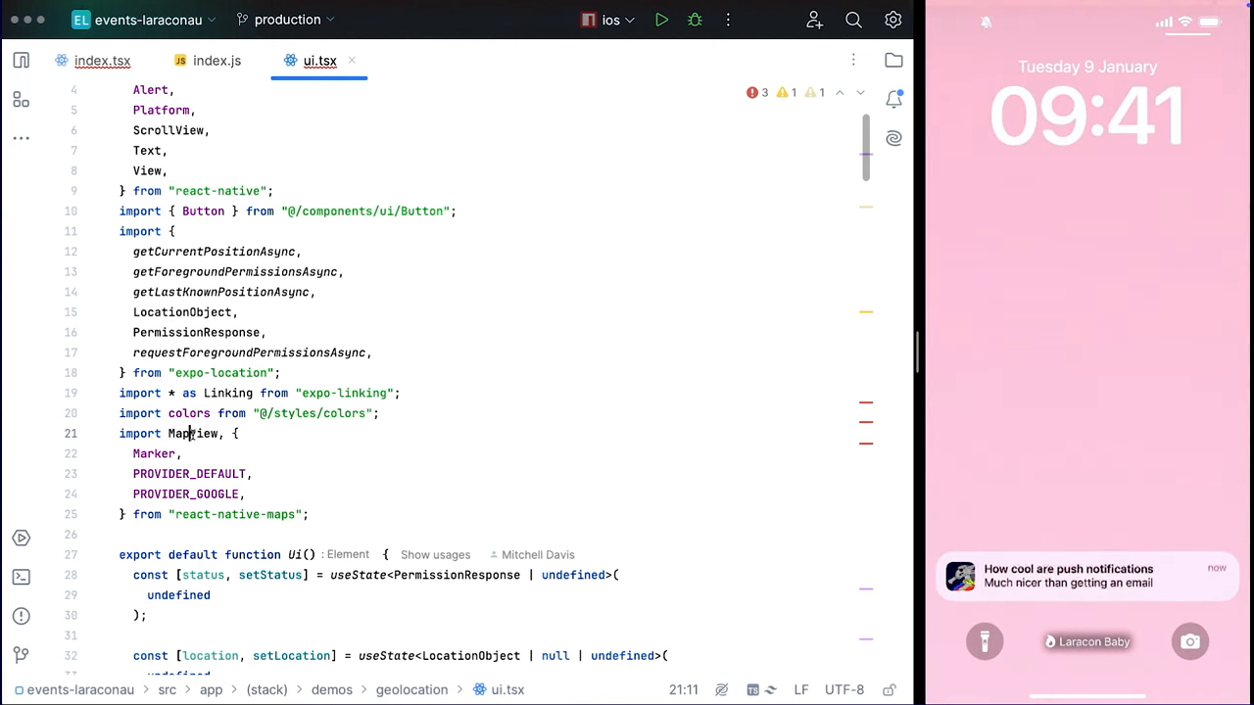
click(1086, 576)
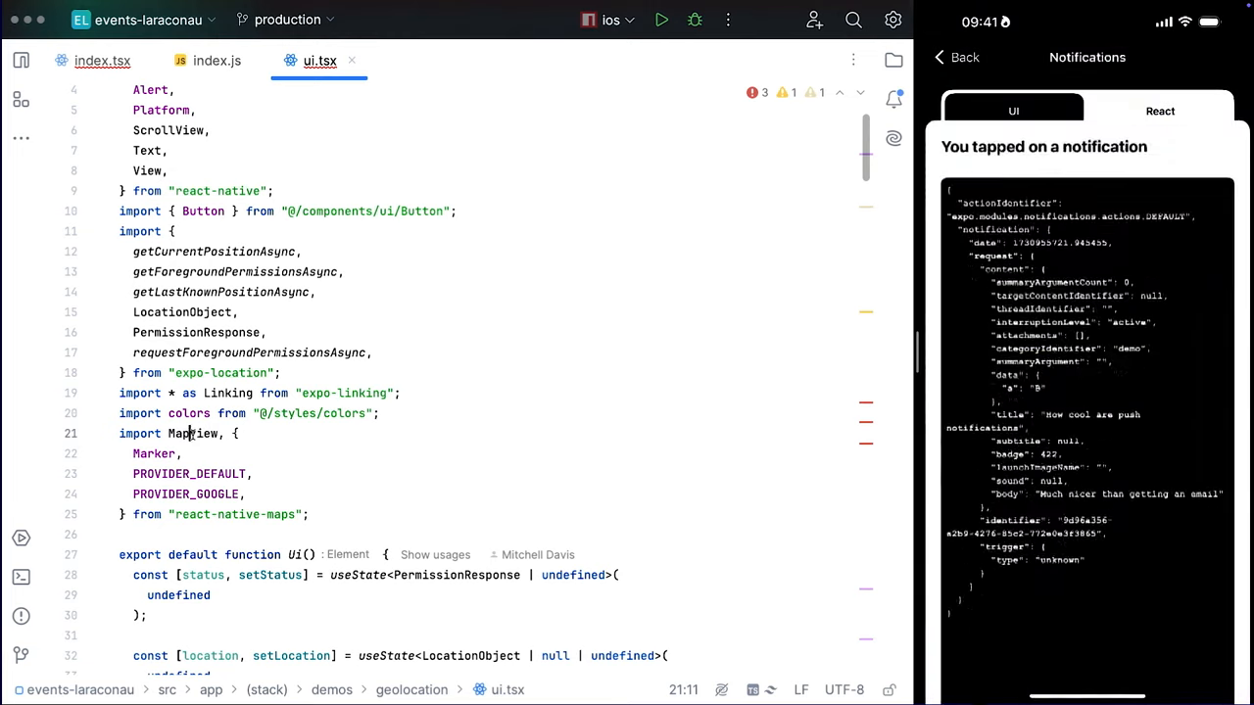
click(1014, 111)
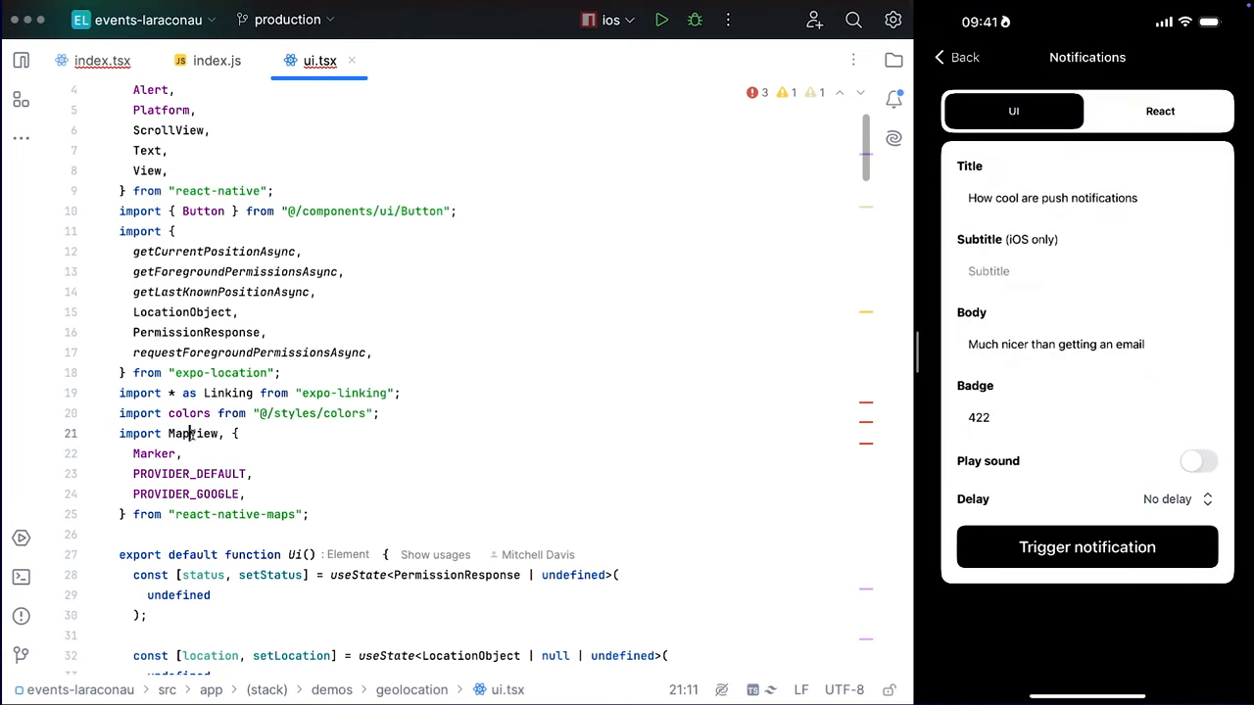
Step: Trigger another notification from the form, choosing a delay in the Delay picker
click(1086, 547)
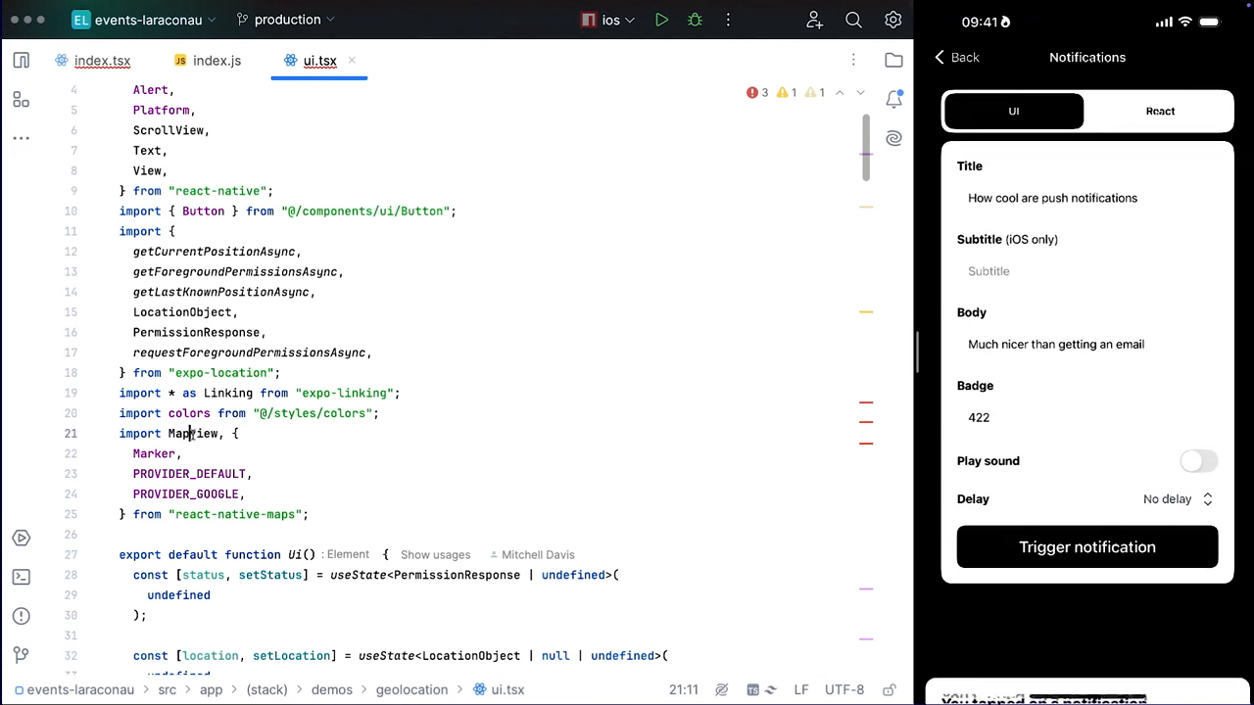
click(1198, 460)
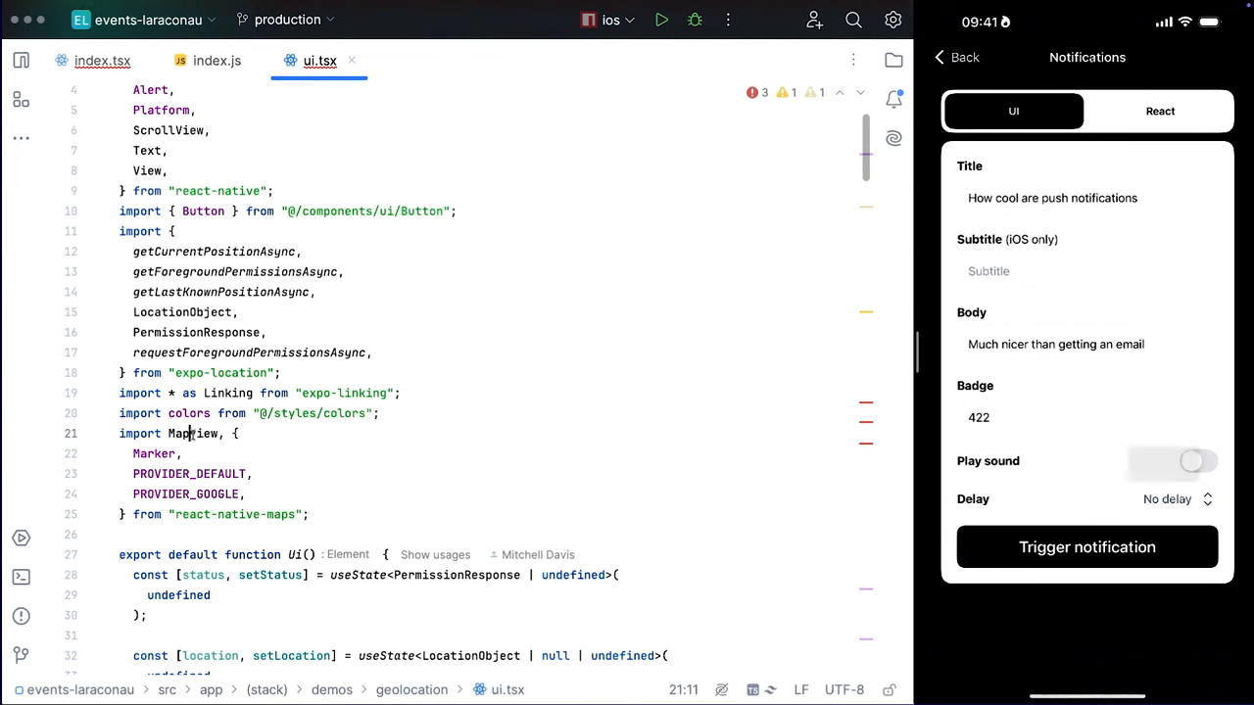
click(1175, 499)
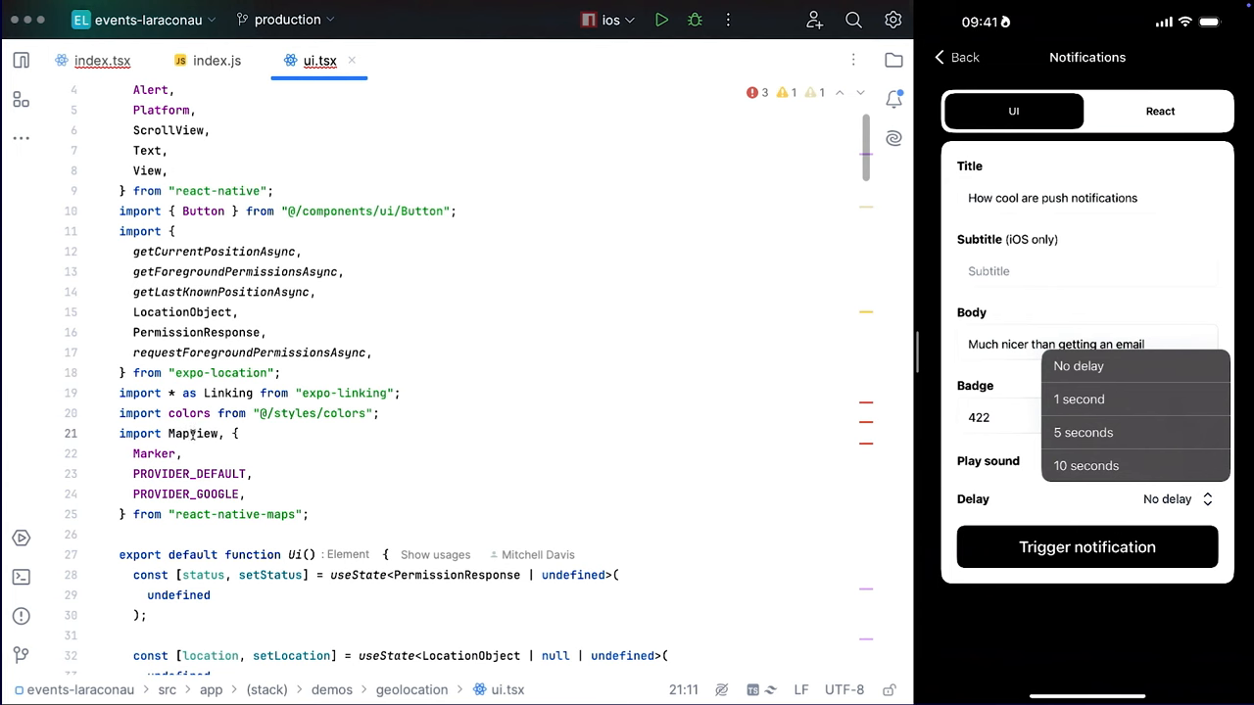
click(1078, 365)
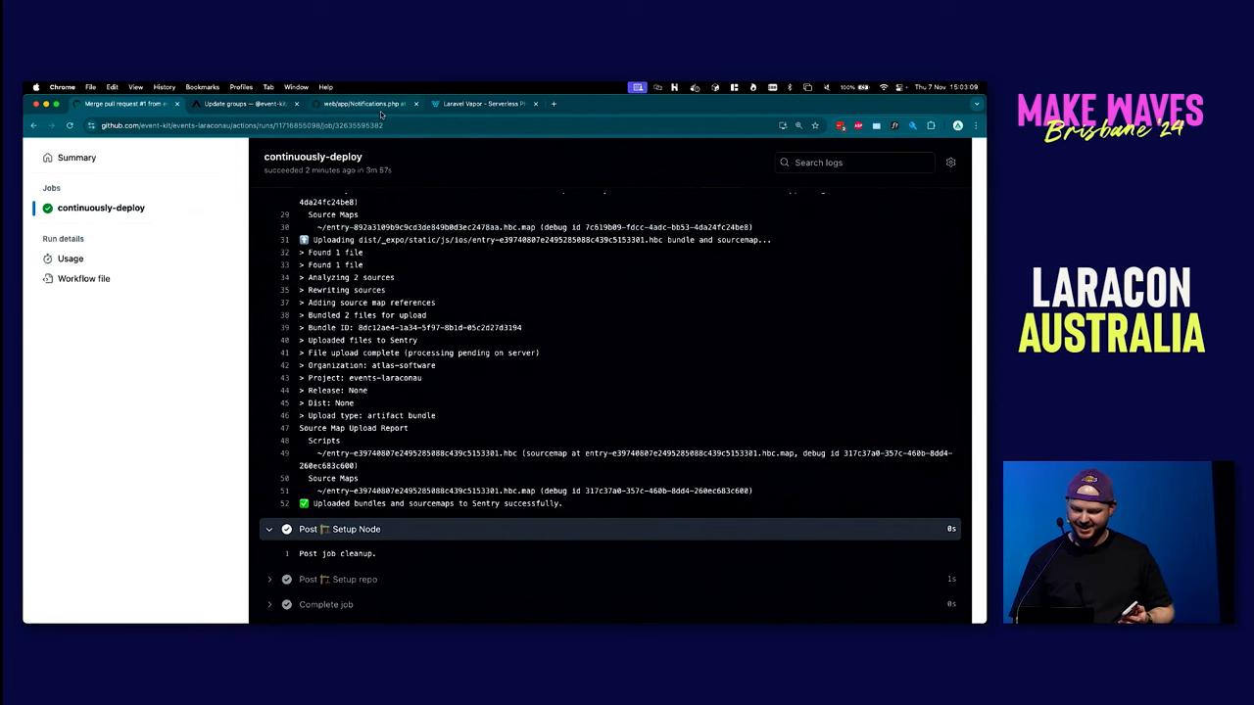
Step: Rerun send-demo-notification on production in Vapor, then show the app's conference Schedule
click(482, 104)
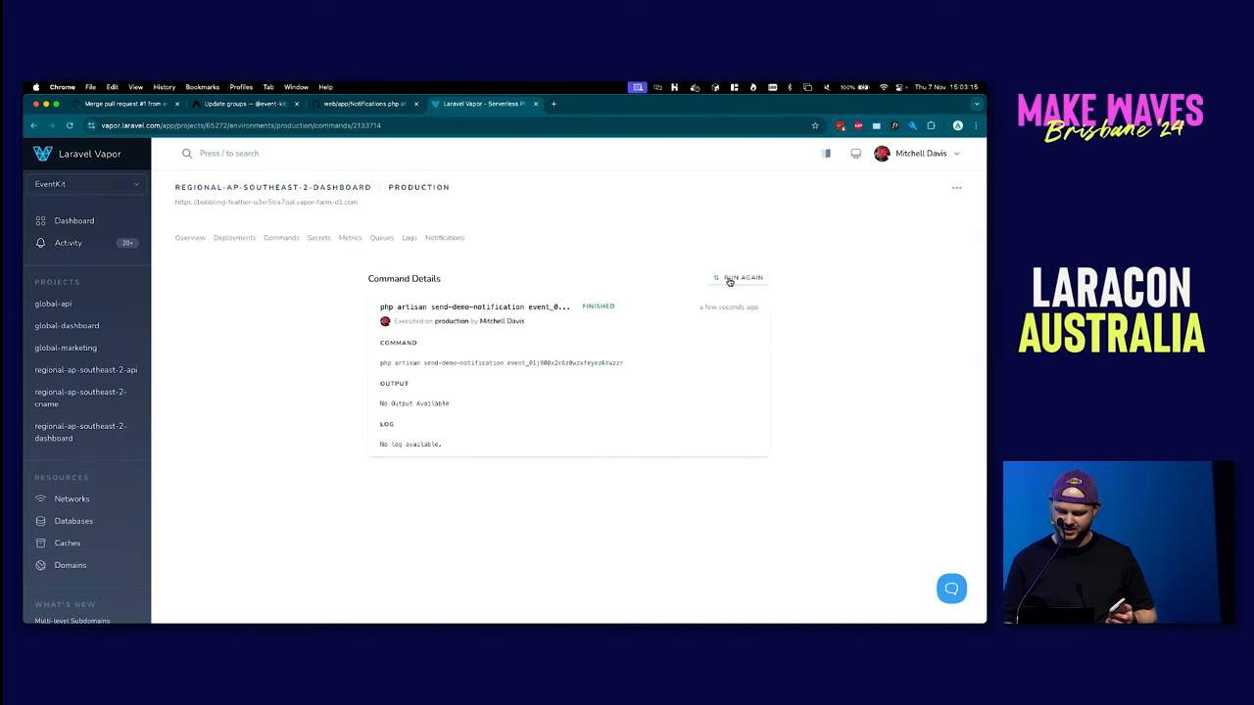
click(740, 278)
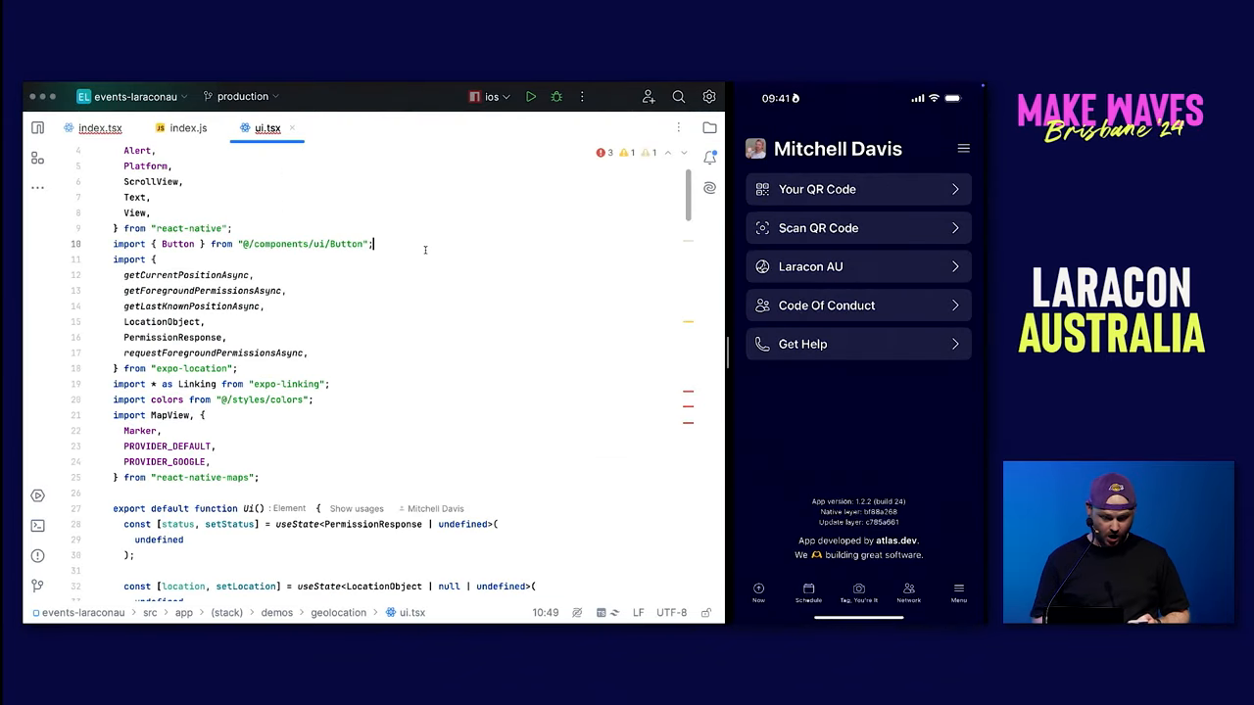
click(808, 592)
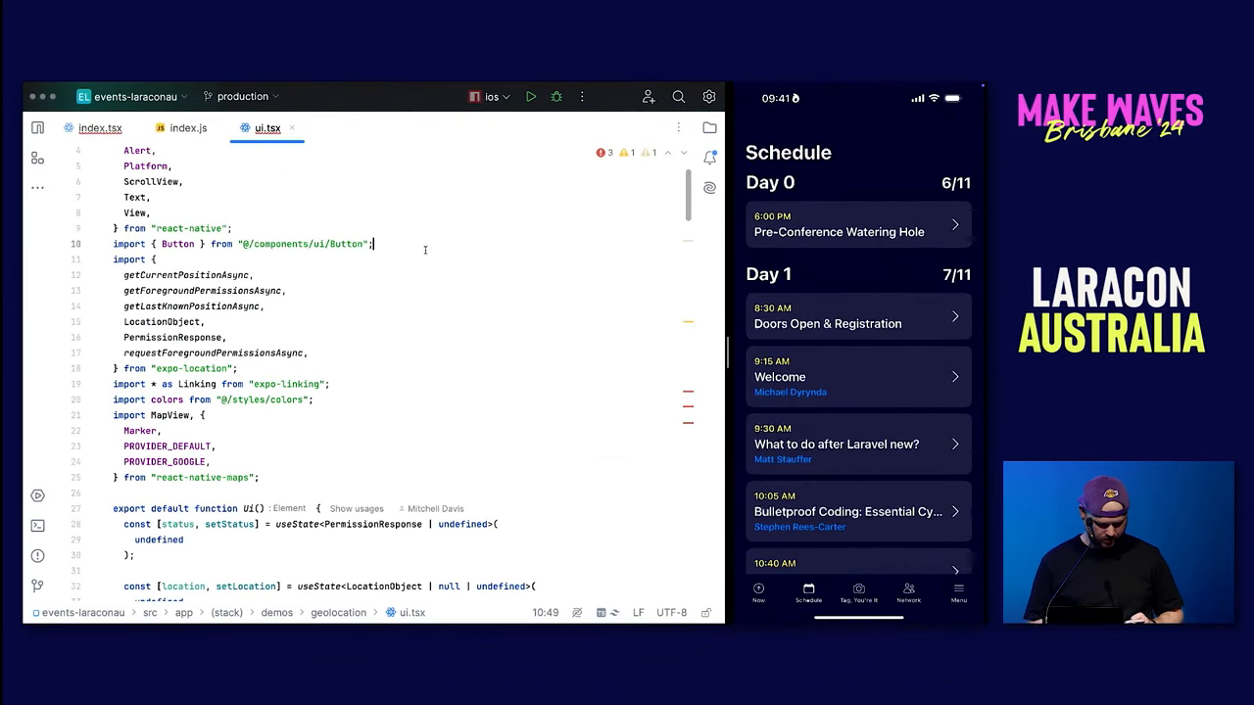